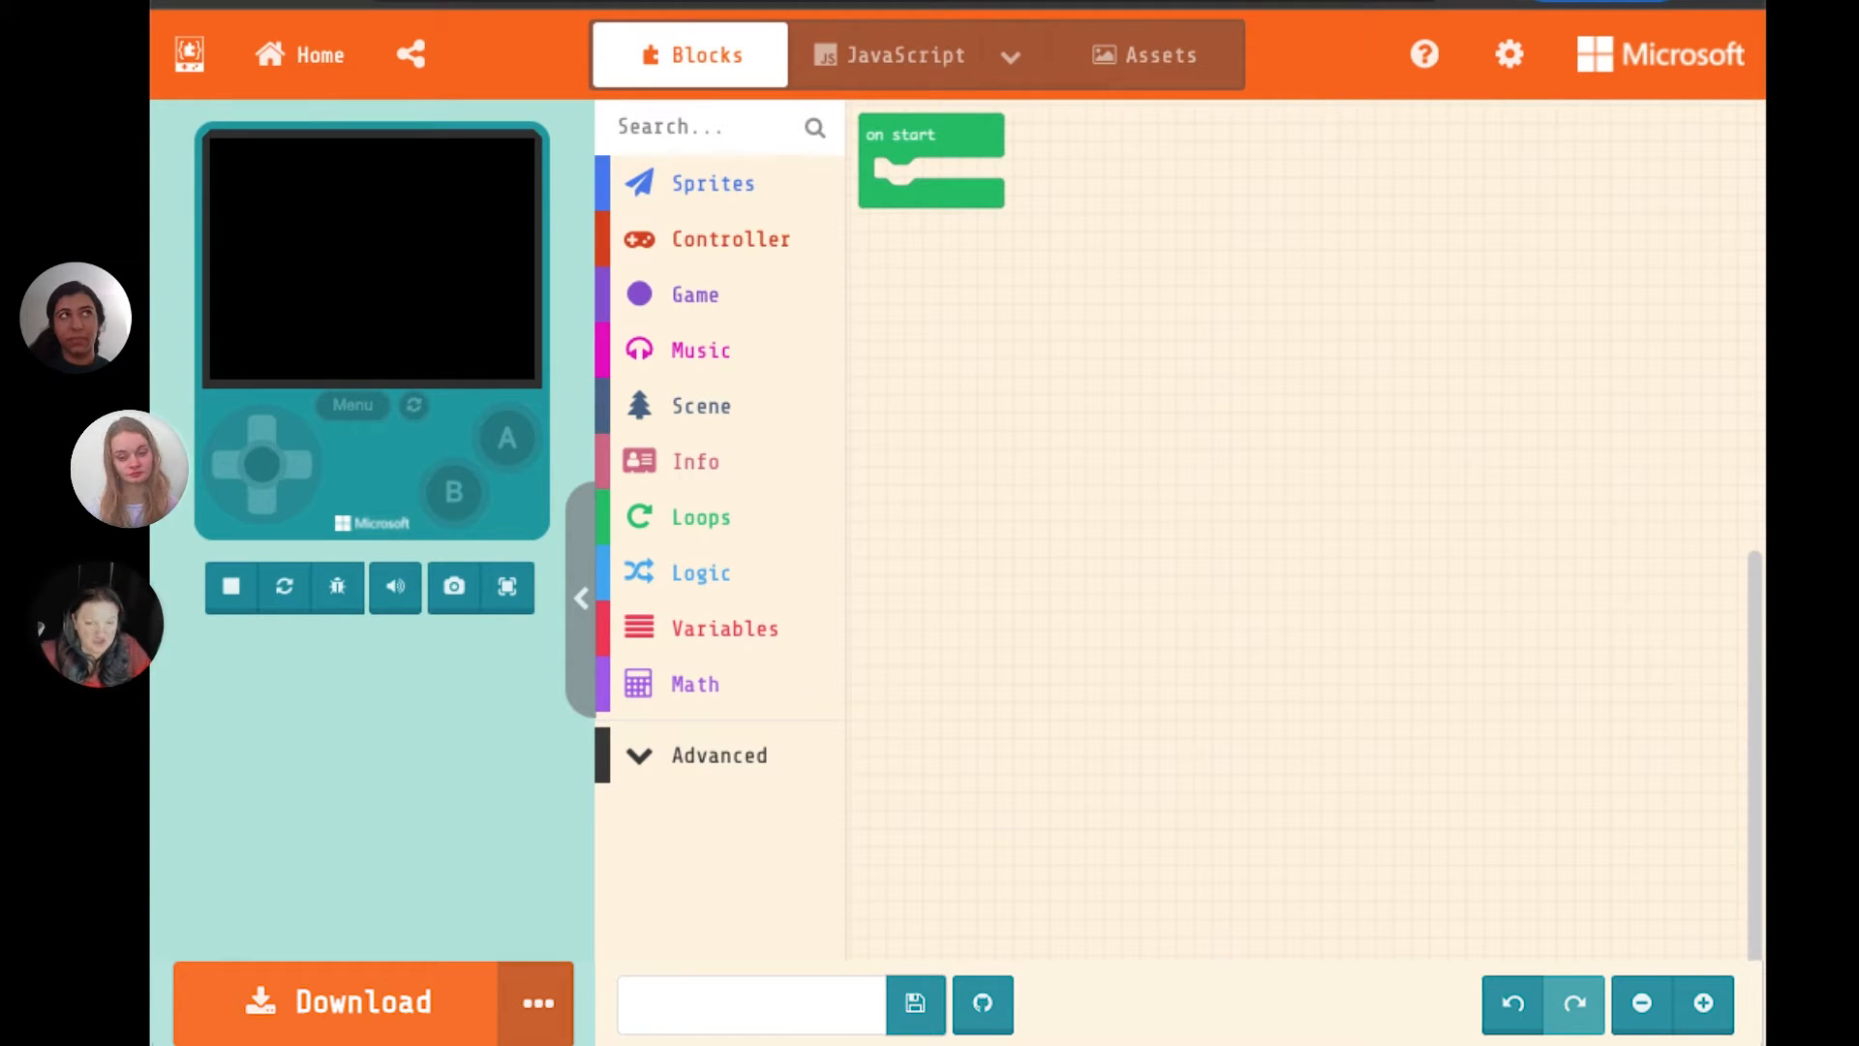
- Name the project TrashCollector and create mySprite as a Player sprite on start
{"action": "type", "text": "TrashCollector"}
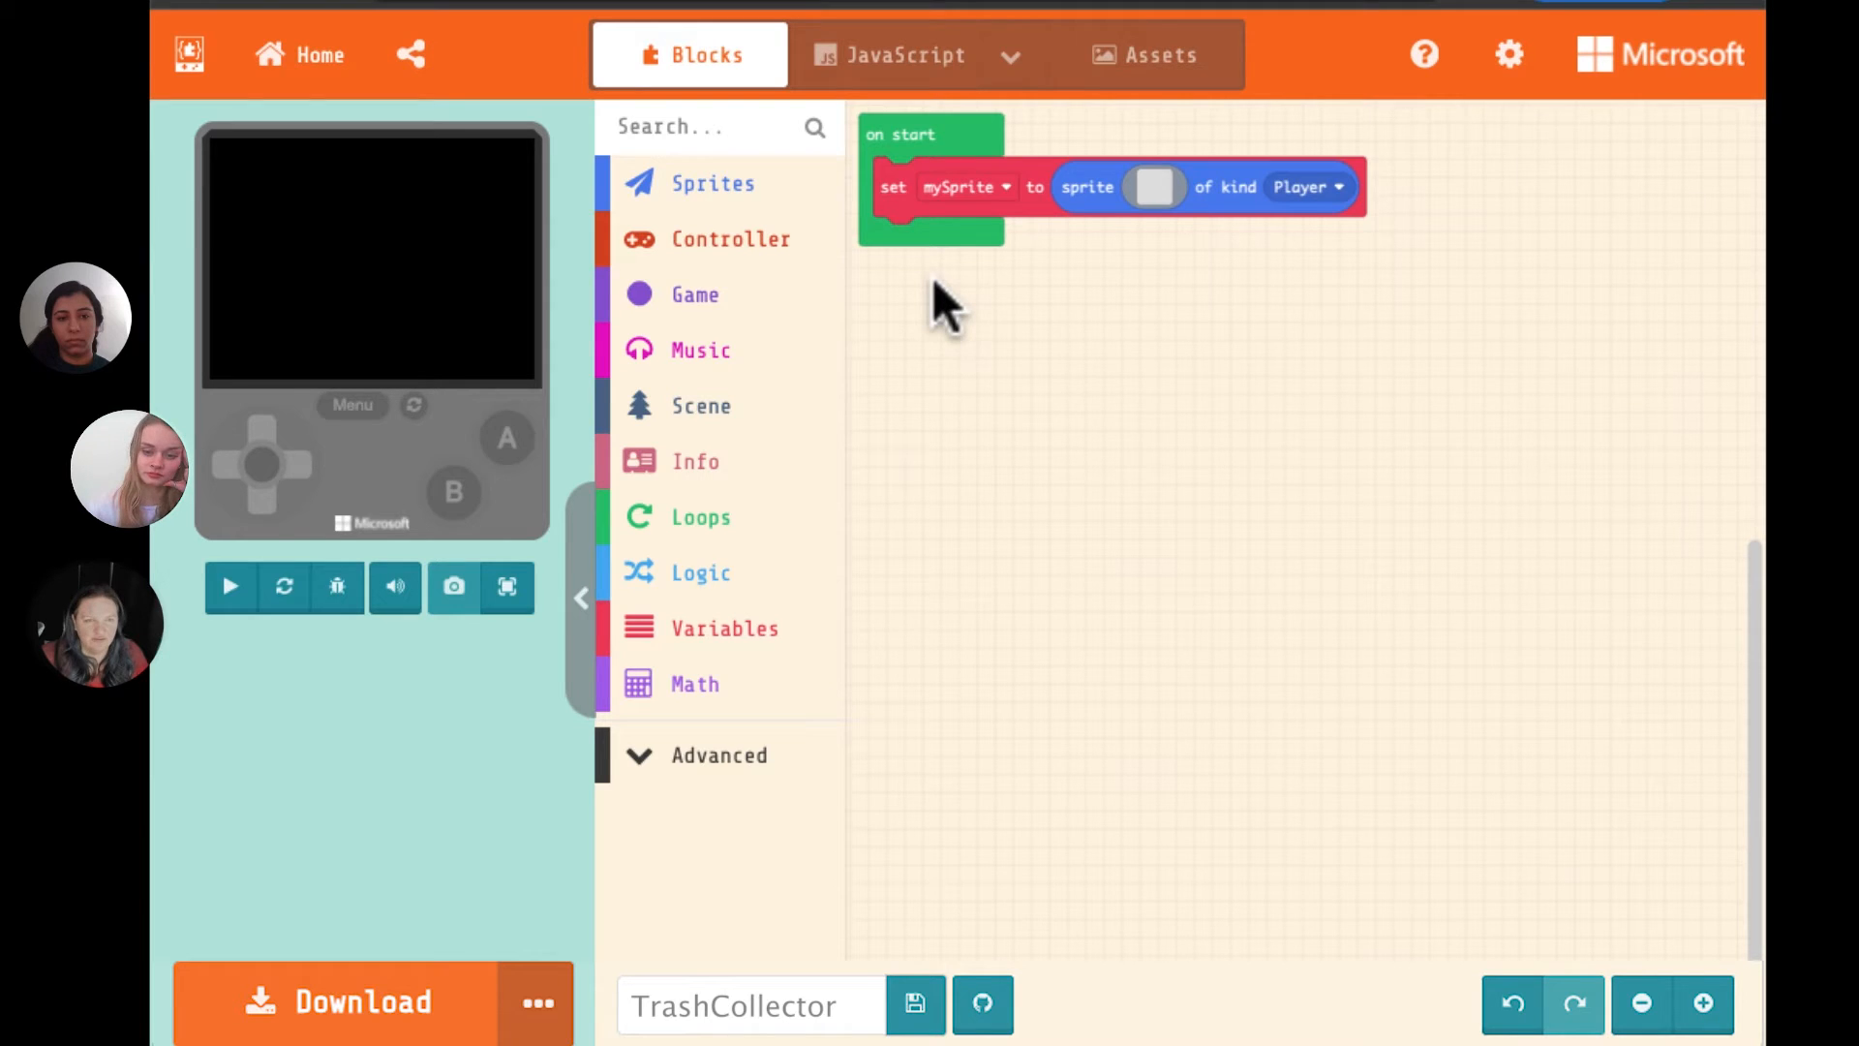
{"action": "left_click", "coordinate": [229, 585]}
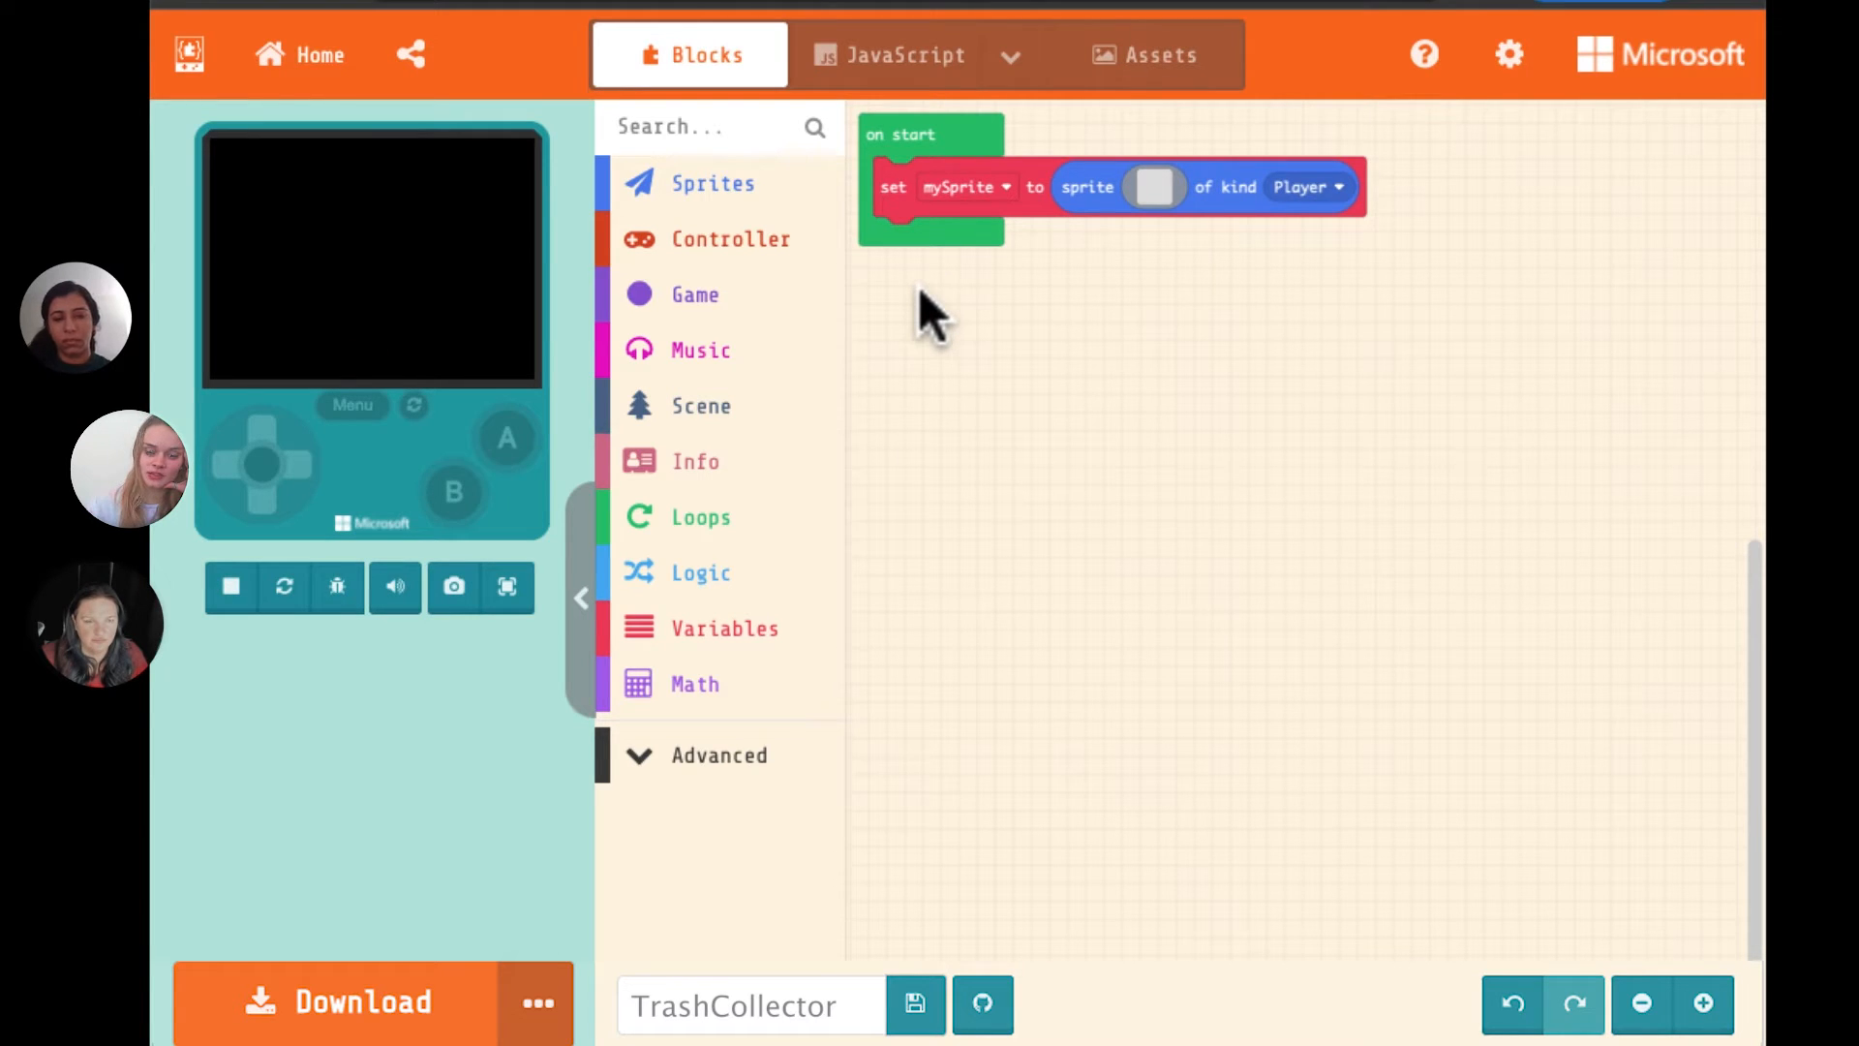
{"action": "mouse_move", "coordinate": [889, 308]}
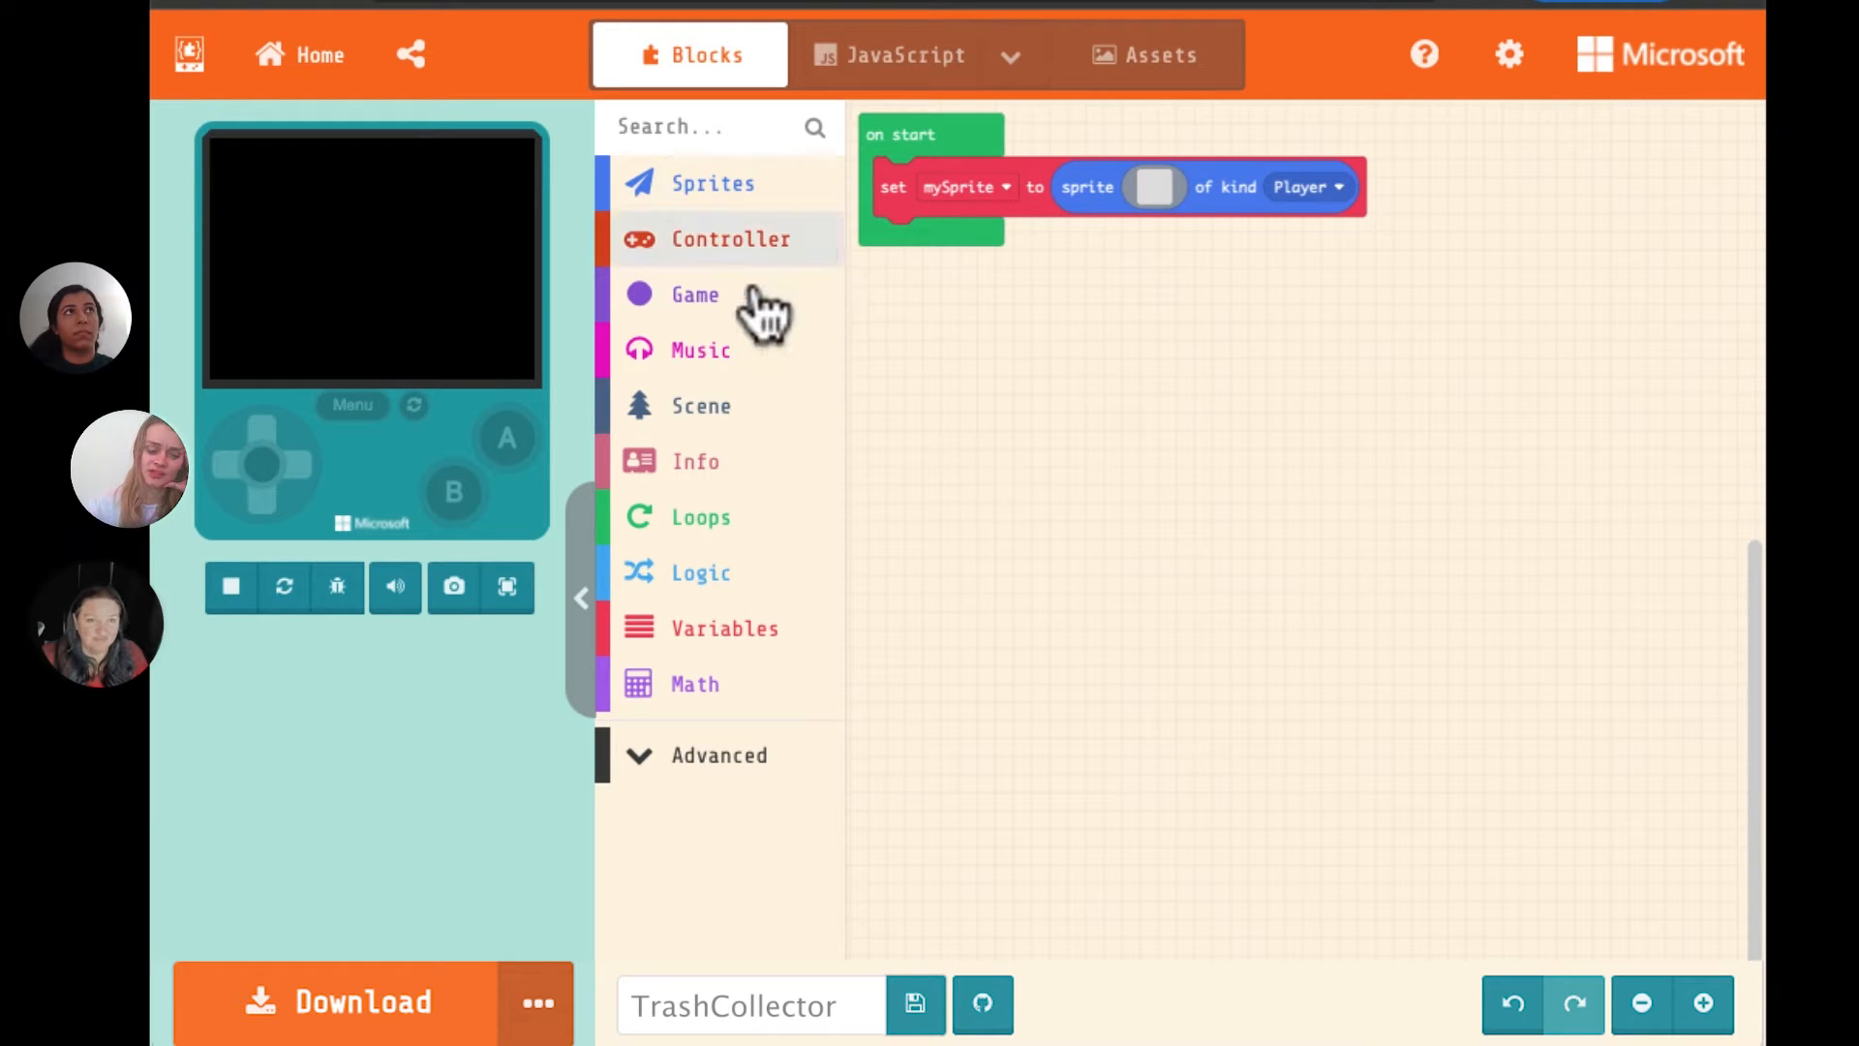
{"action": "mouse_move", "coordinate": [723, 420]}
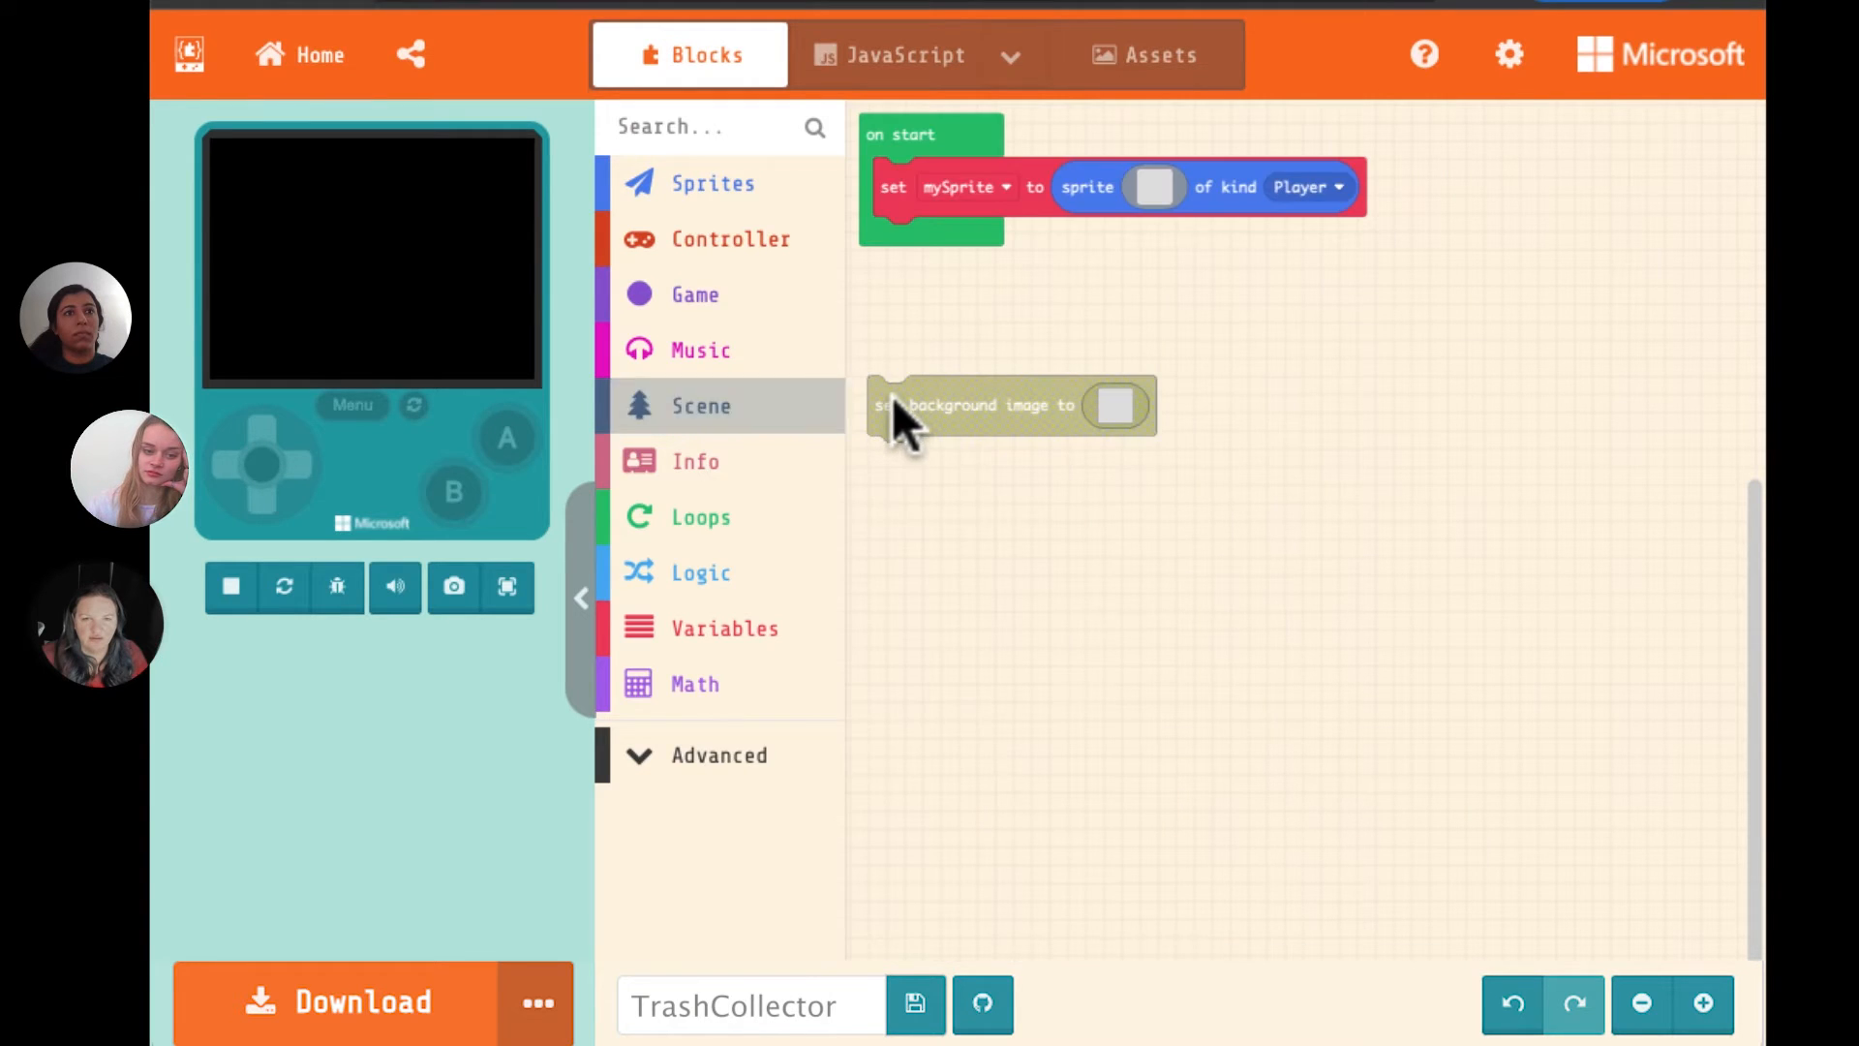
- Start on start with a city skyline background picked from the Gallery
{"action": "left_click_drag", "start_coordinate": [1007, 403], "coordinate": [1013, 186]}
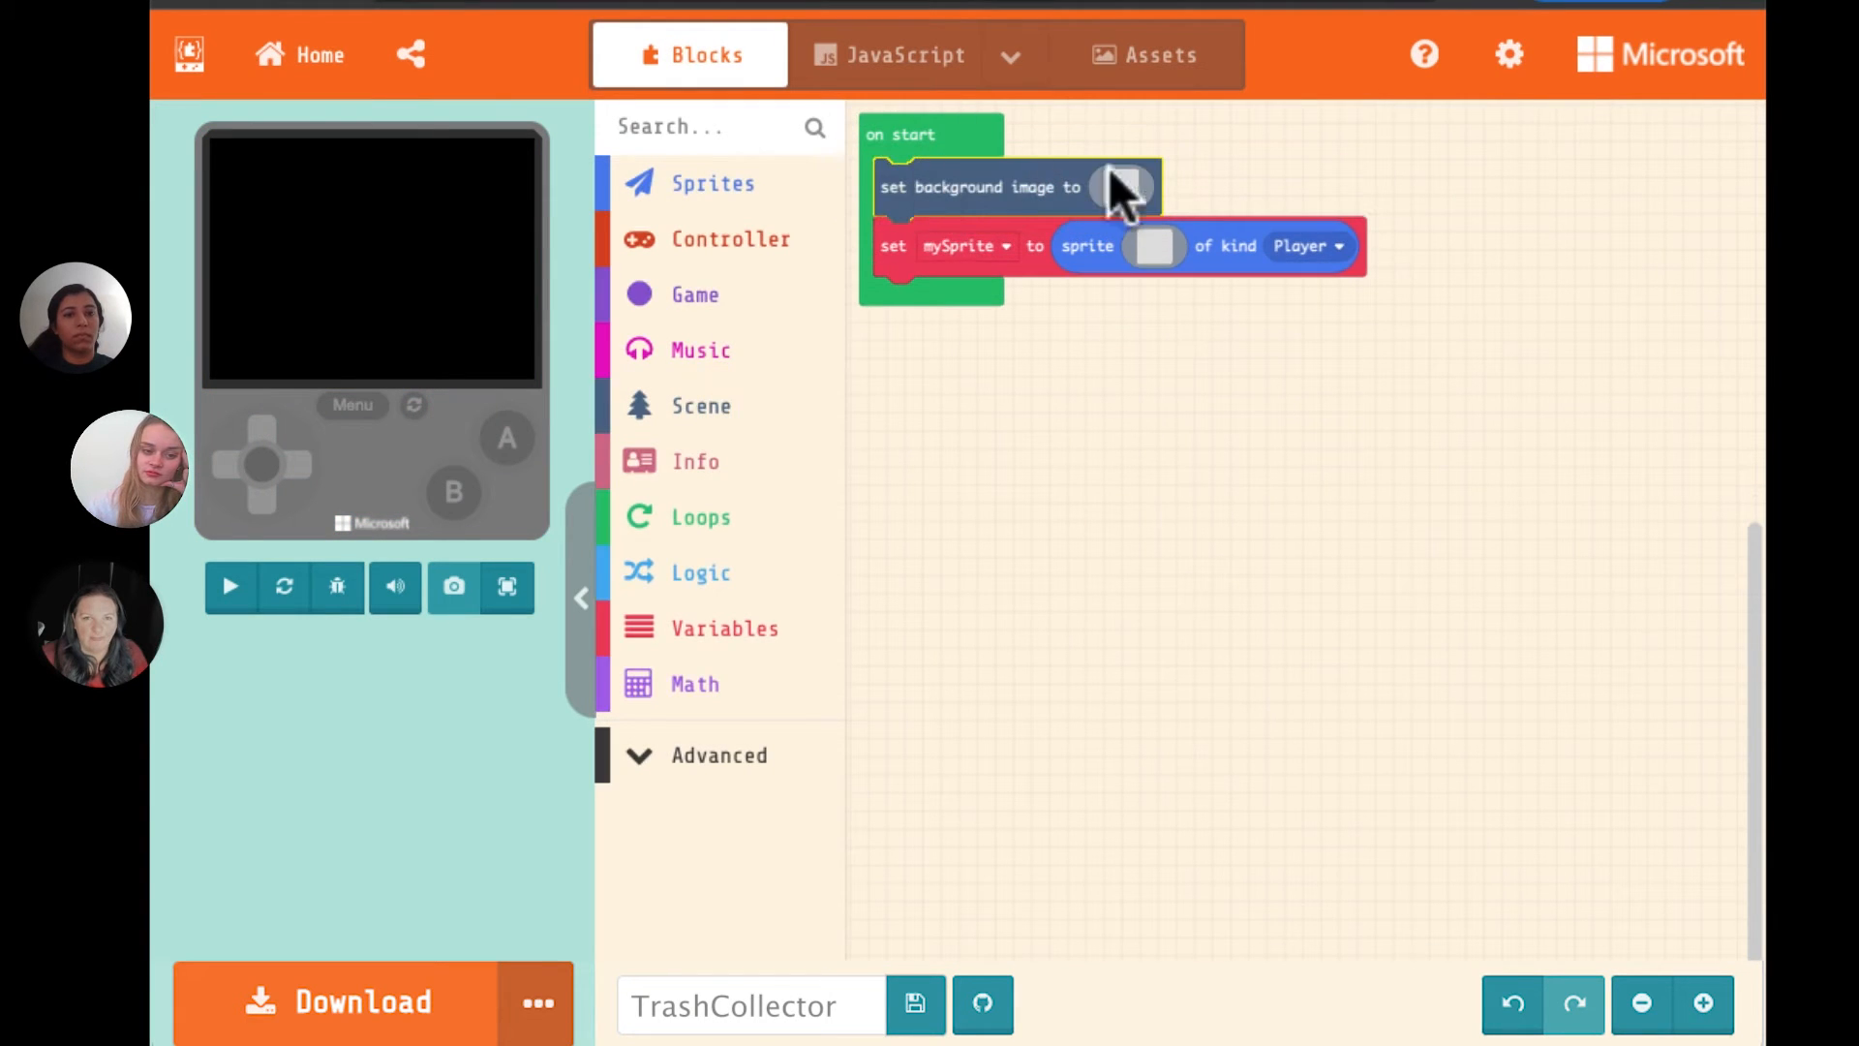
{"action": "left_click", "coordinate": [1124, 186]}
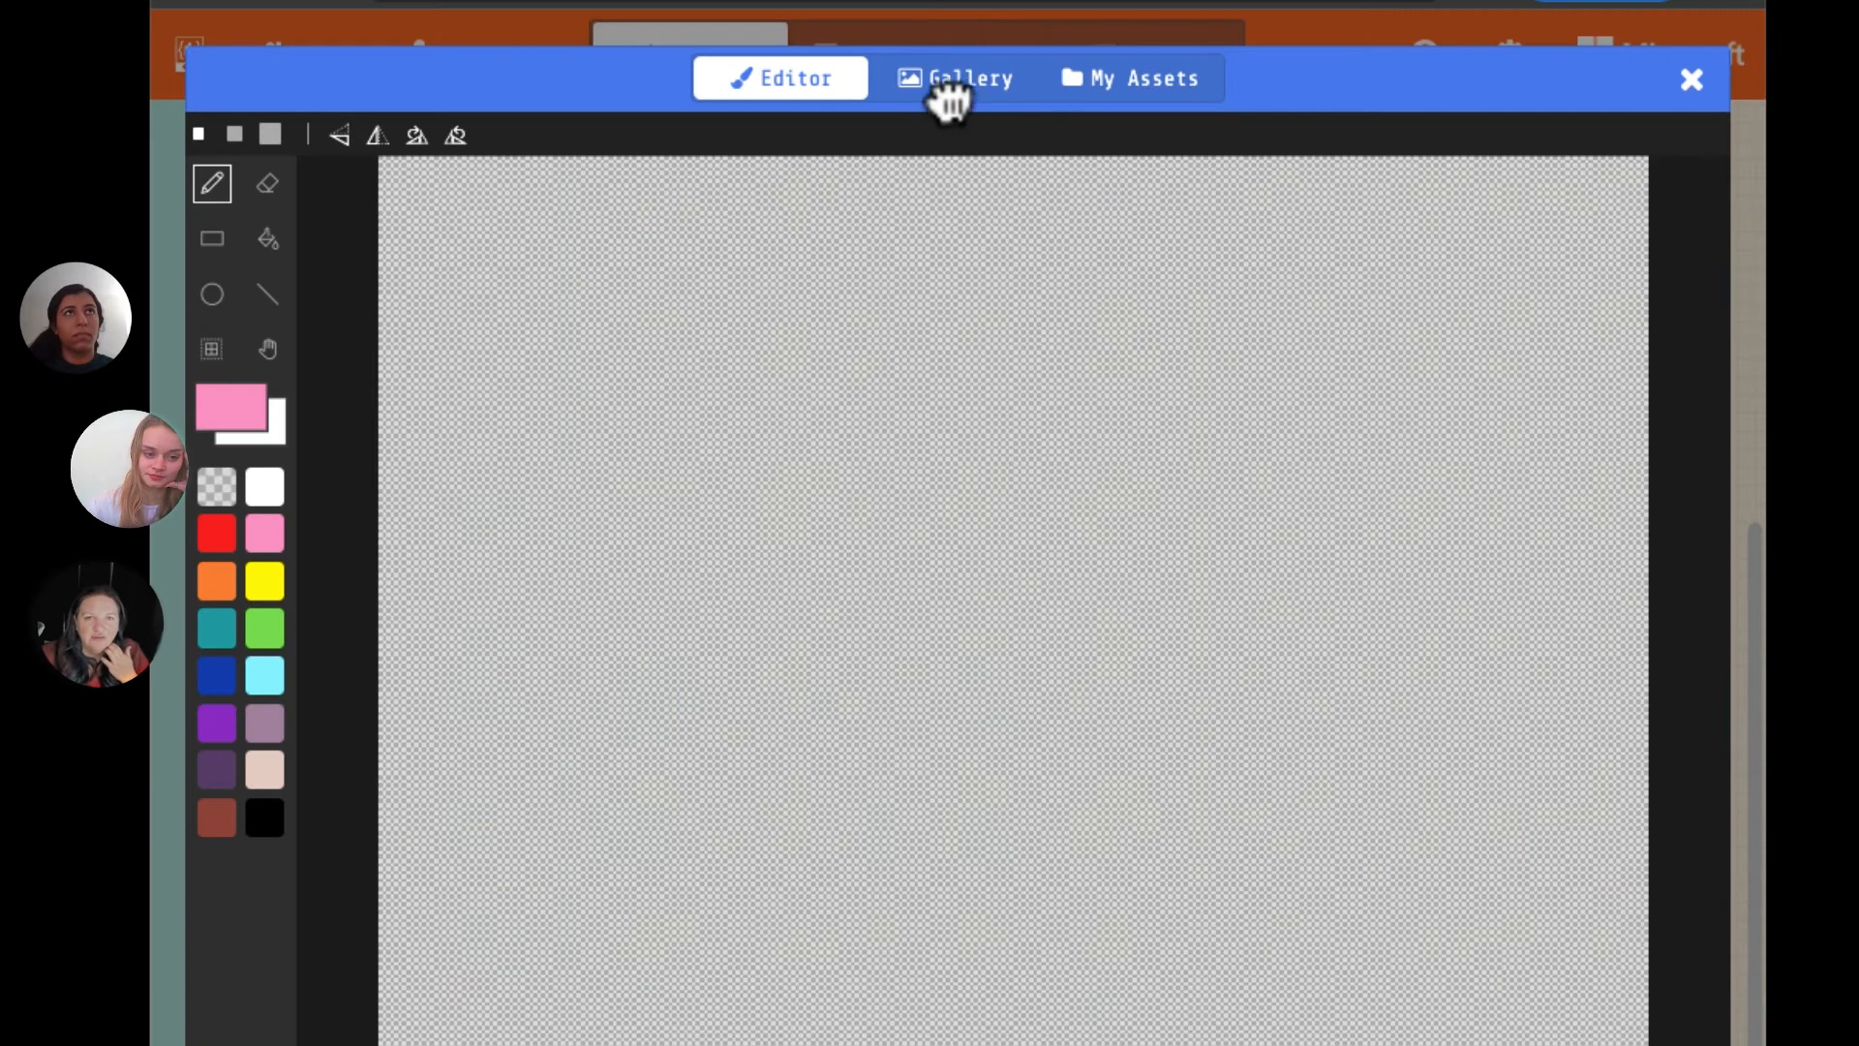
{"action": "left_click", "coordinate": [957, 77]}
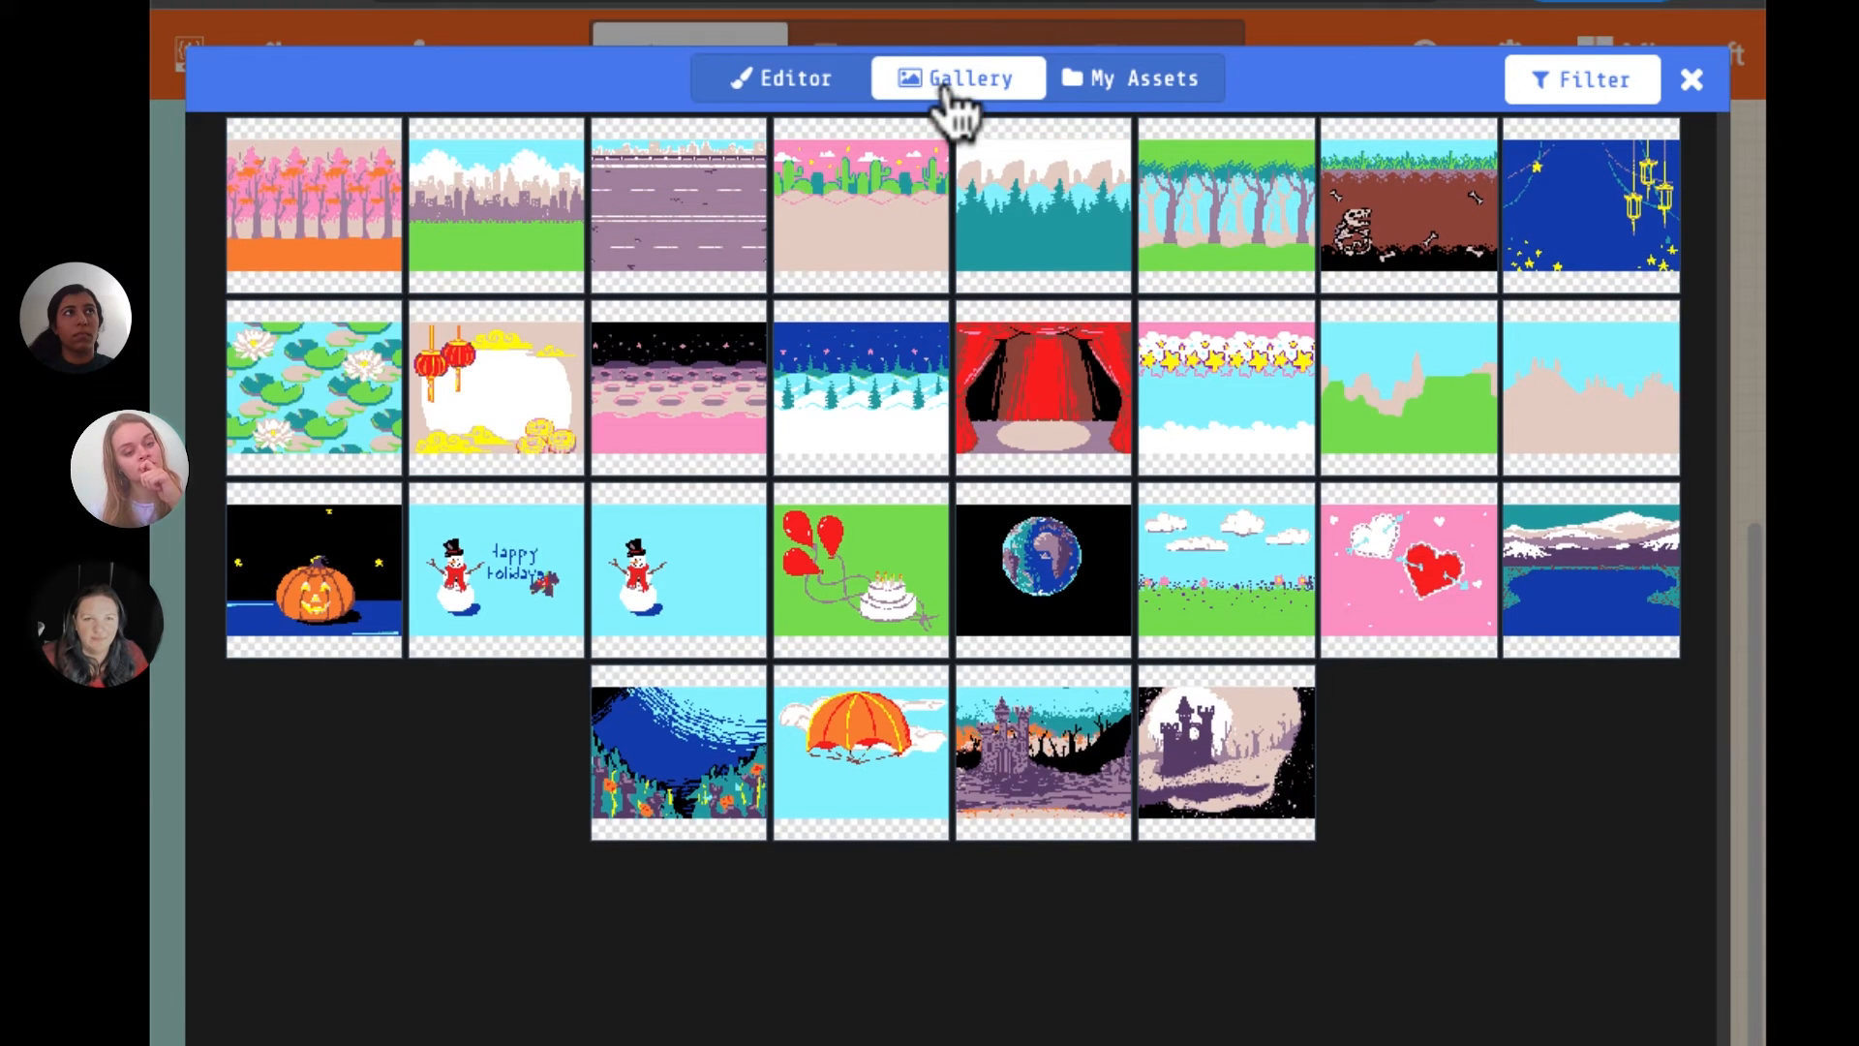
{"action": "mouse_move", "coordinate": [1536, 498]}
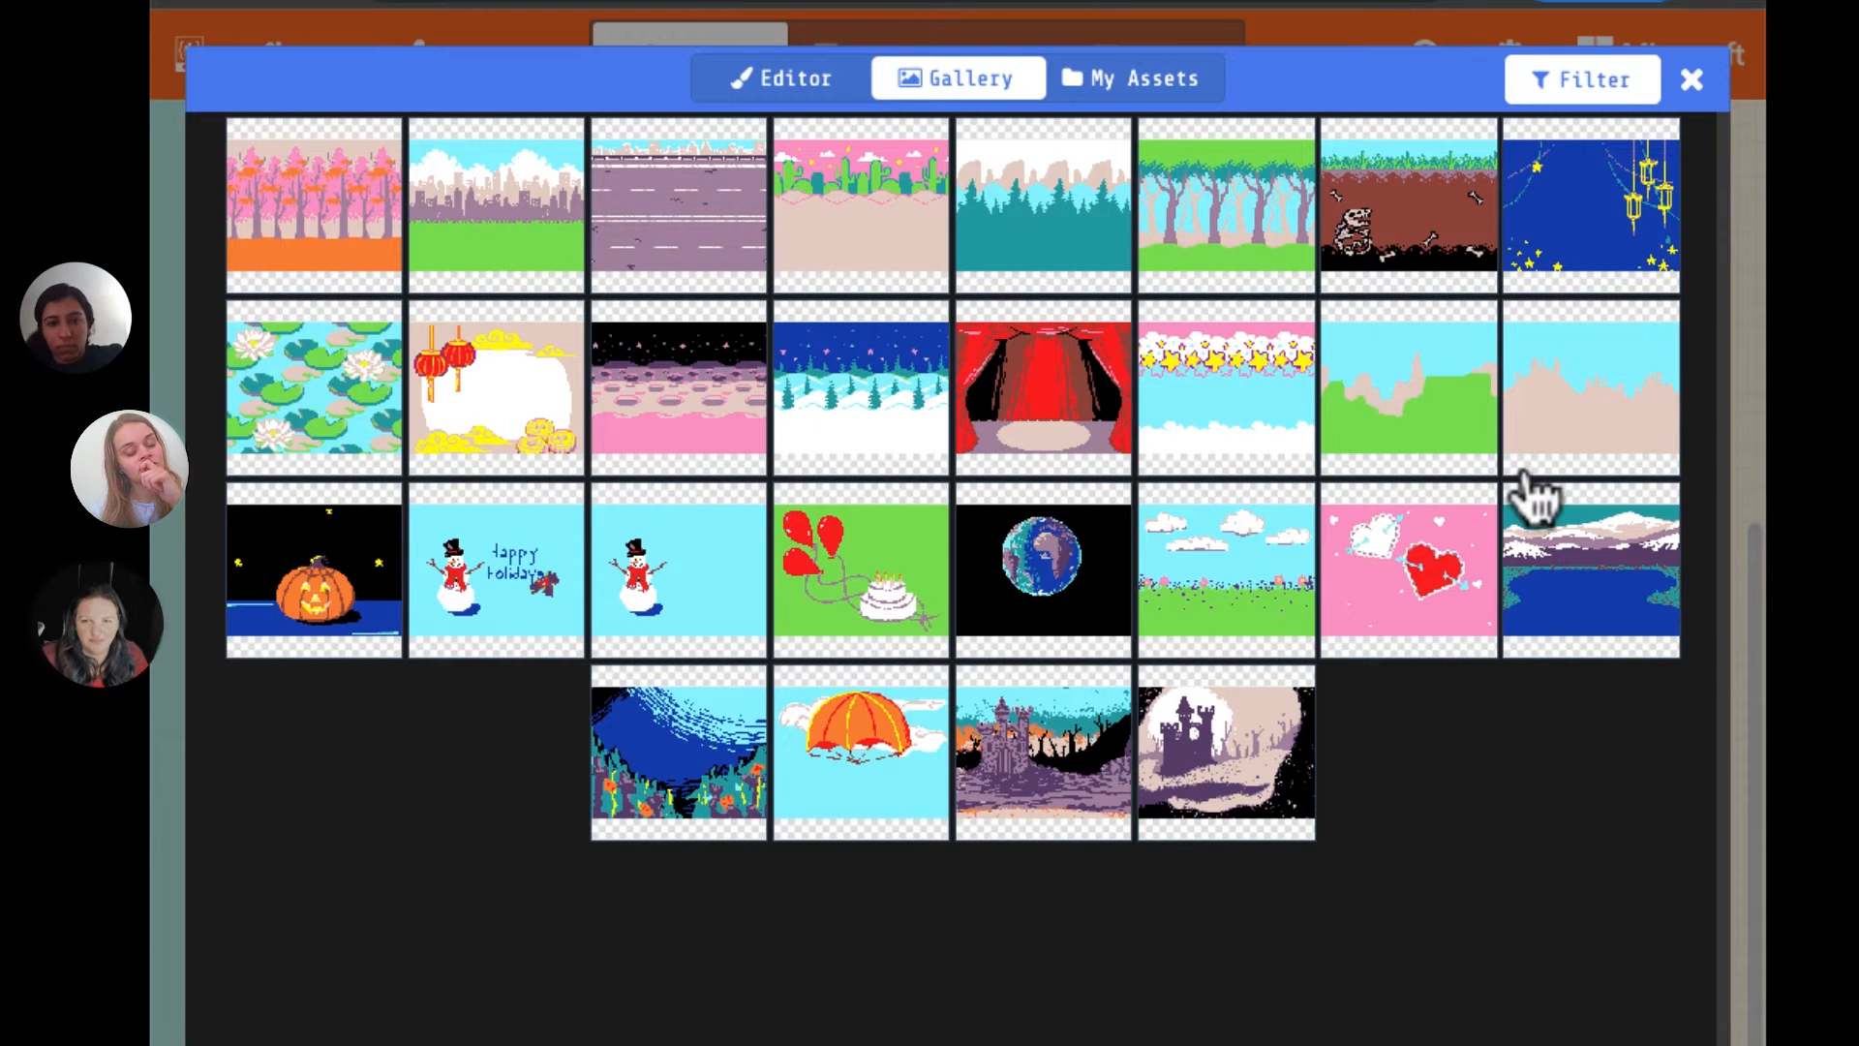
{"action": "mouse_move", "coordinate": [521, 463]}
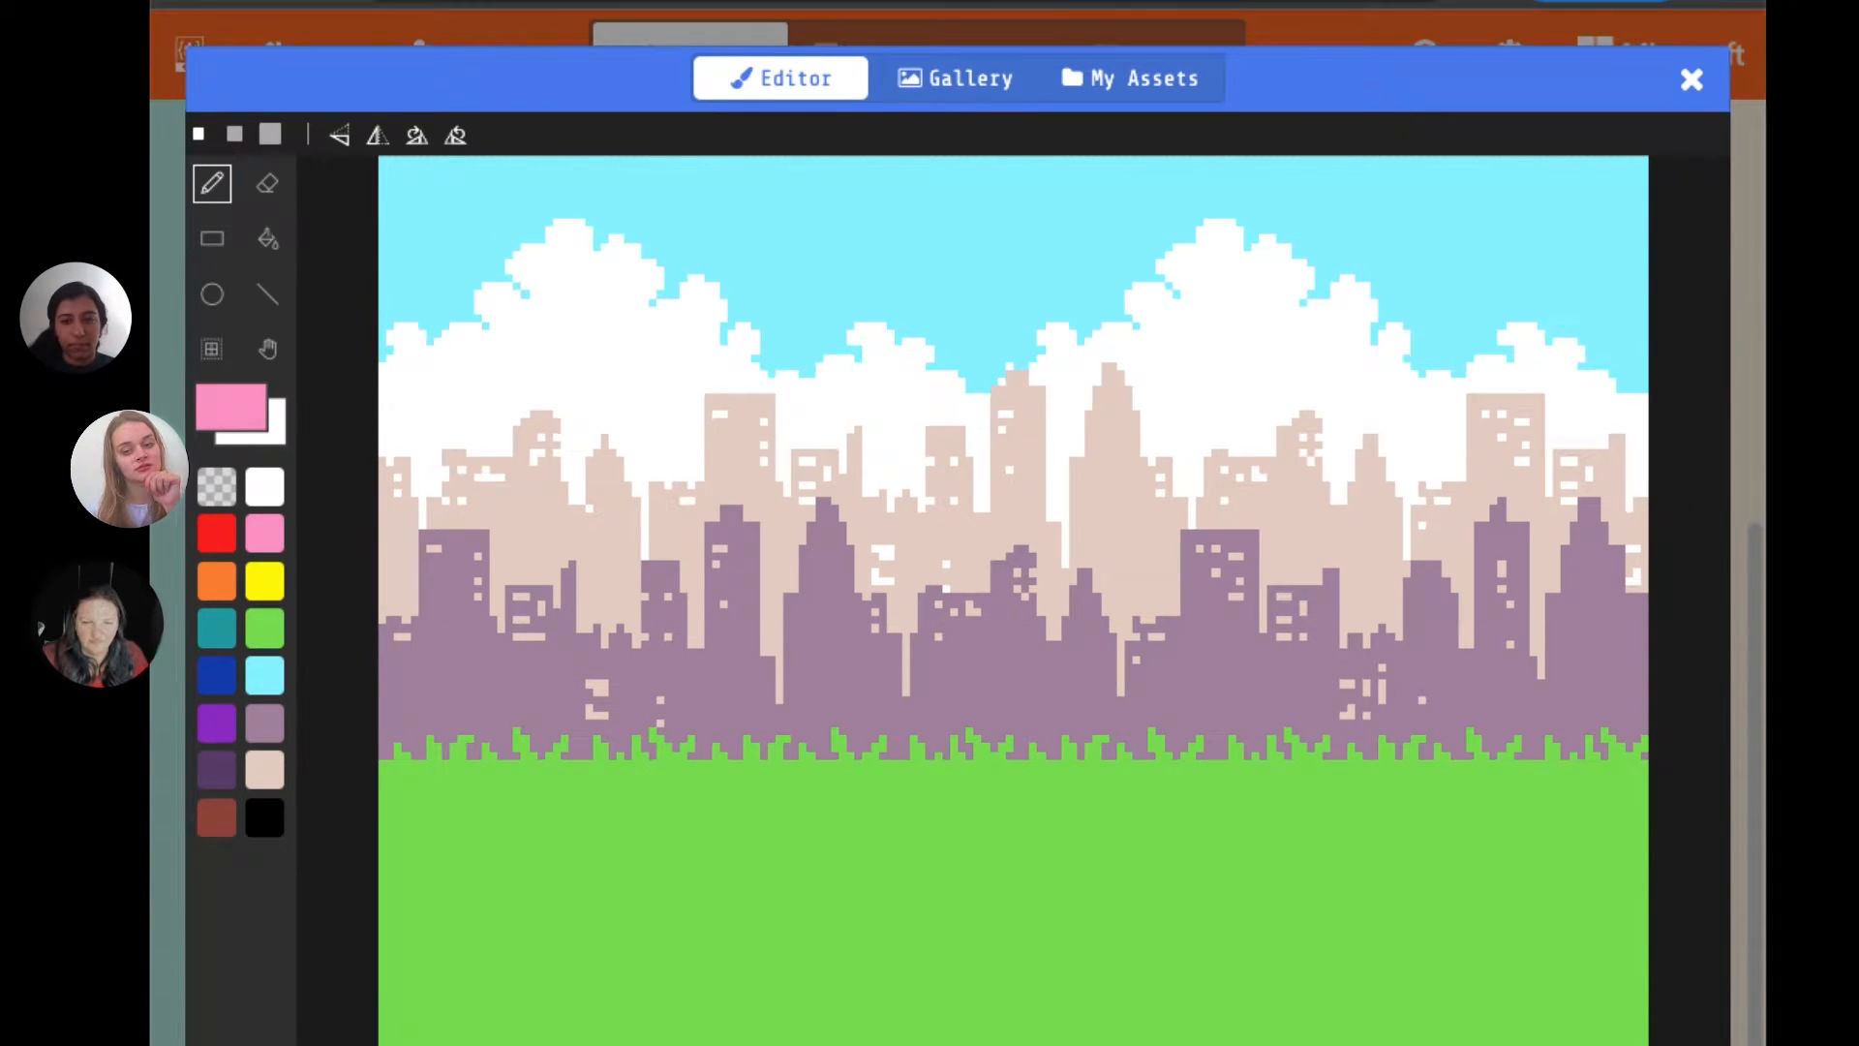
{"action": "left_click", "coordinate": [1693, 79]}
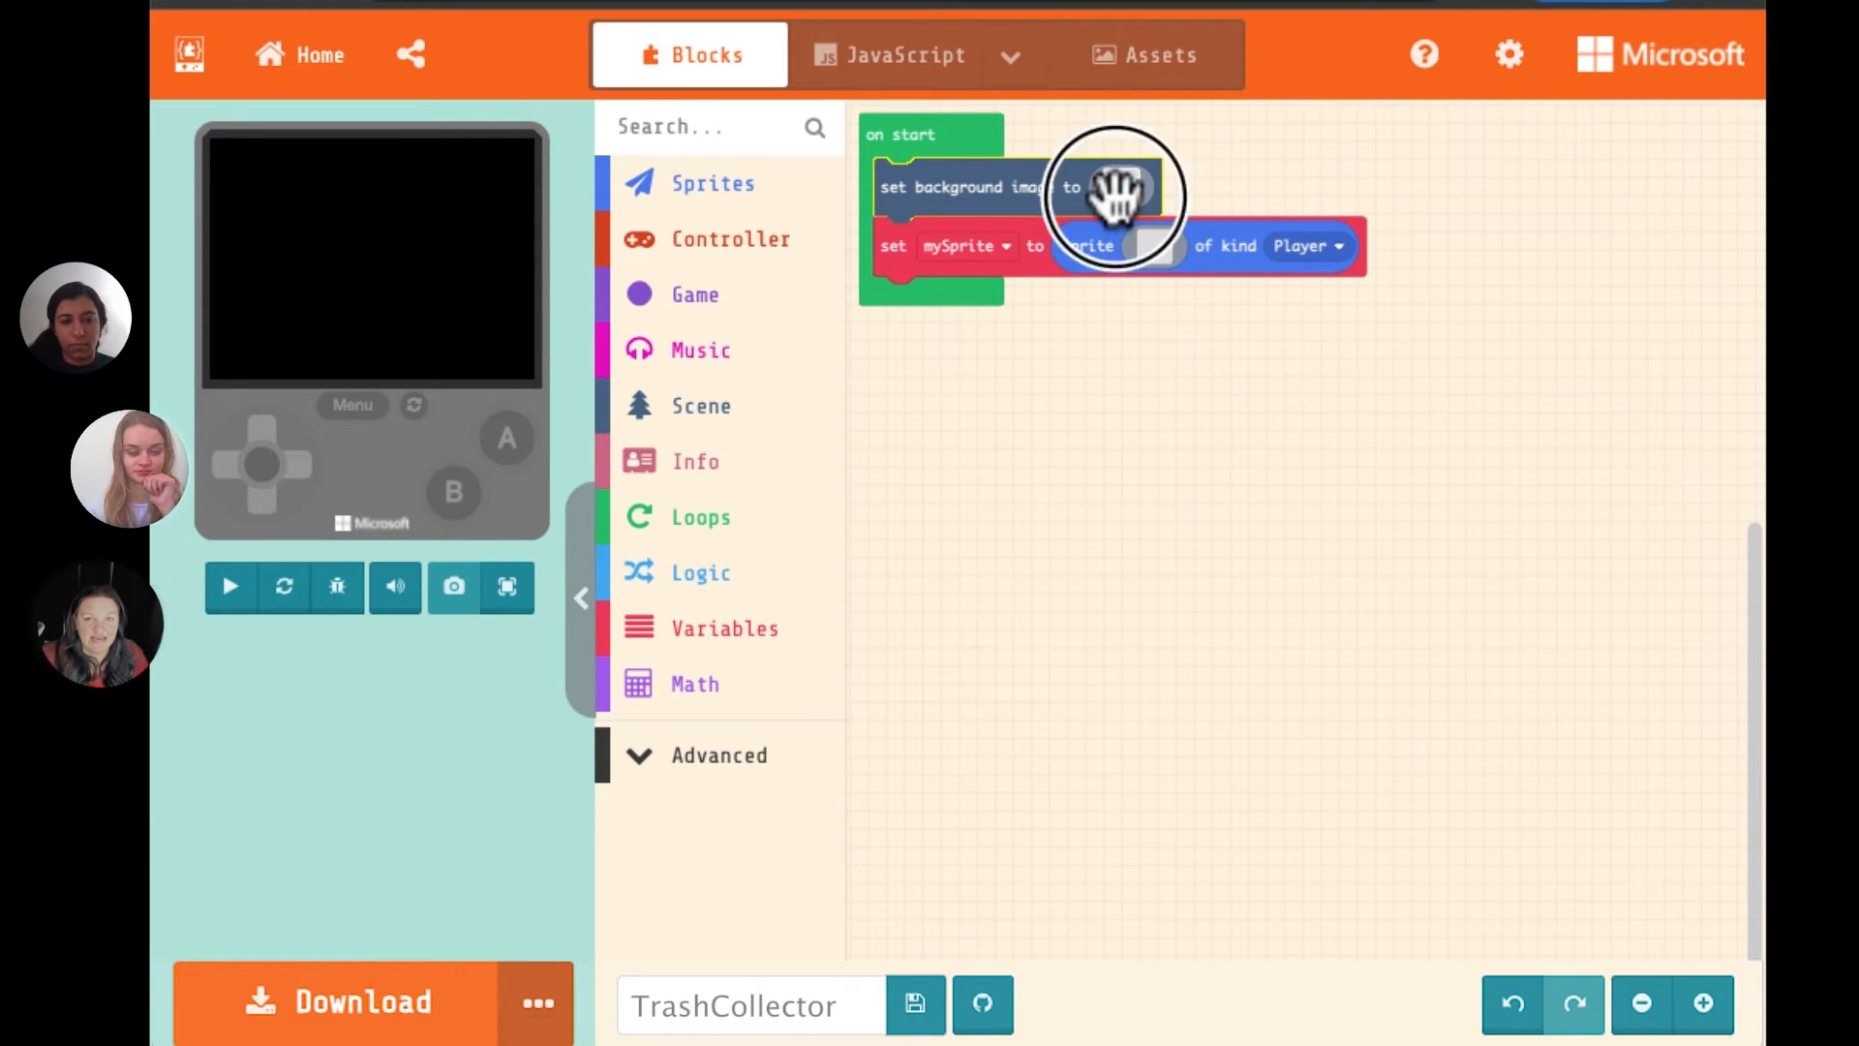
- Create Hero and Trash sprites, giving Trash velocity 150, -150 and stay-in-screen ON
{"action": "left_click", "coordinate": [1121, 188]}
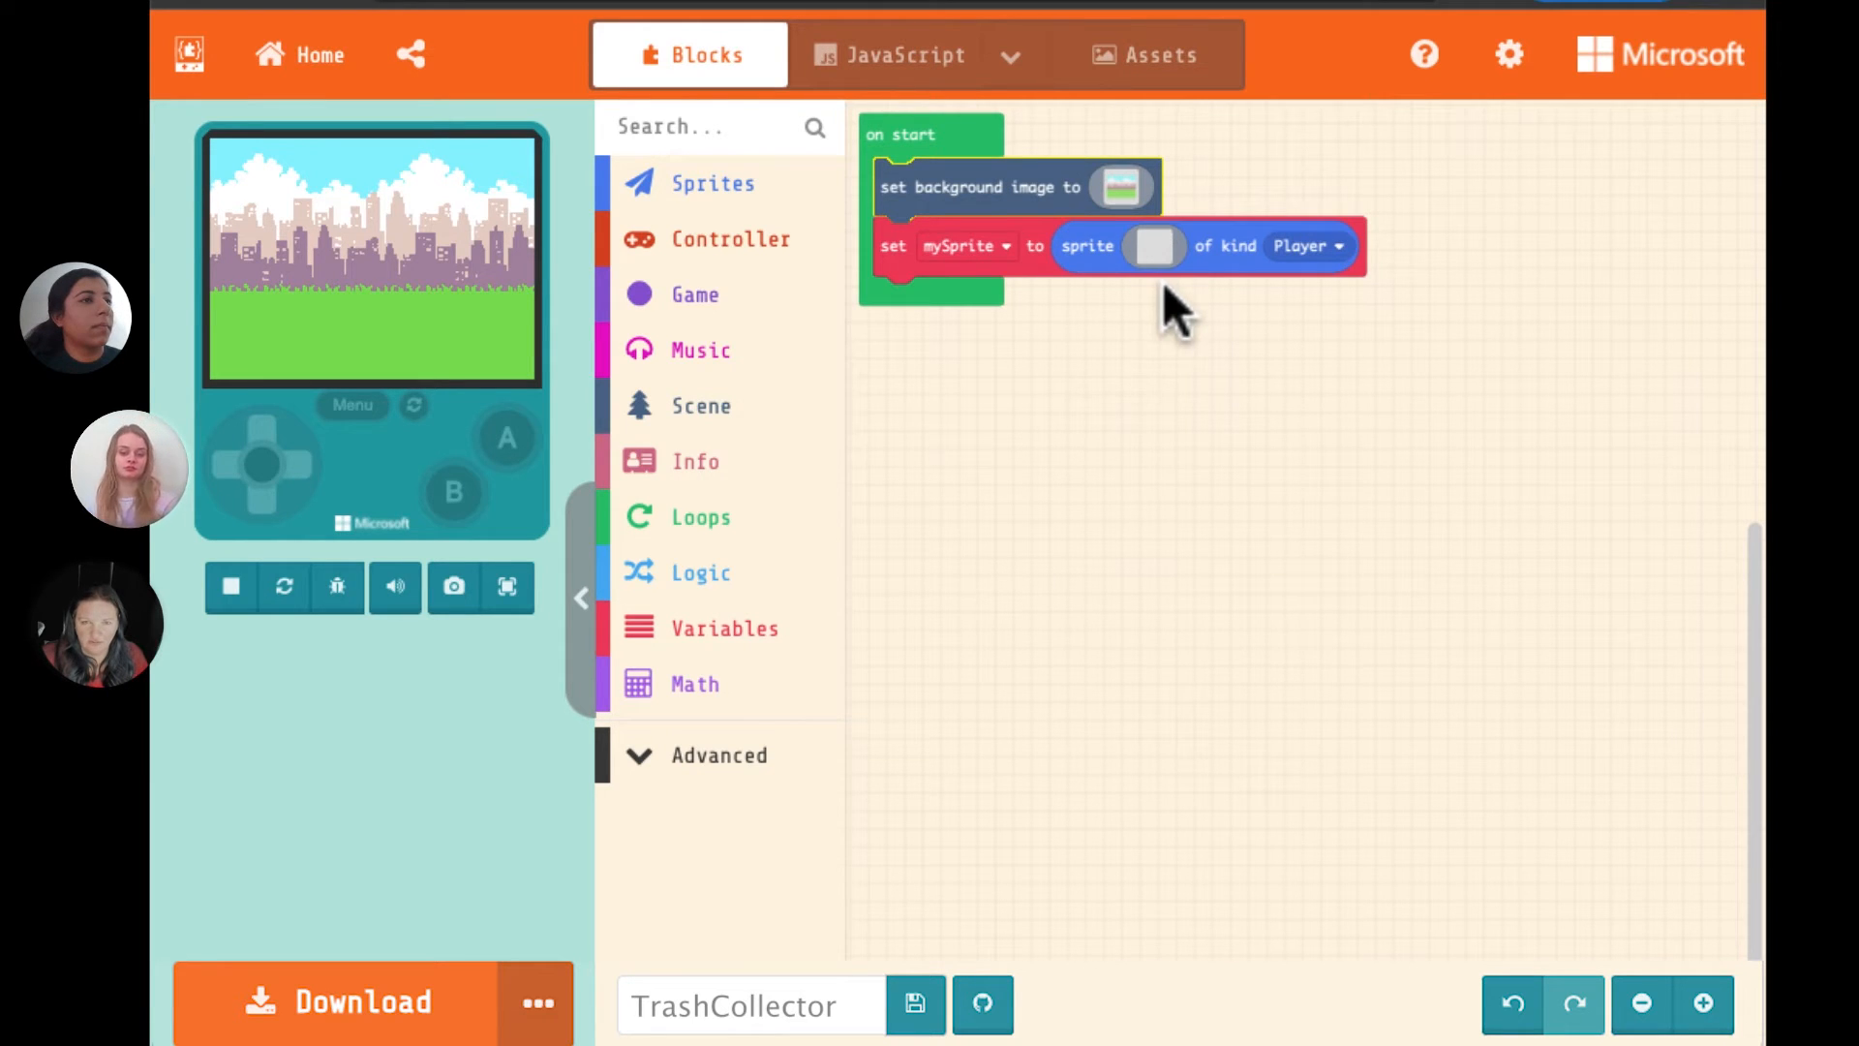
{"action": "mouse_move", "coordinate": [1168, 351]}
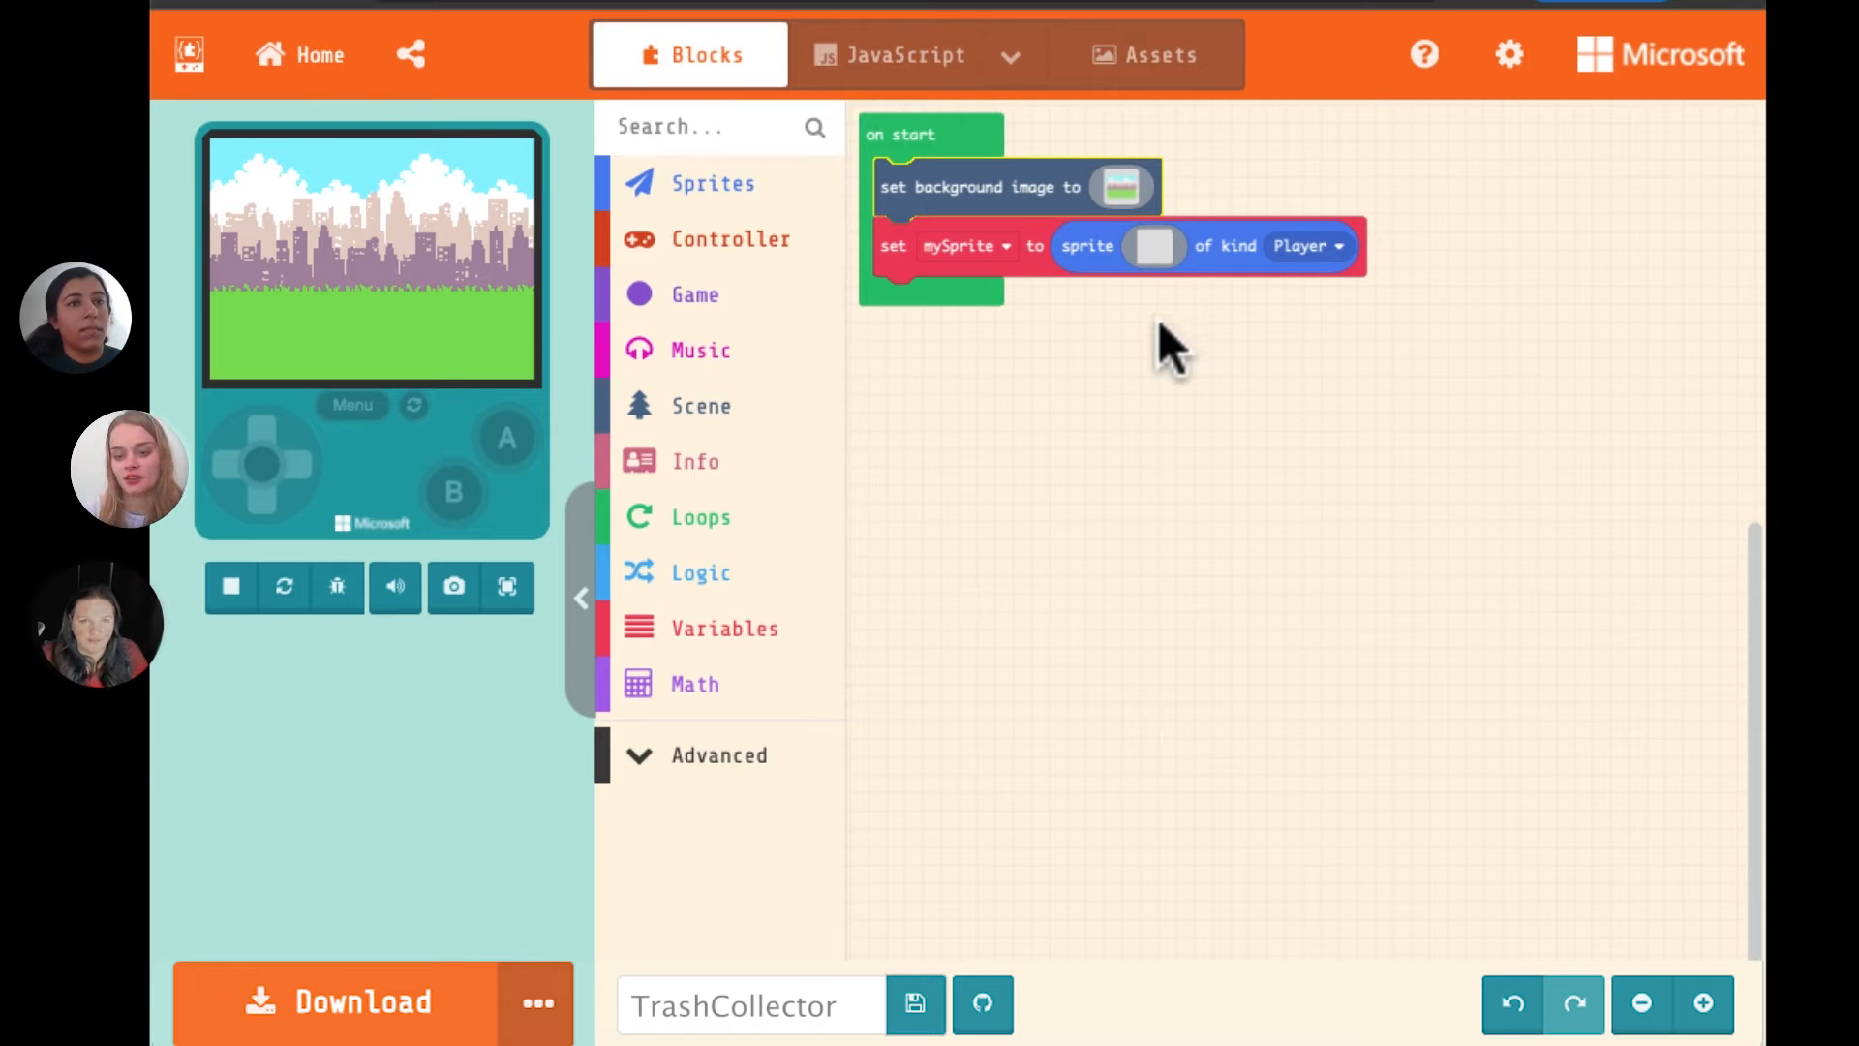
{"action": "mouse_move", "coordinate": [1162, 368]}
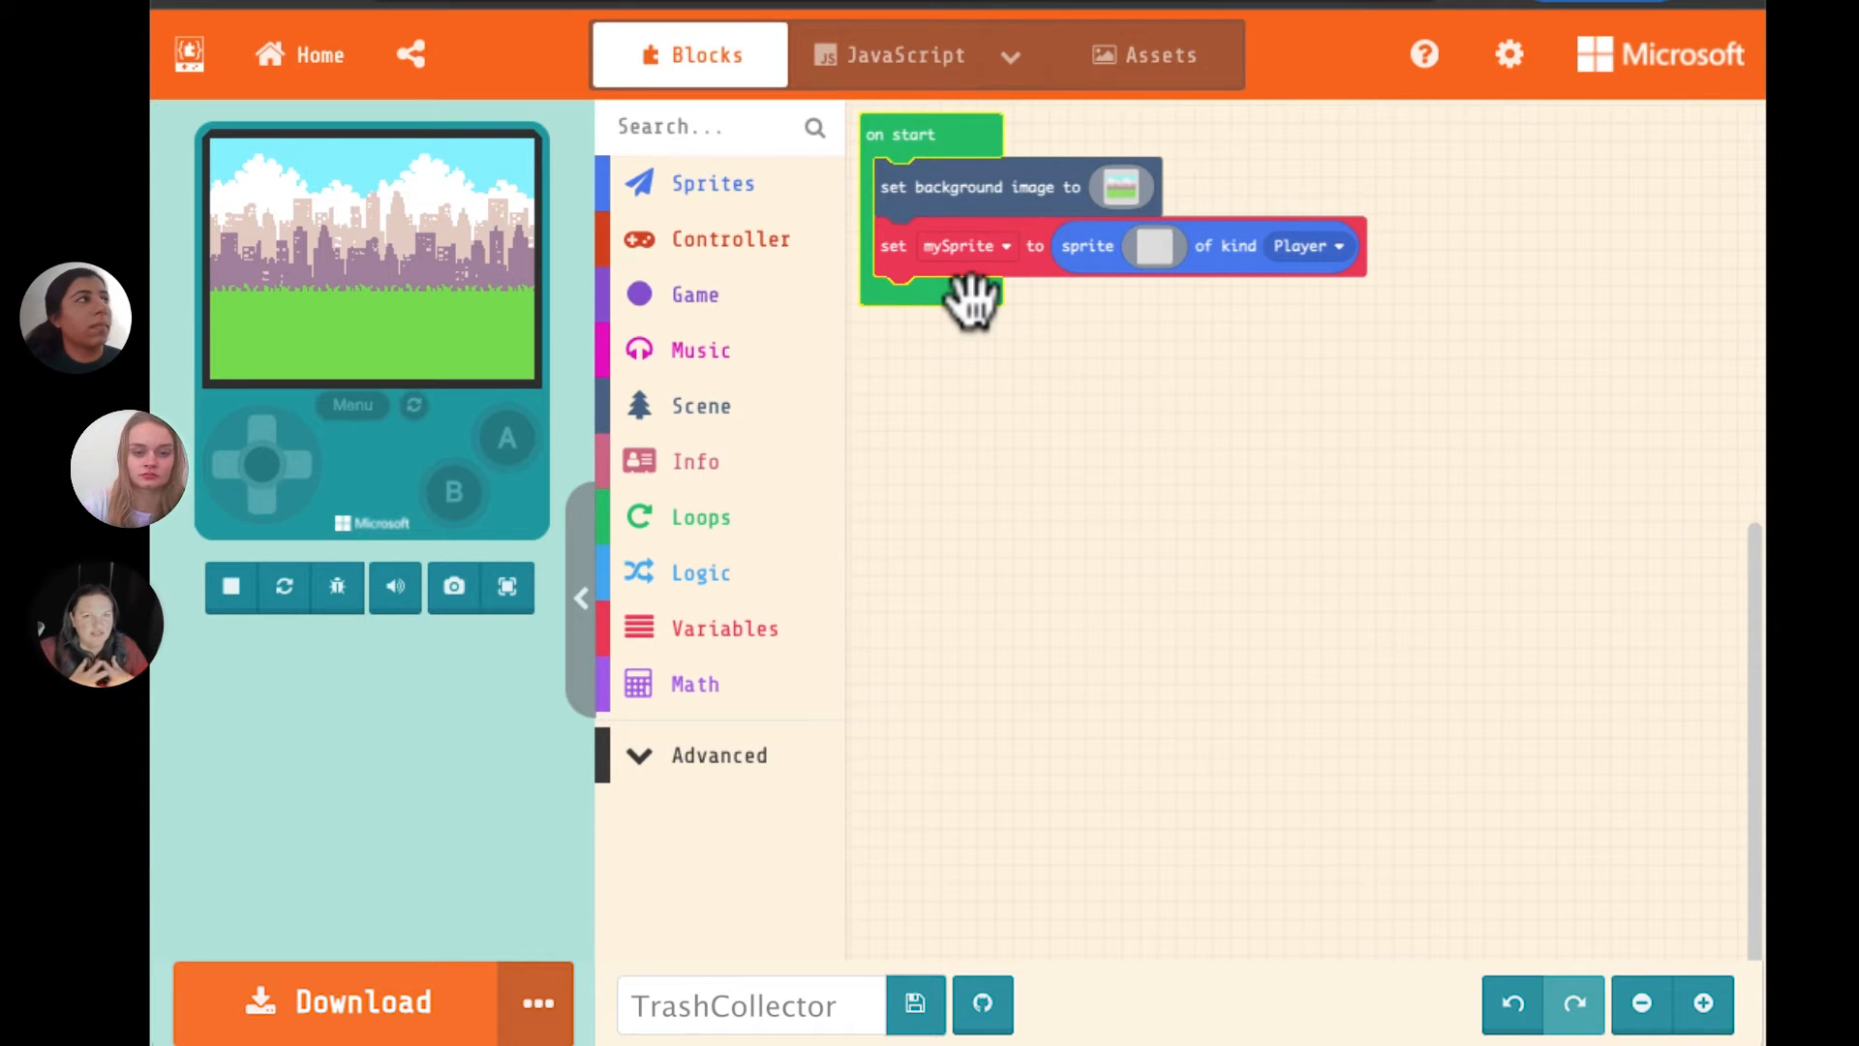
{"action": "left_click", "coordinate": [713, 182]}
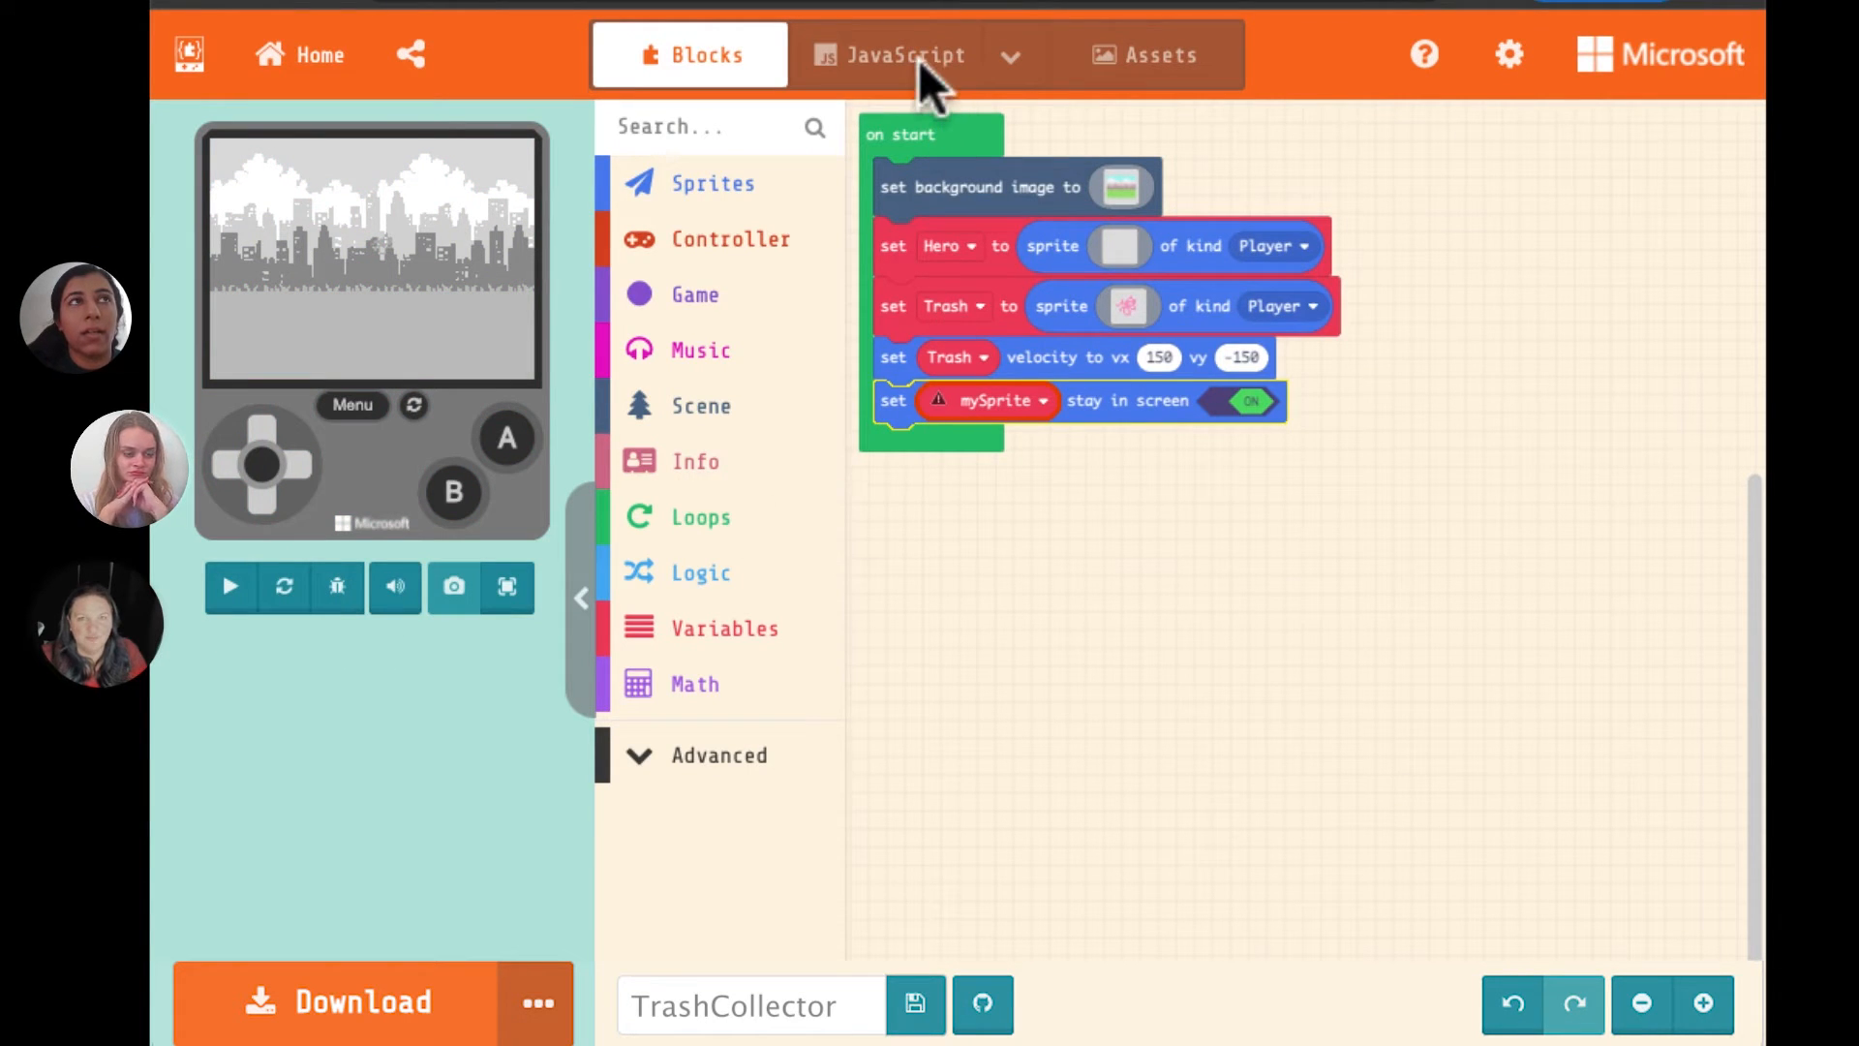
{"action": "mouse_move", "coordinate": [1001, 391]}
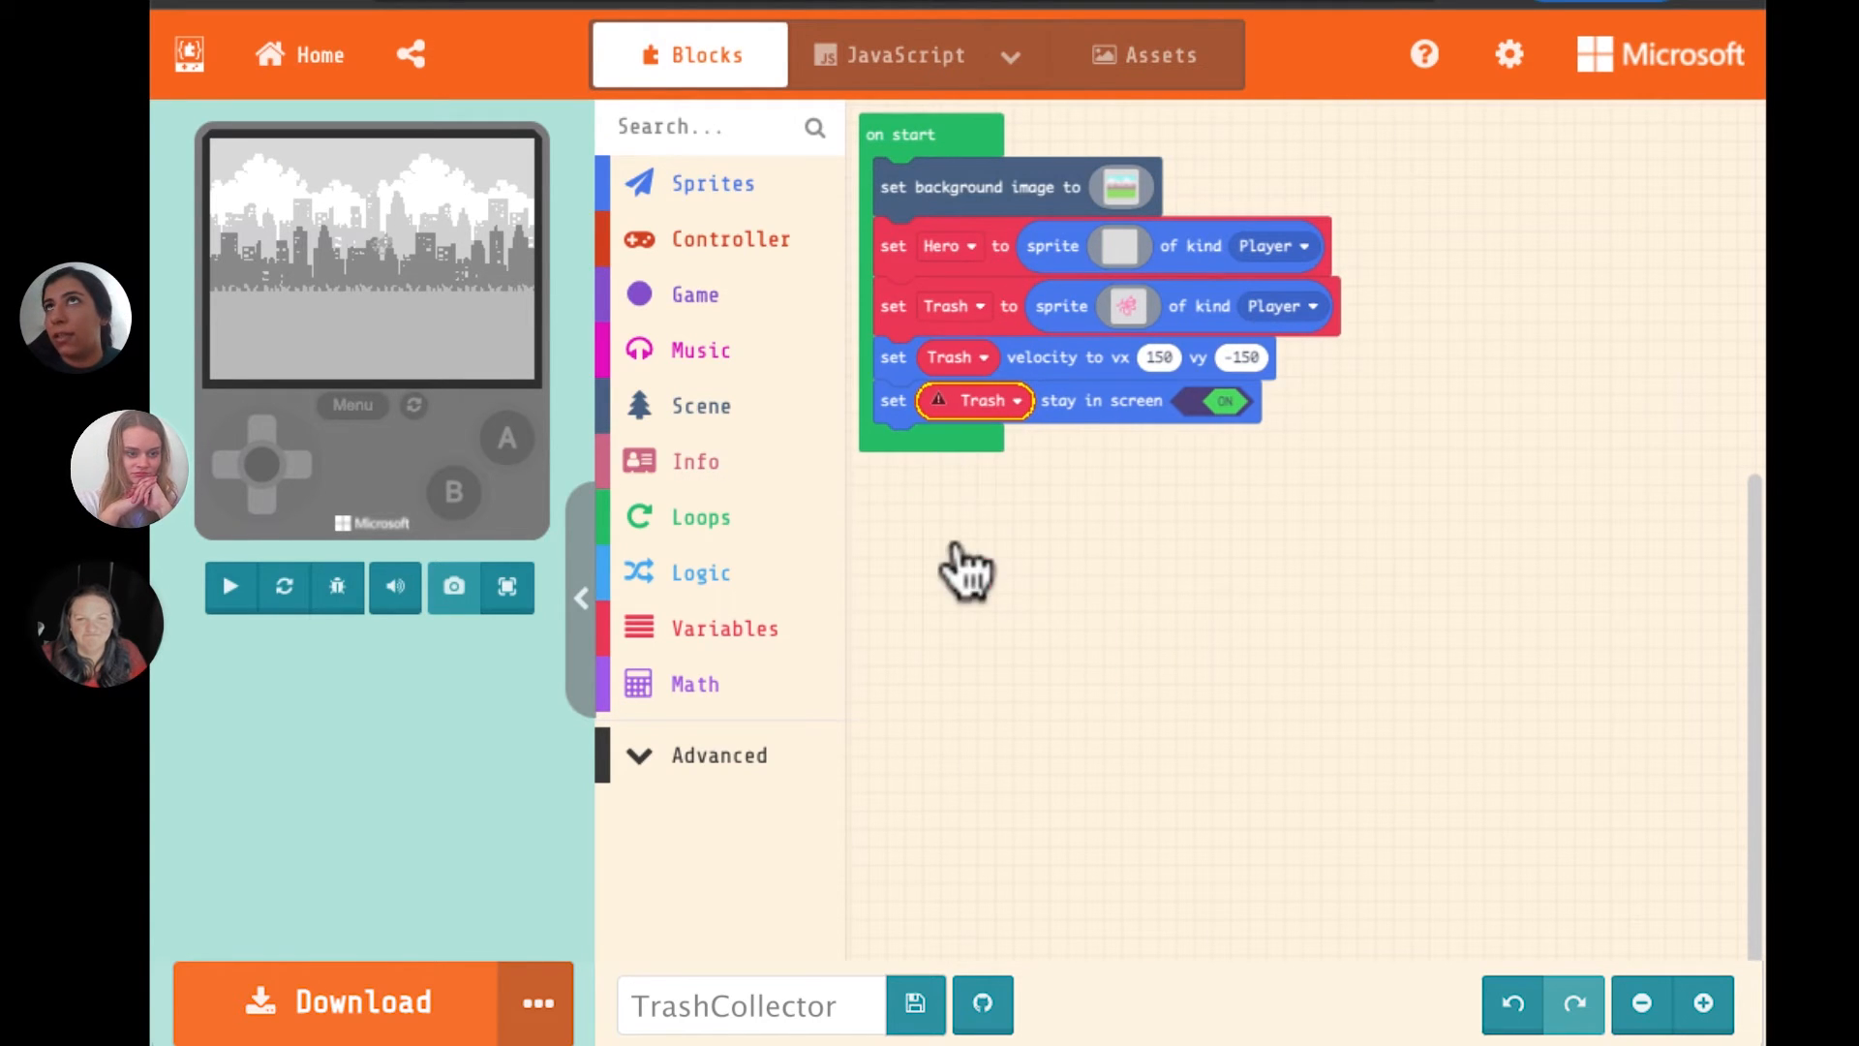
{"action": "mouse_move", "coordinate": [1038, 167]}
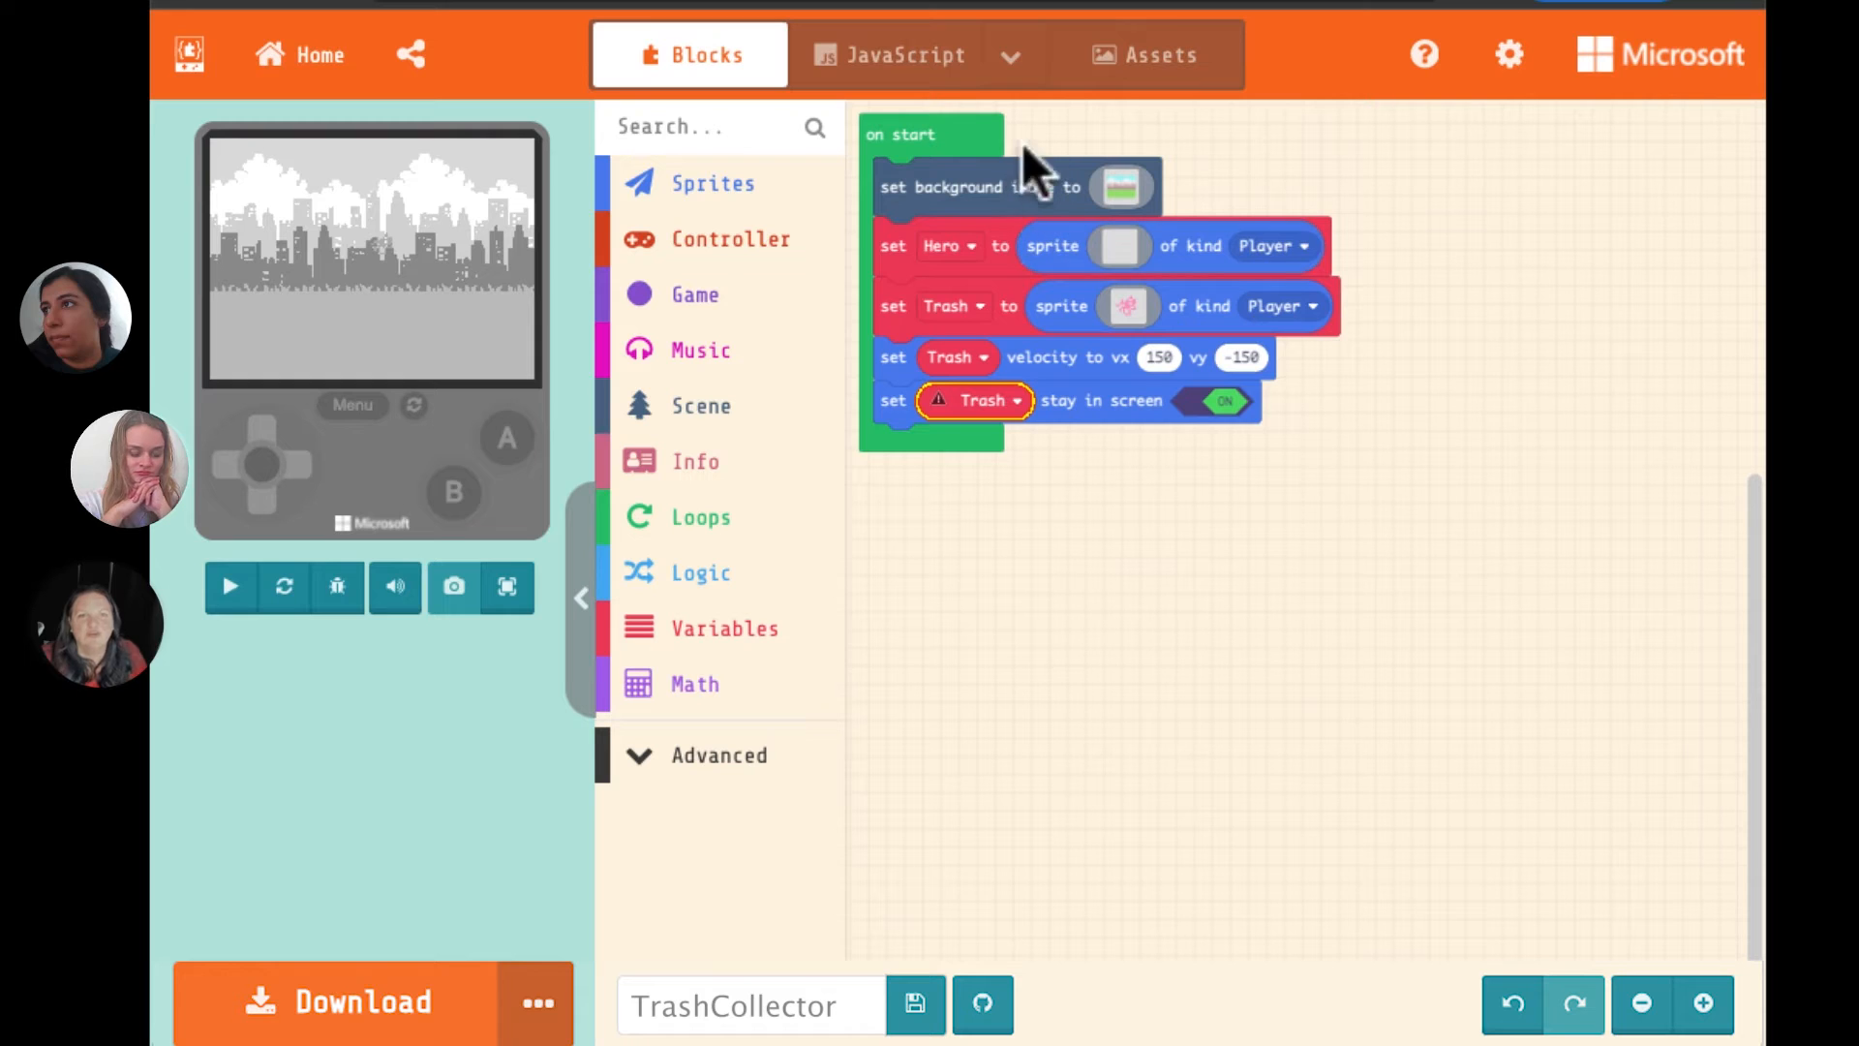
{"action": "mouse_move", "coordinate": [1038, 415]}
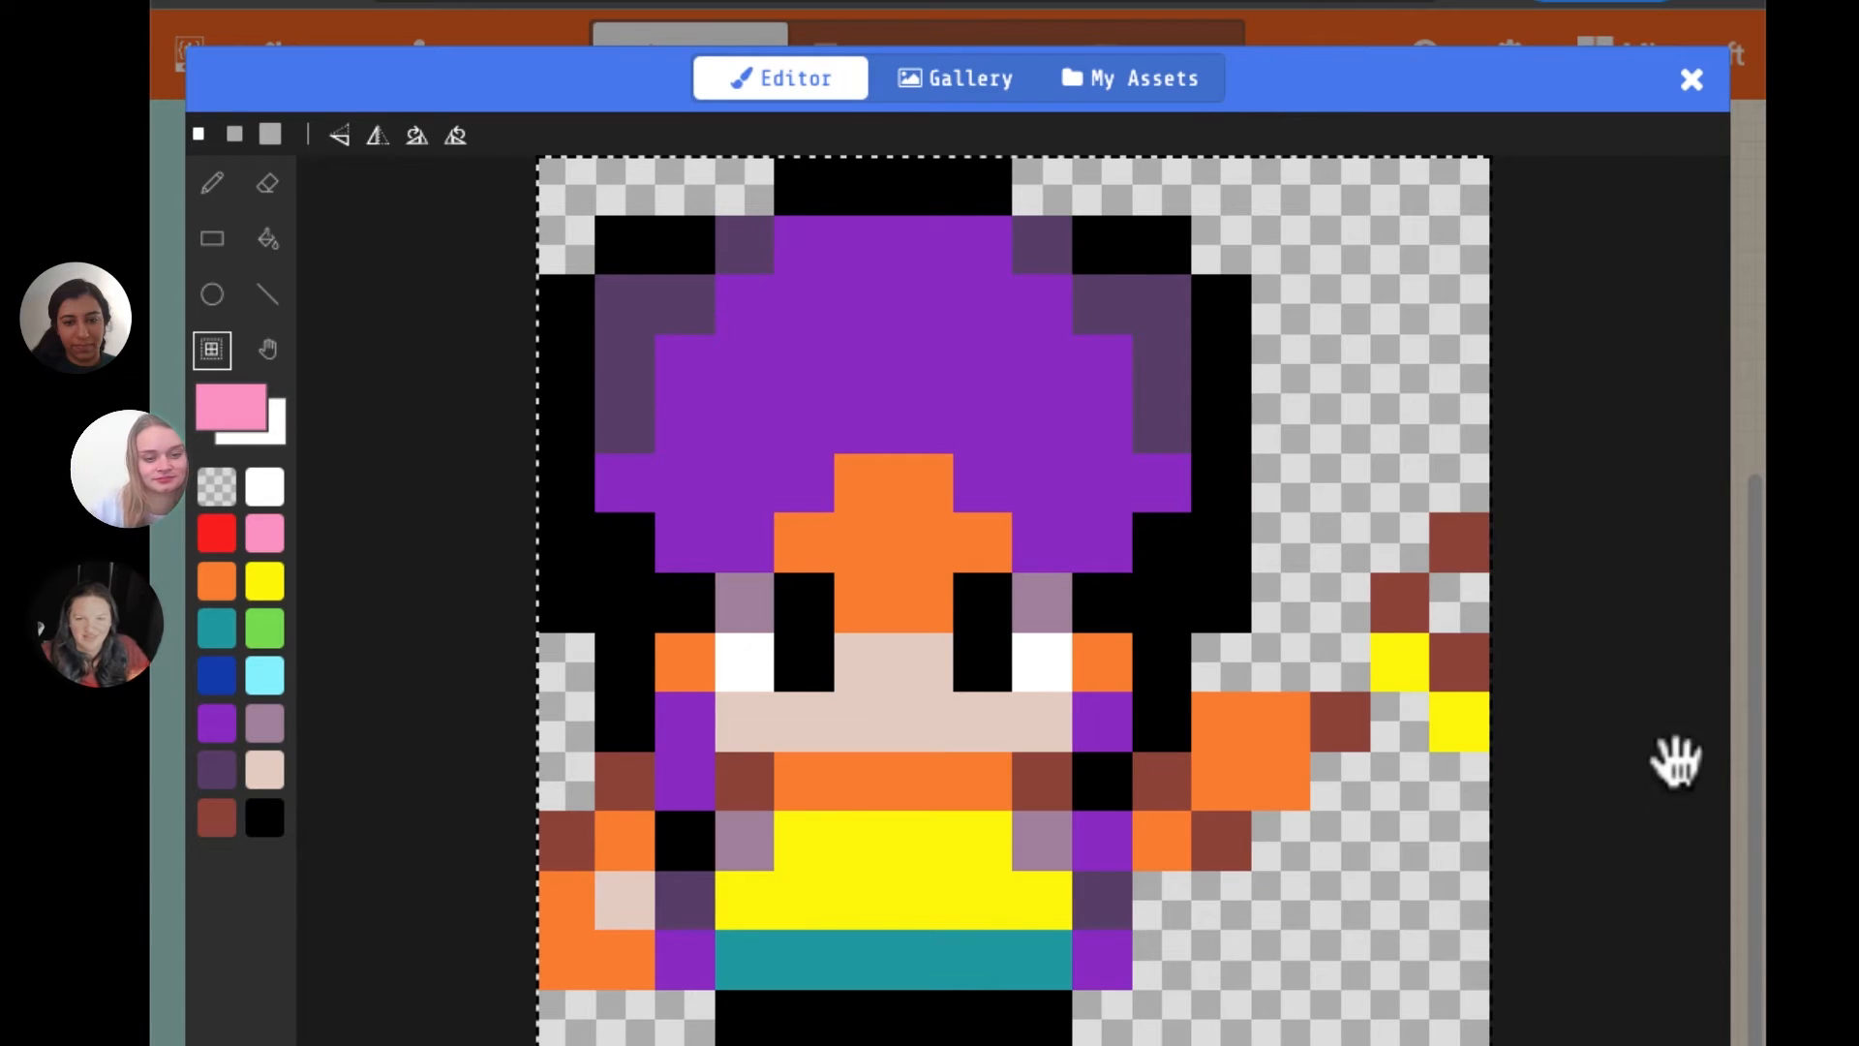
{"action": "mouse_move", "coordinate": [368, 1033]}
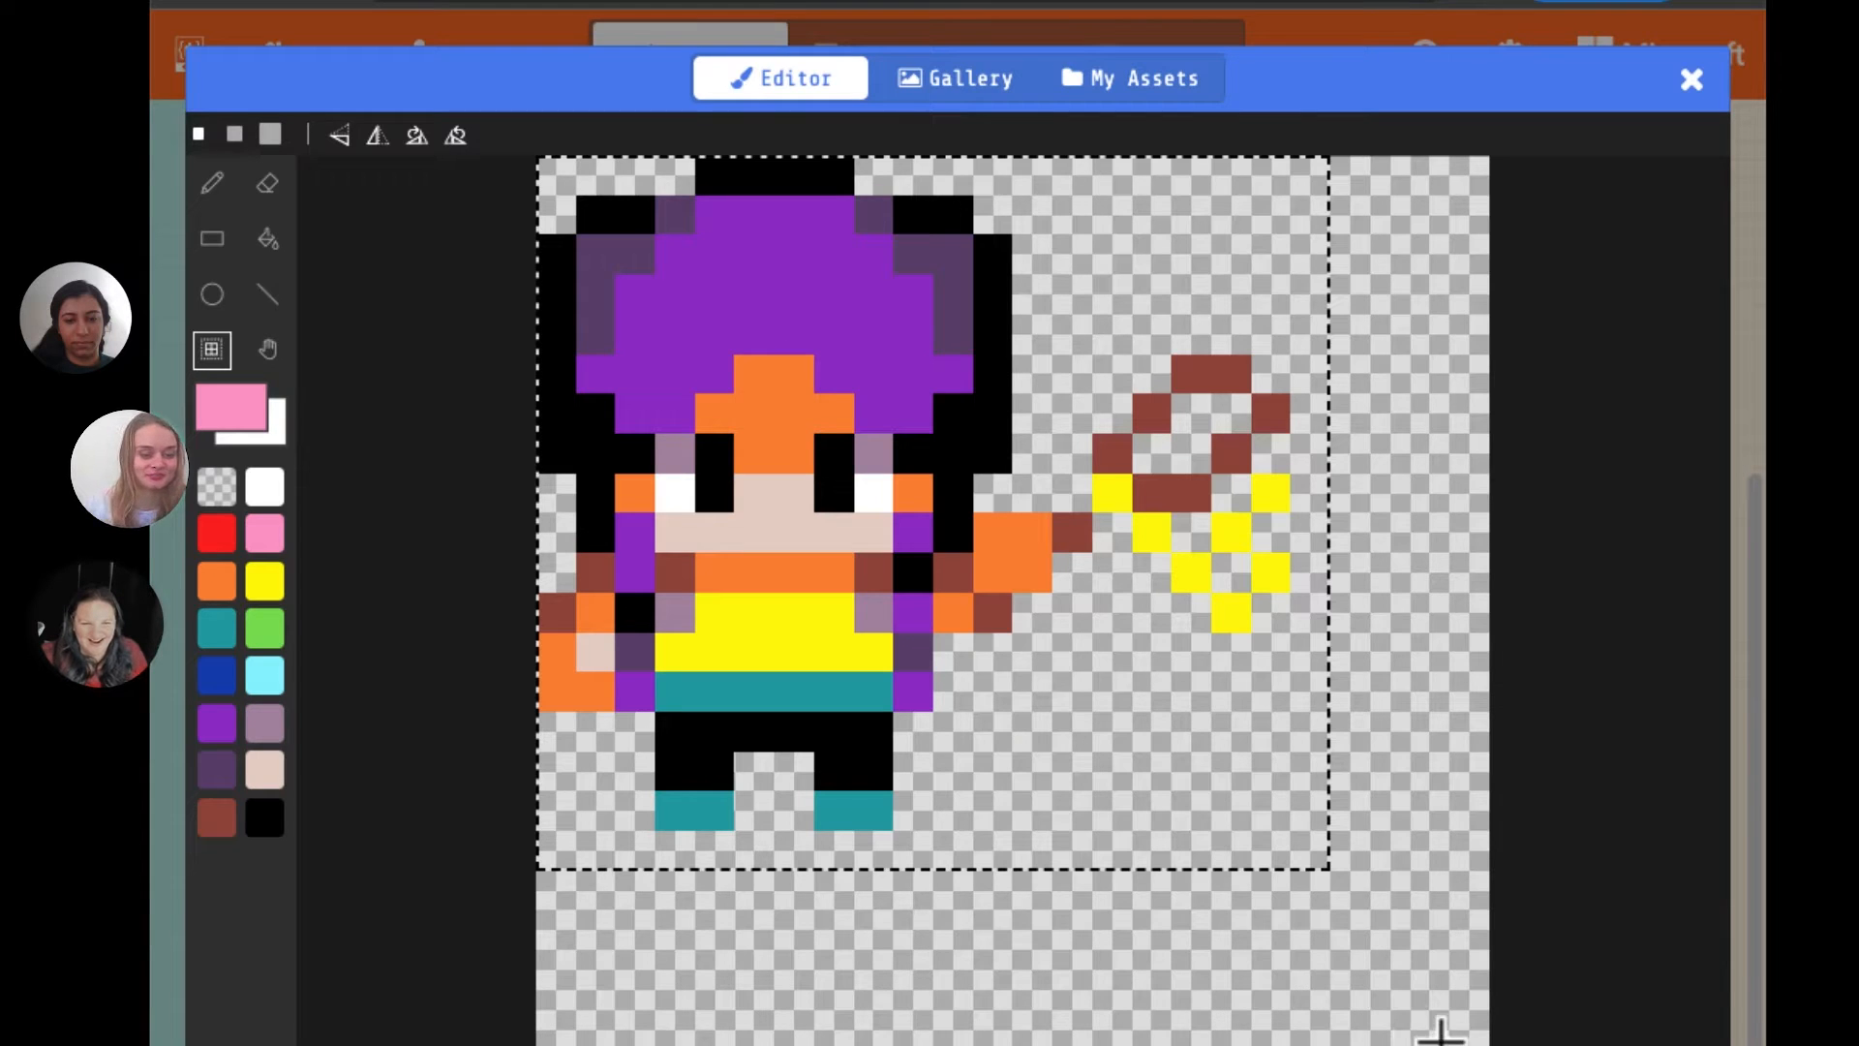
- Confirm the drawn Hero image: purple-haired character holding a yellow-and-brown tool
{"action": "left_click", "coordinate": [1691, 79]}
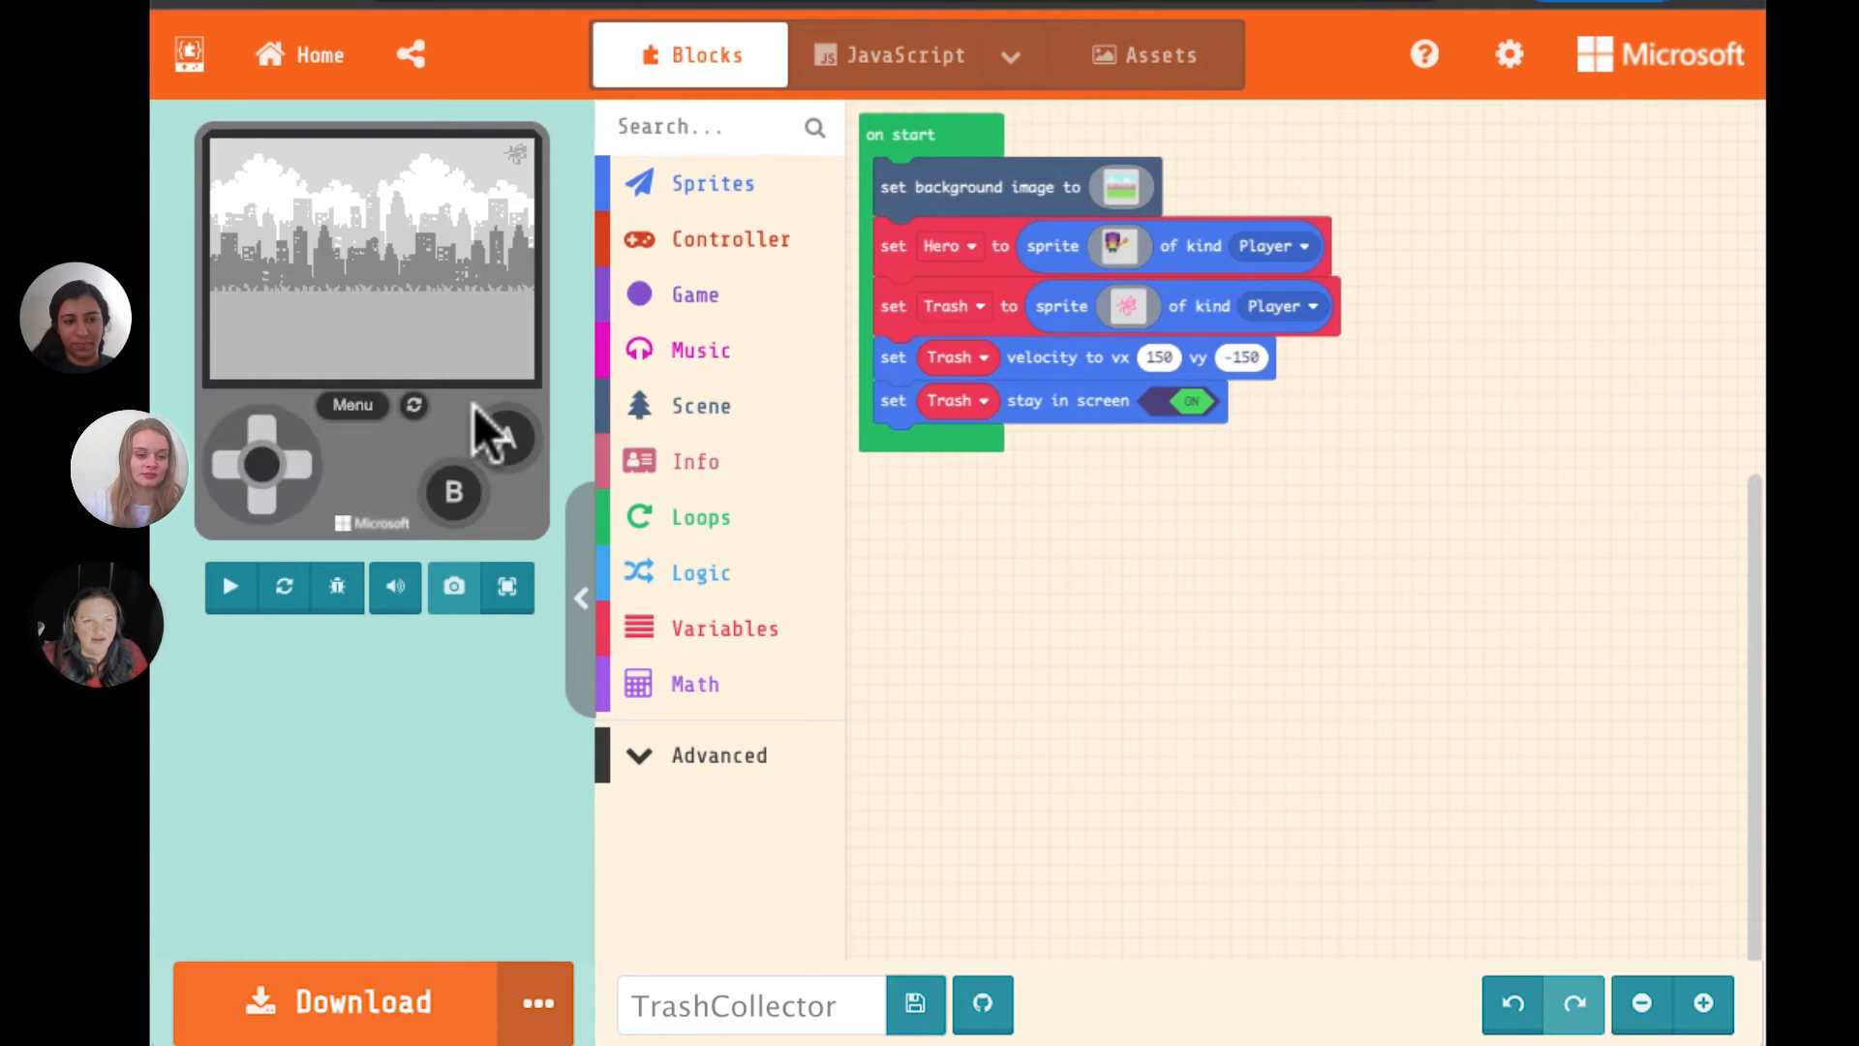
- Place Hero at position x 72, y 84 right after it is created
{"action": "left_click", "coordinate": [228, 587]}
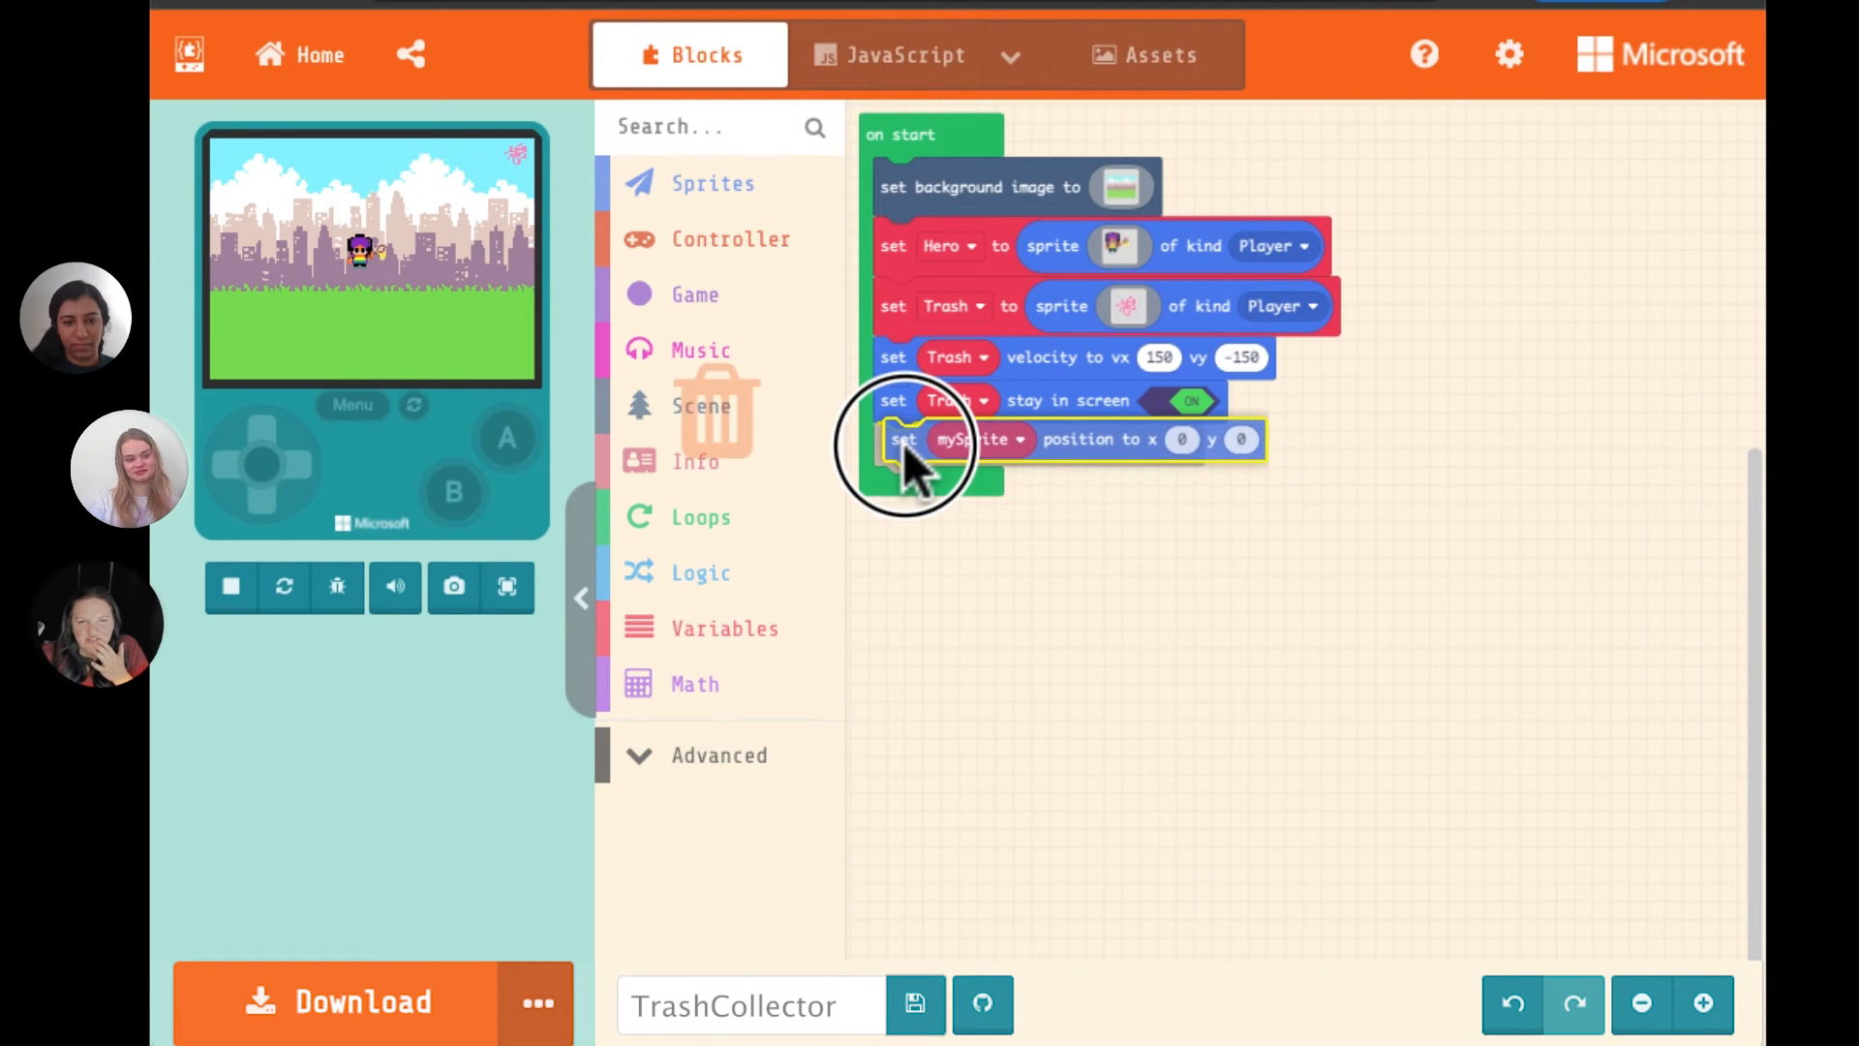
{"action": "left_click_drag", "start_coordinate": [907, 440], "coordinate": [918, 279]}
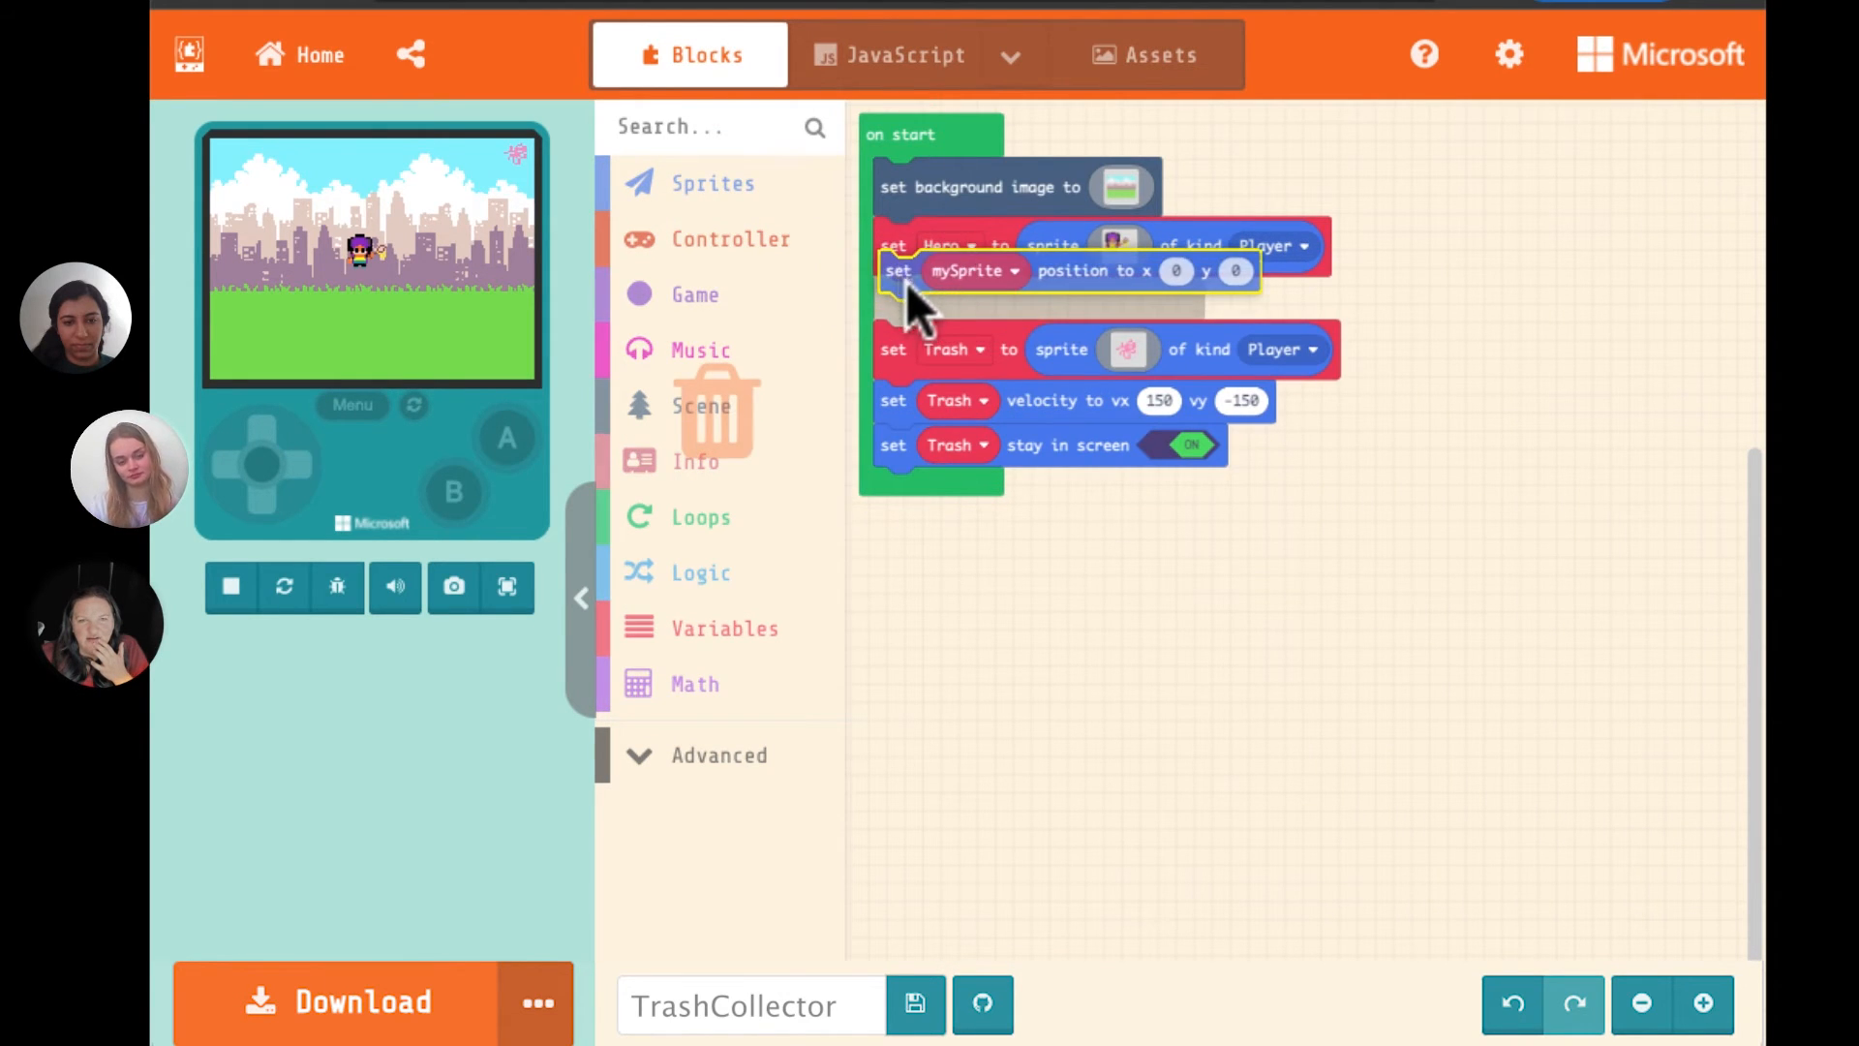
{"action": "left_click", "coordinate": [1174, 298]}
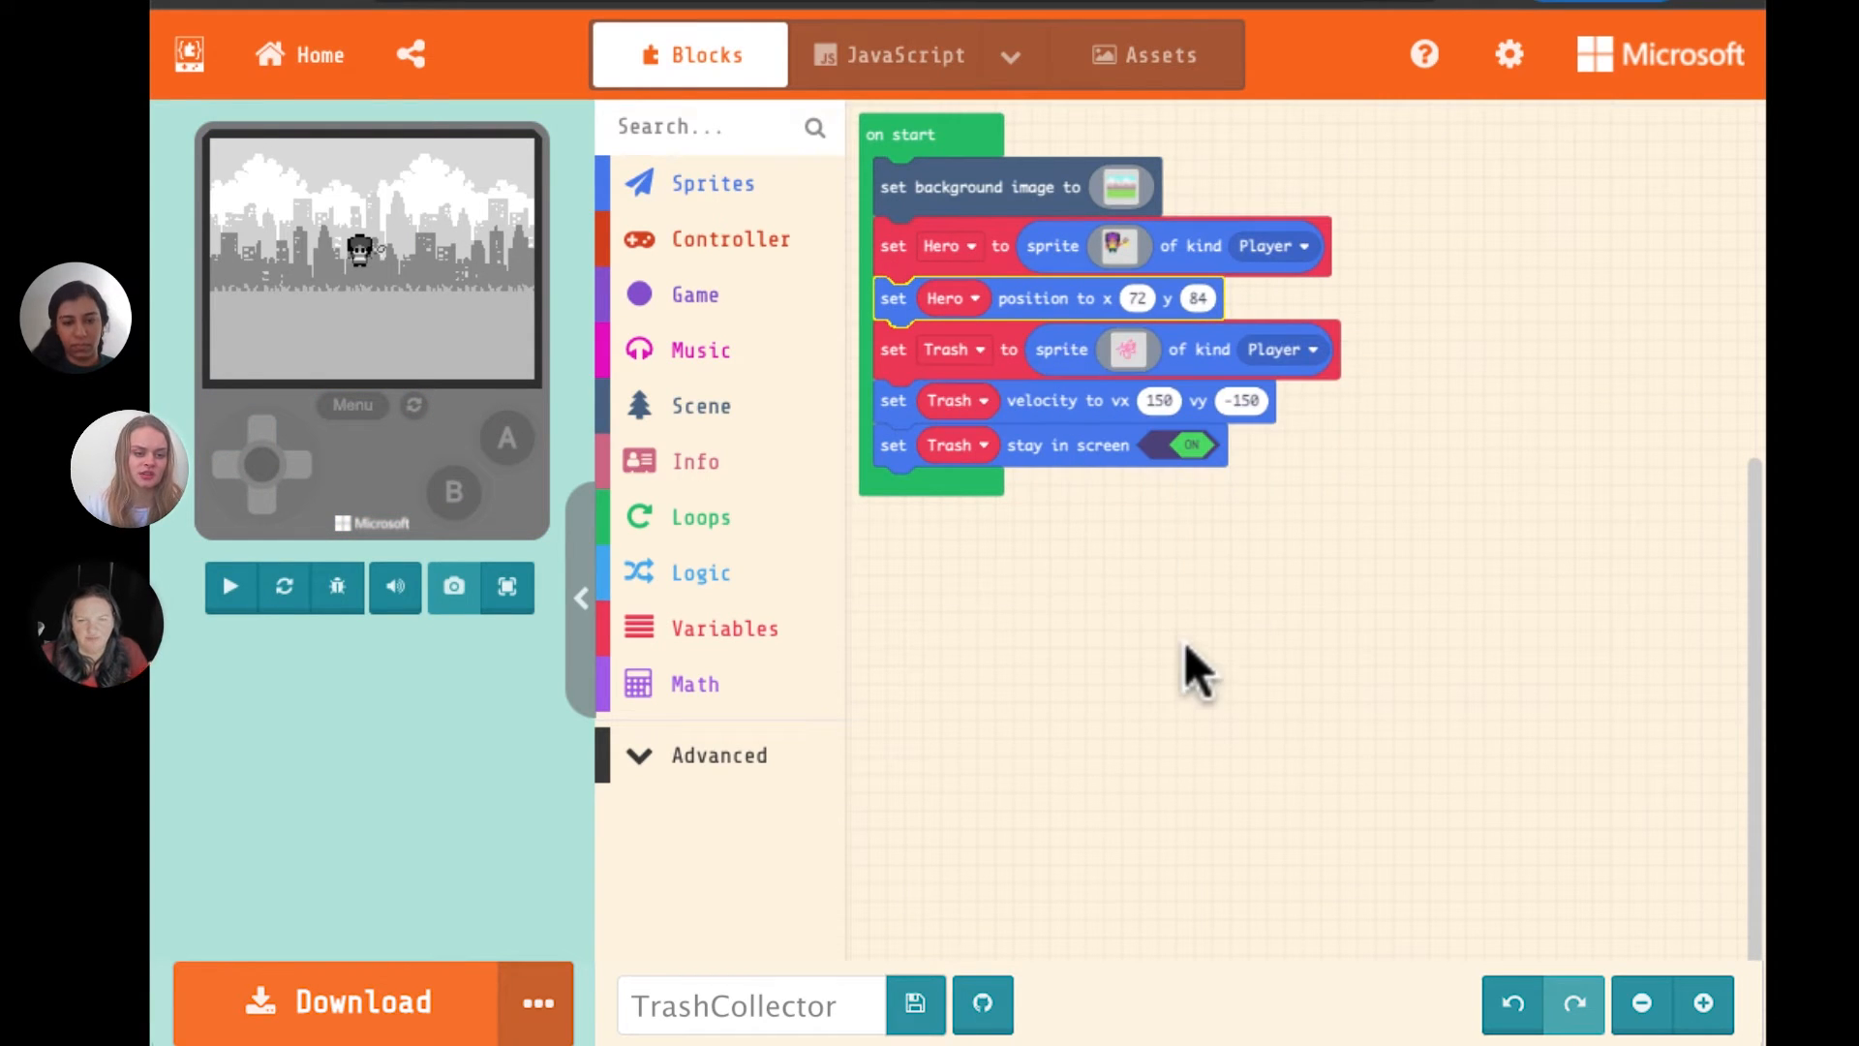
{"action": "left_click", "coordinate": [229, 585]}
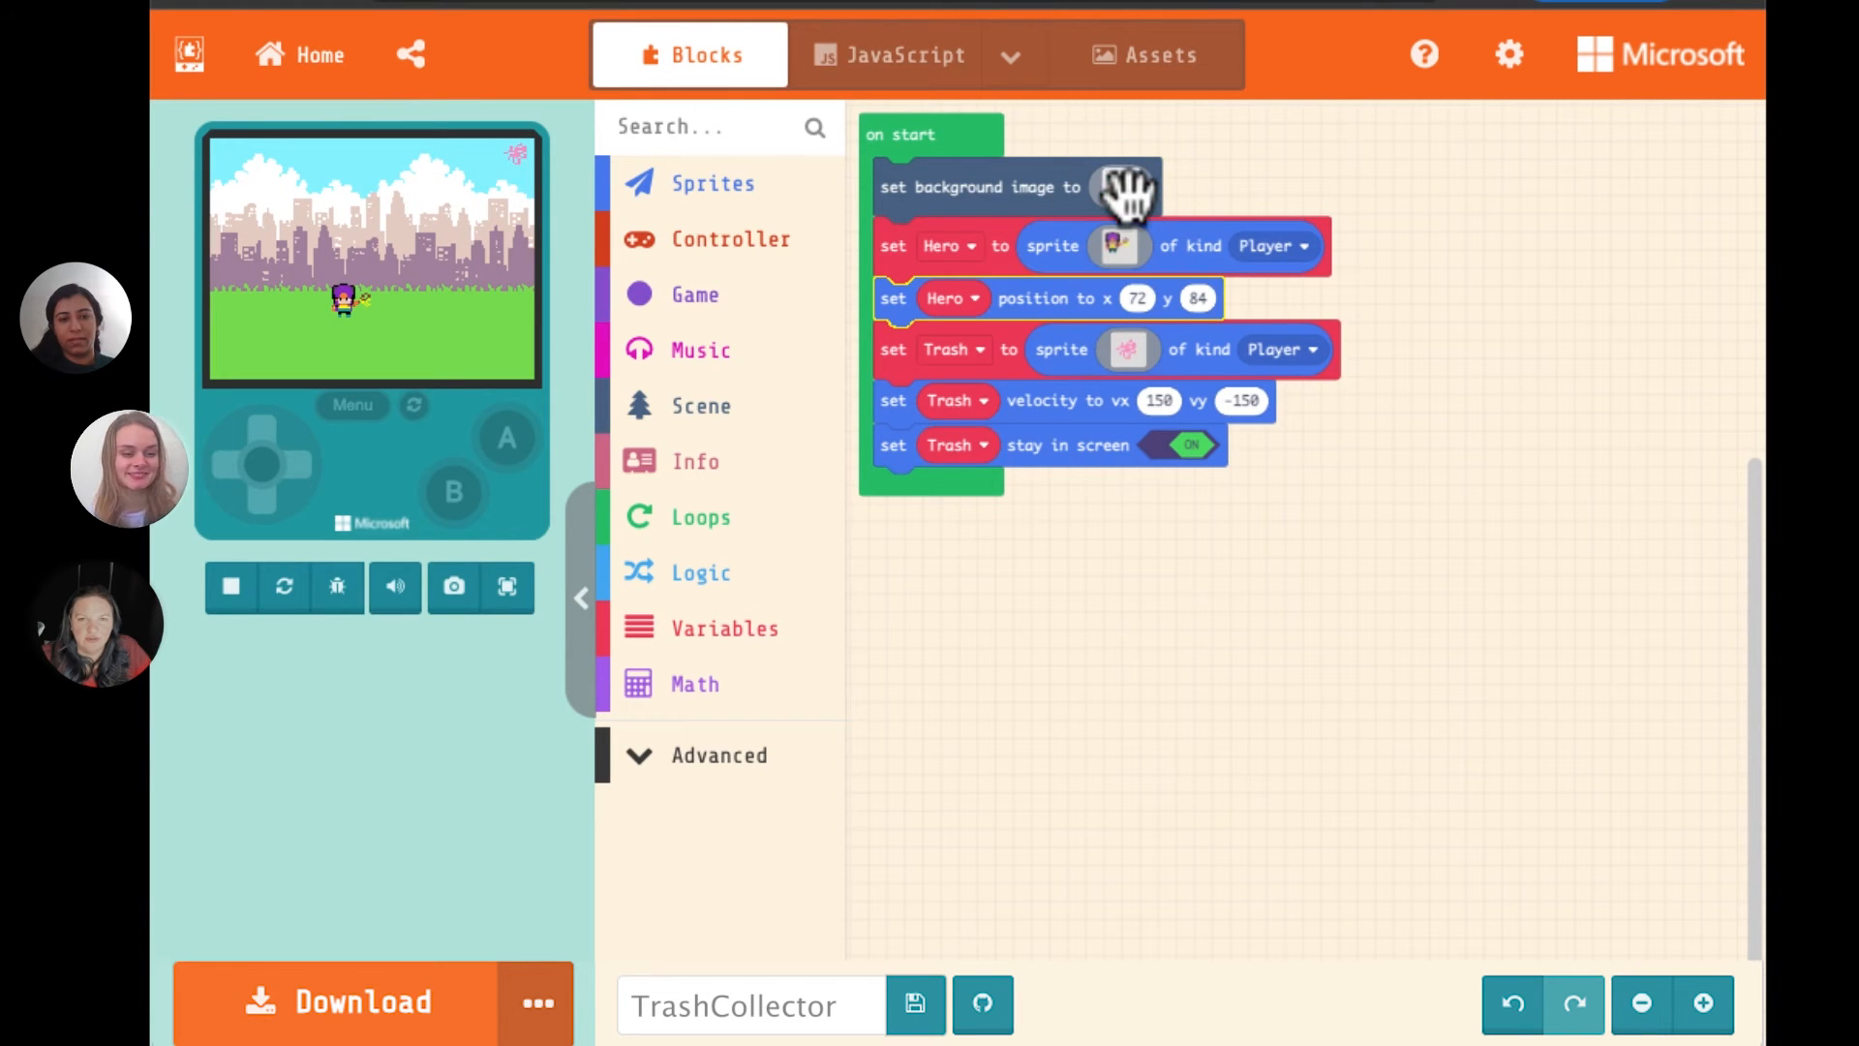
- Paint red, blue and pink litter onto the grass of the city background
{"action": "left_click", "coordinate": [1133, 186]}
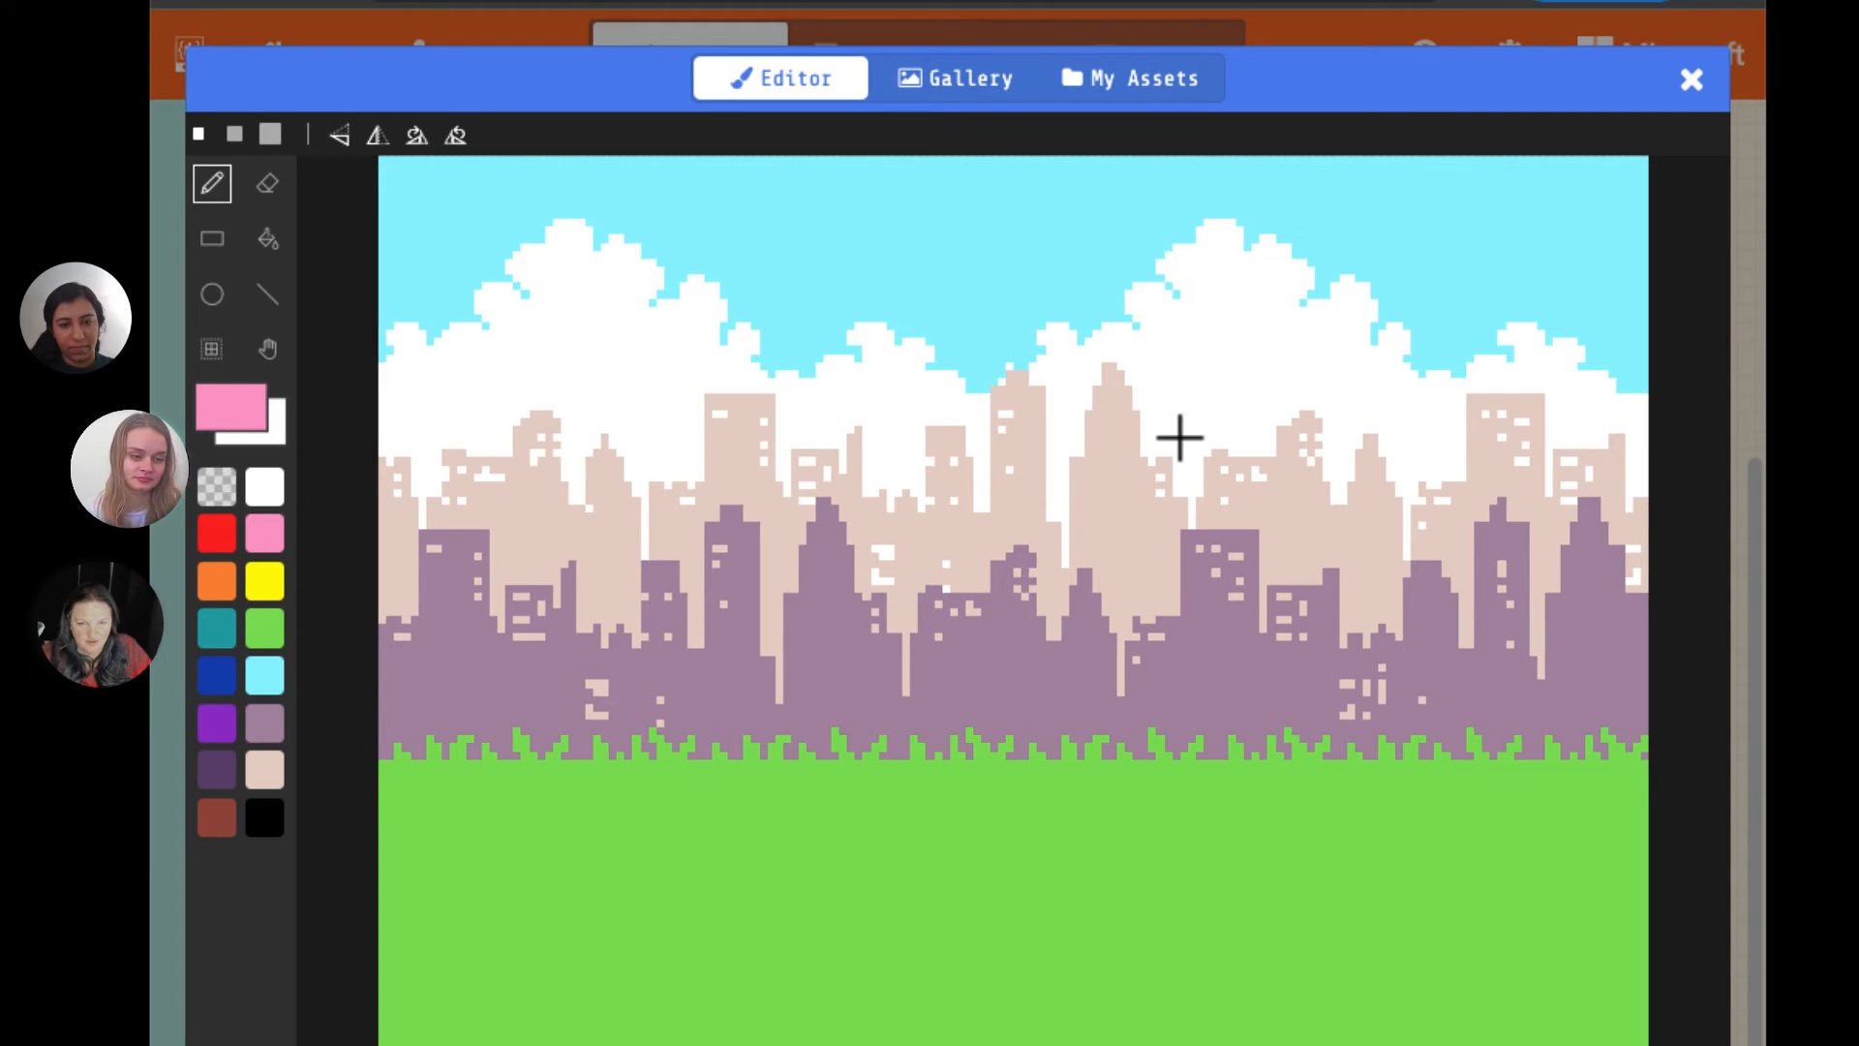
{"action": "left_click", "coordinate": [211, 349]}
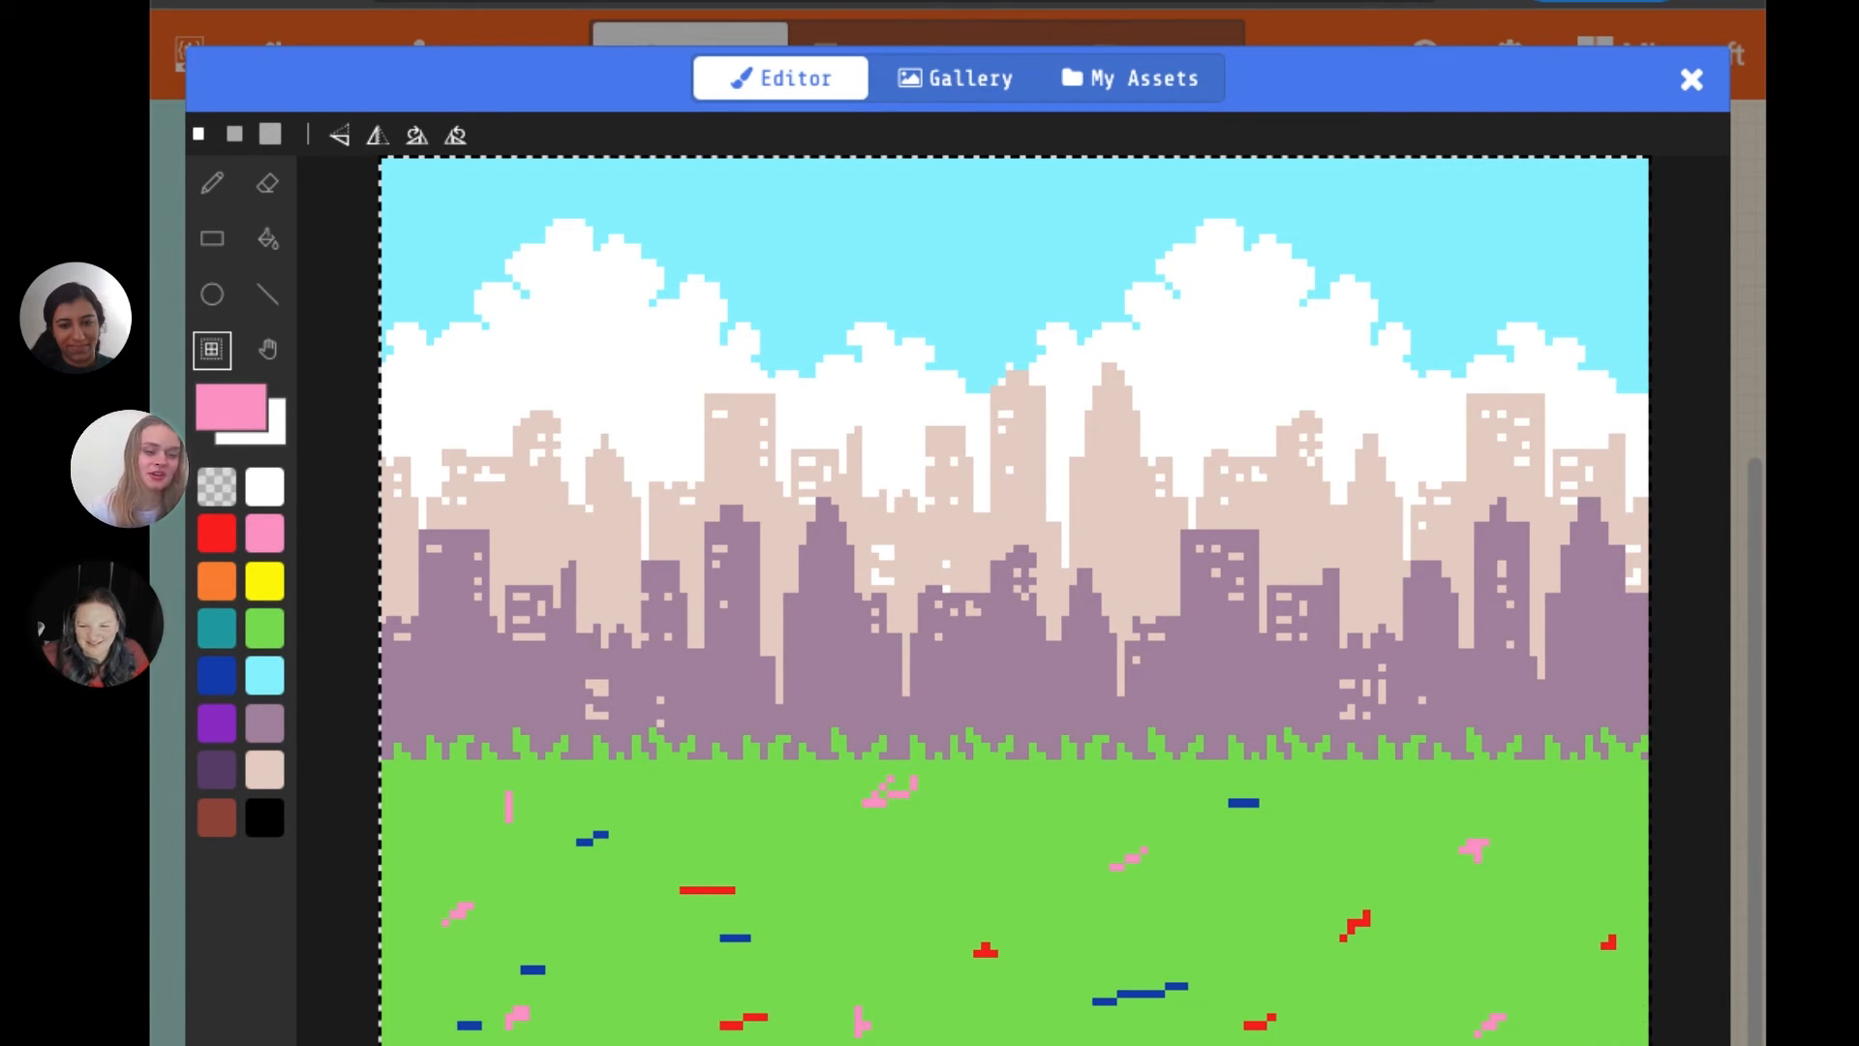
{"action": "left_click", "coordinate": [1691, 80]}
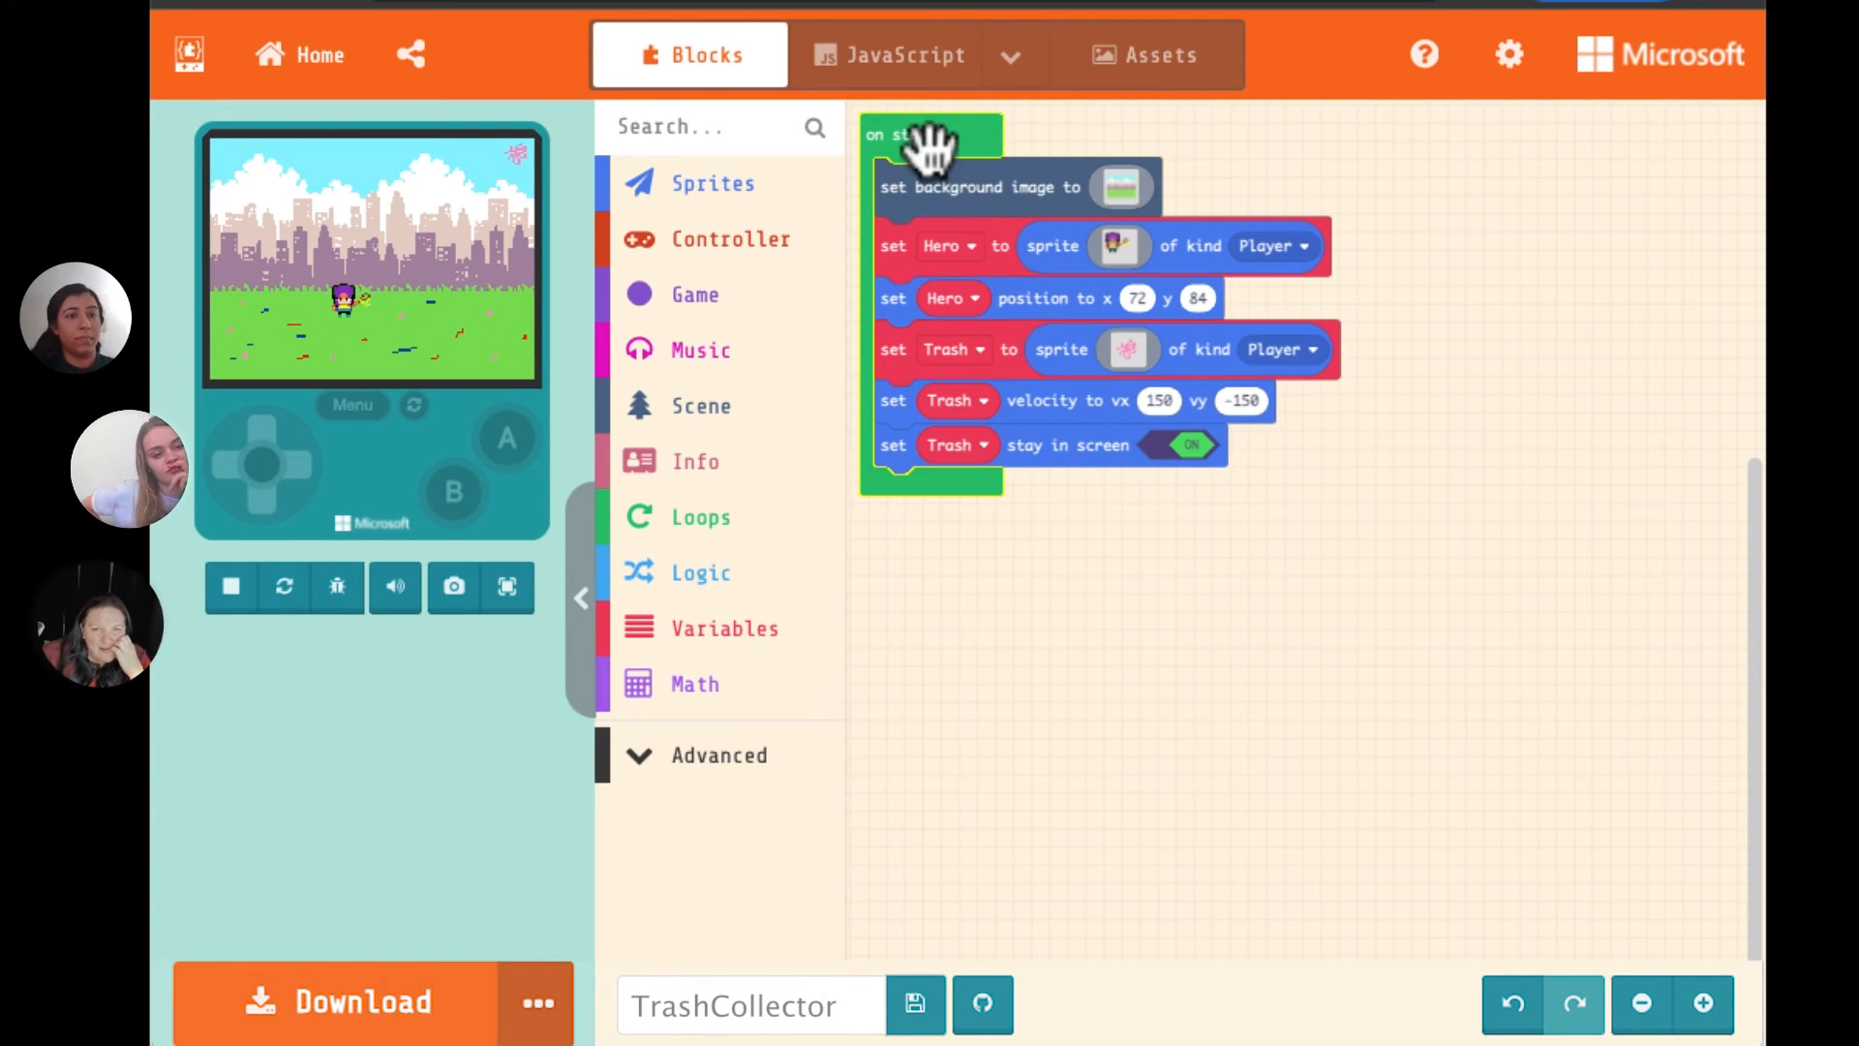
{"action": "mouse_move", "coordinate": [1044, 491]}
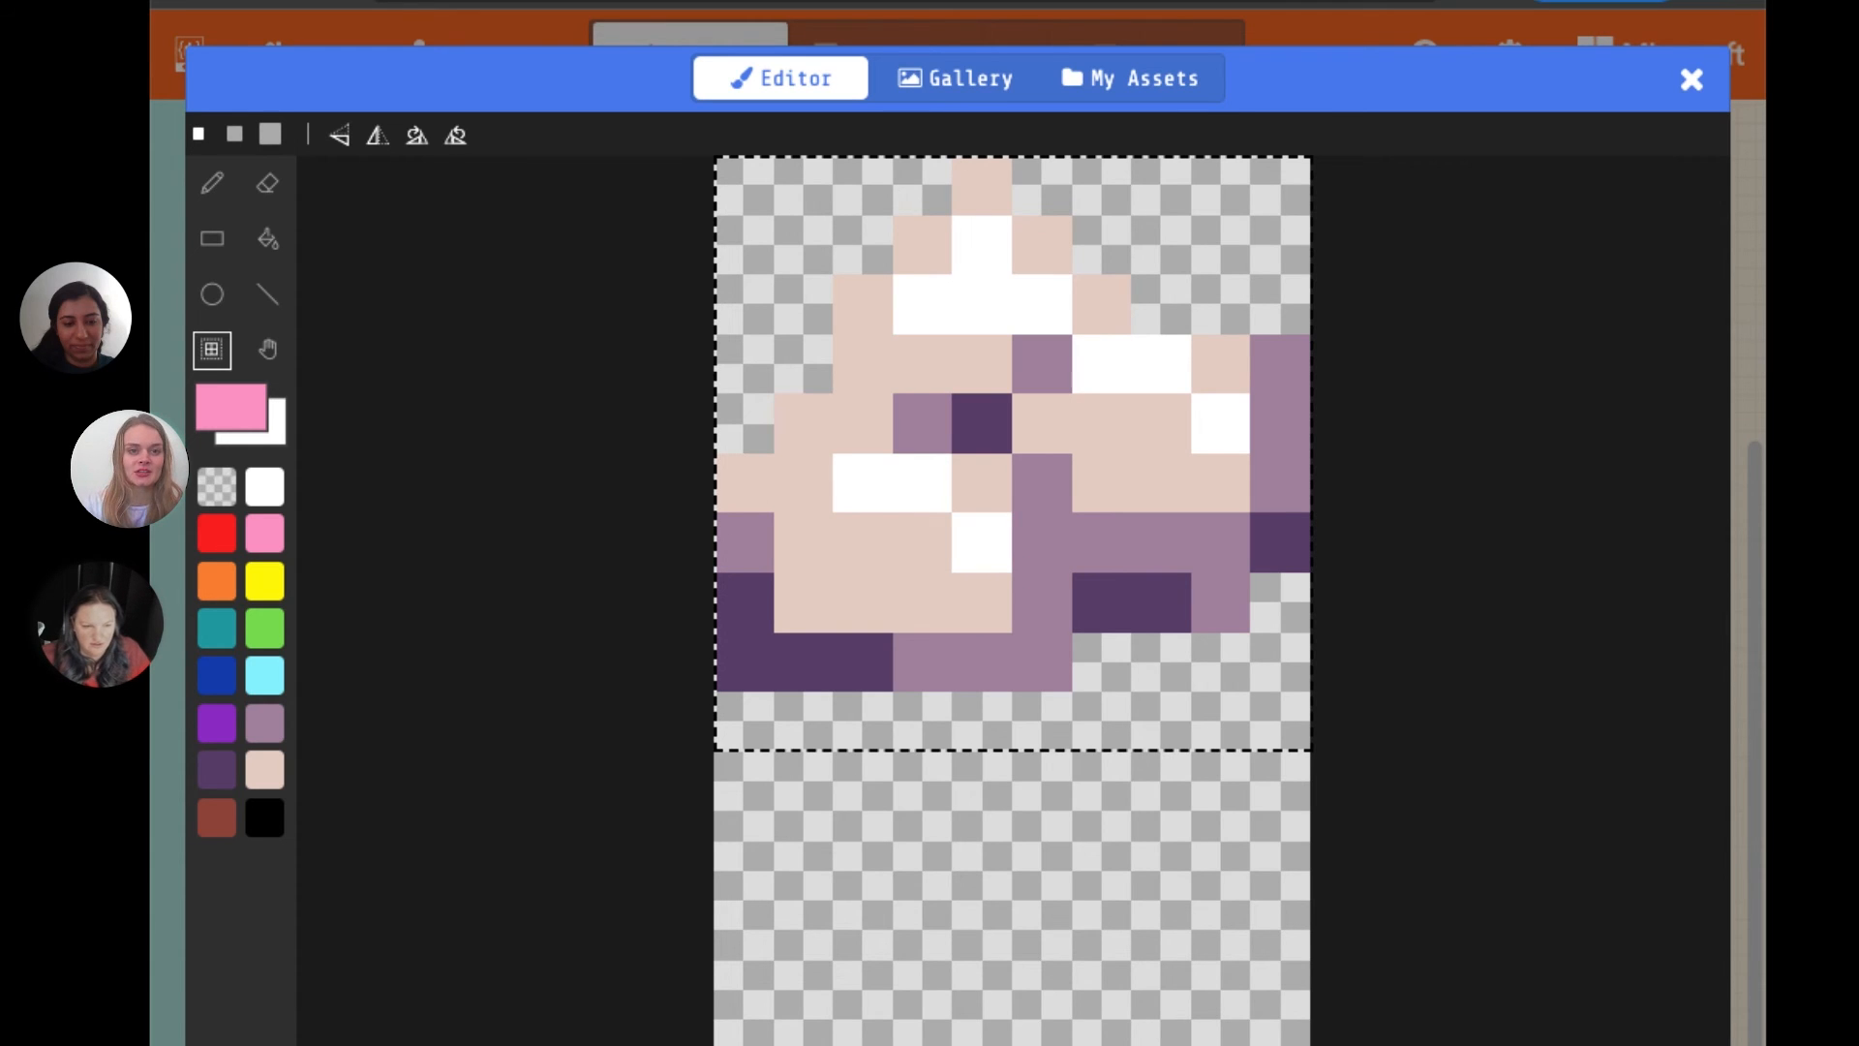
- Confirm the Trash sprite redrawn as crumpled litter
{"action": "left_click", "coordinate": [1693, 79]}
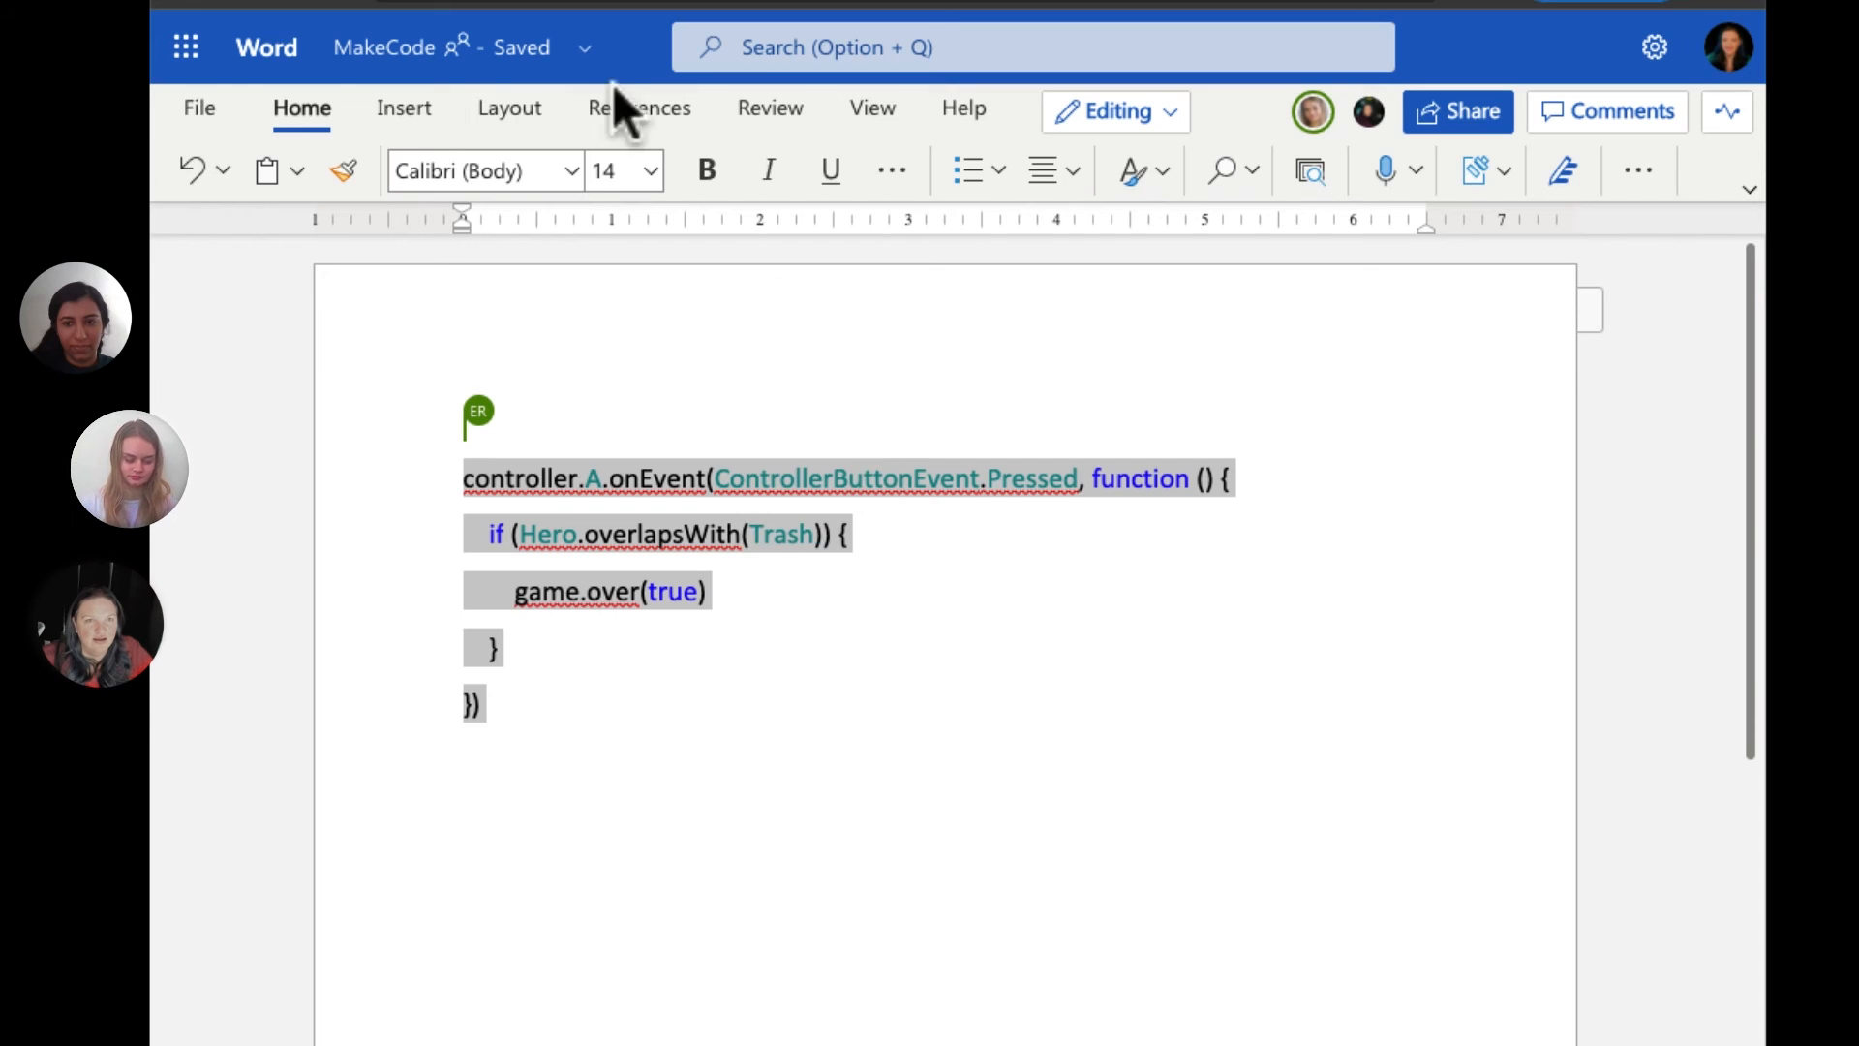
- Paste the A-button Hero-overlaps-Trash win code via JavaScript and return to Blocks
{"action": "left_click", "coordinate": [905, 54]}
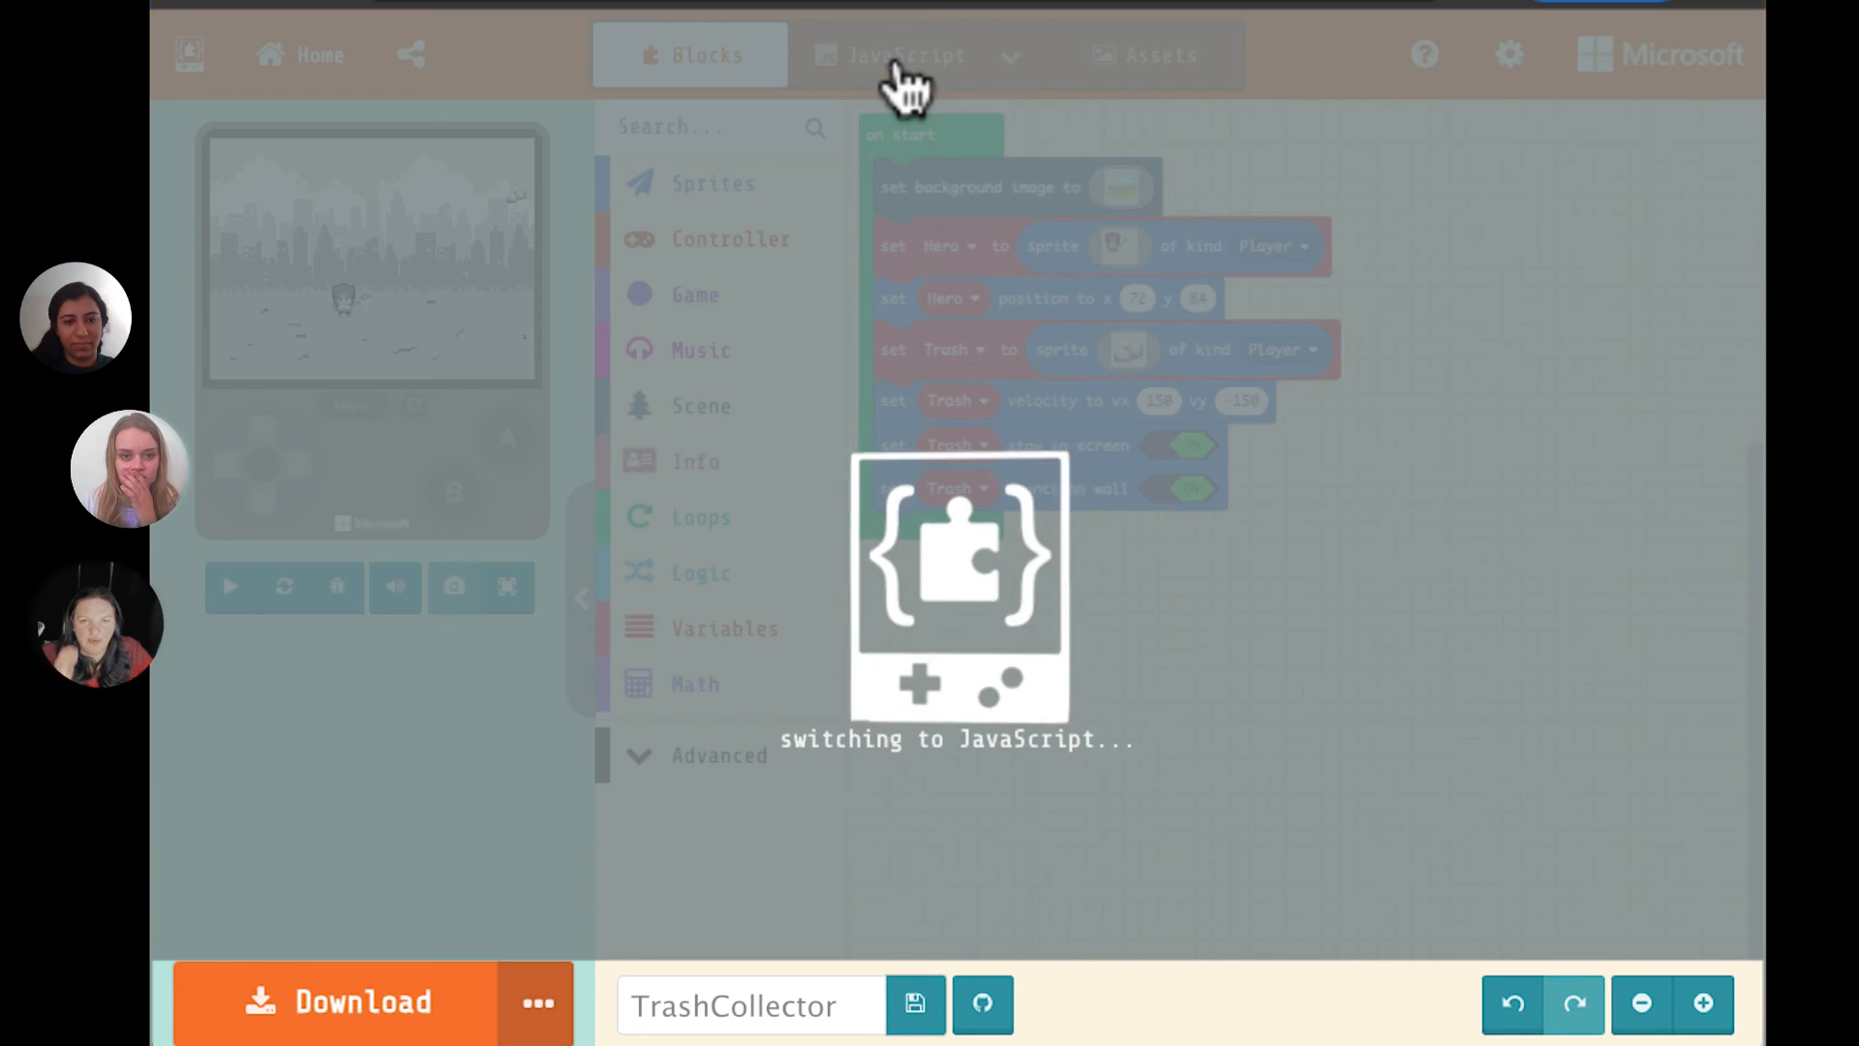
{"action": "left_click", "coordinate": [904, 55]}
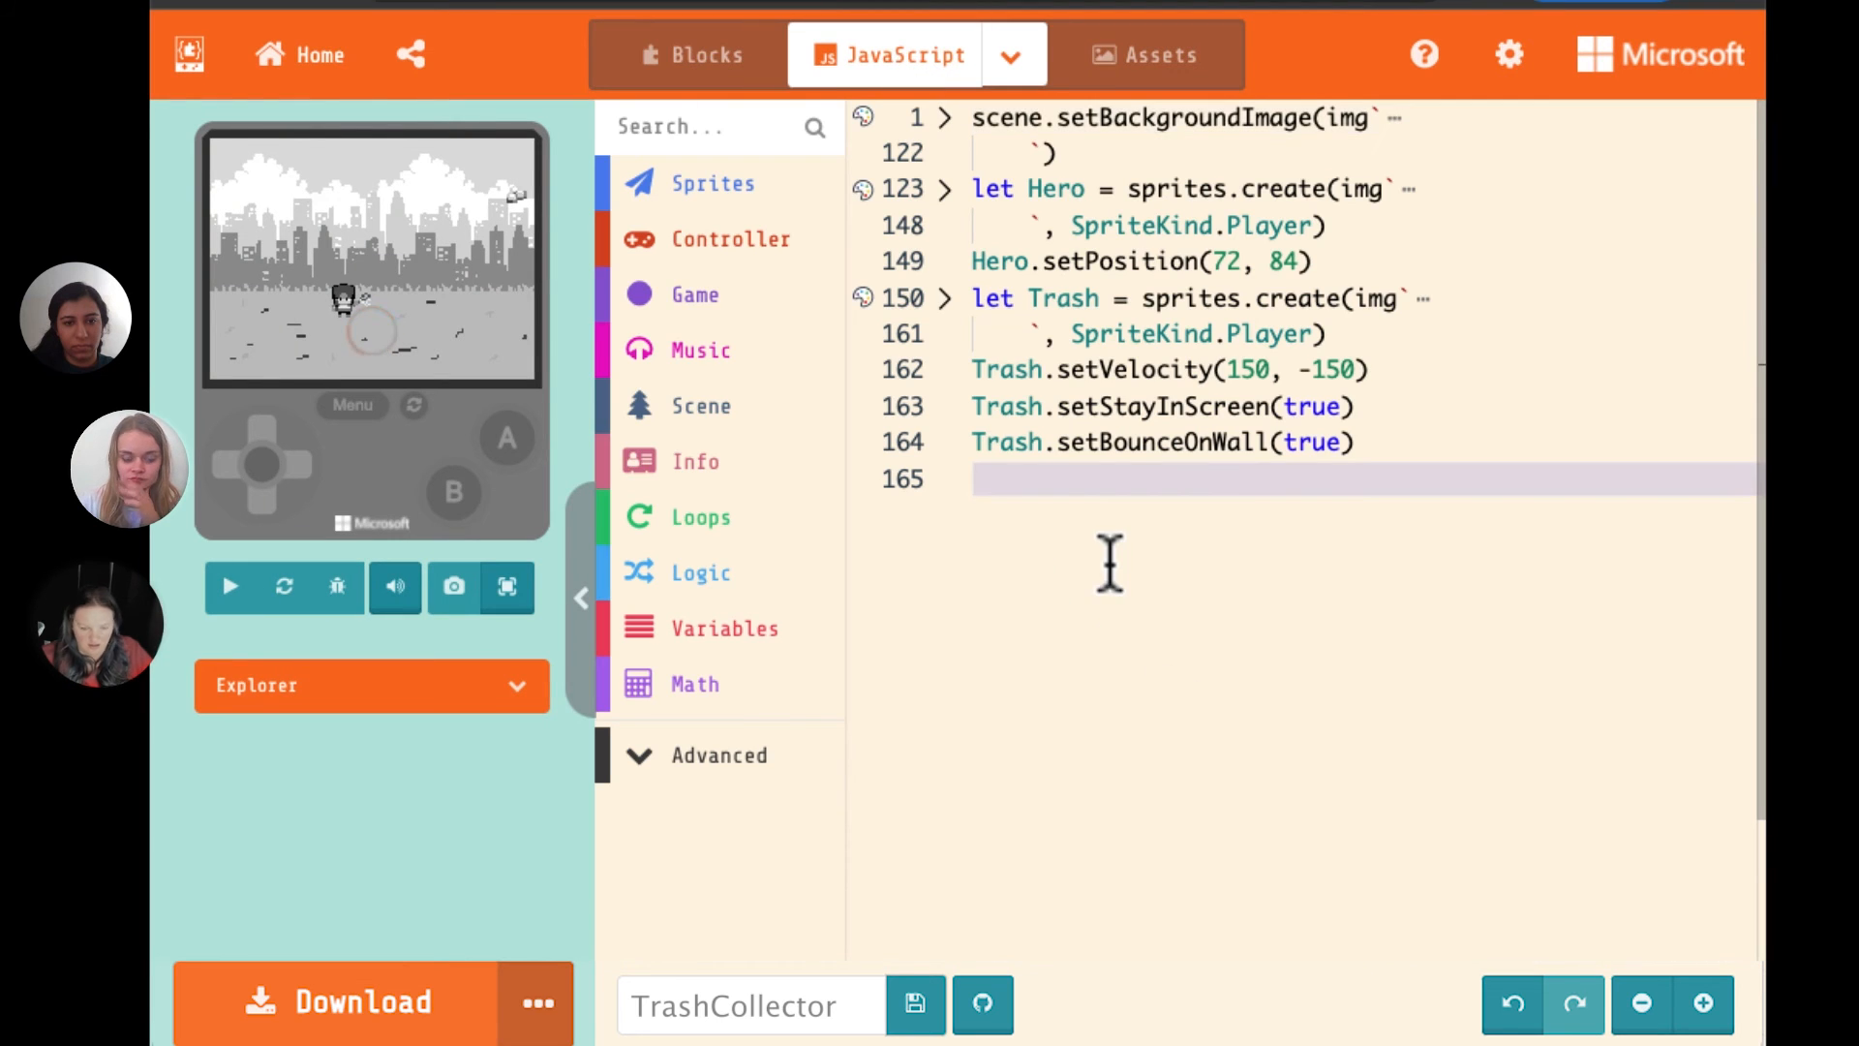
{"action": "left_click", "coordinate": [697, 54]}
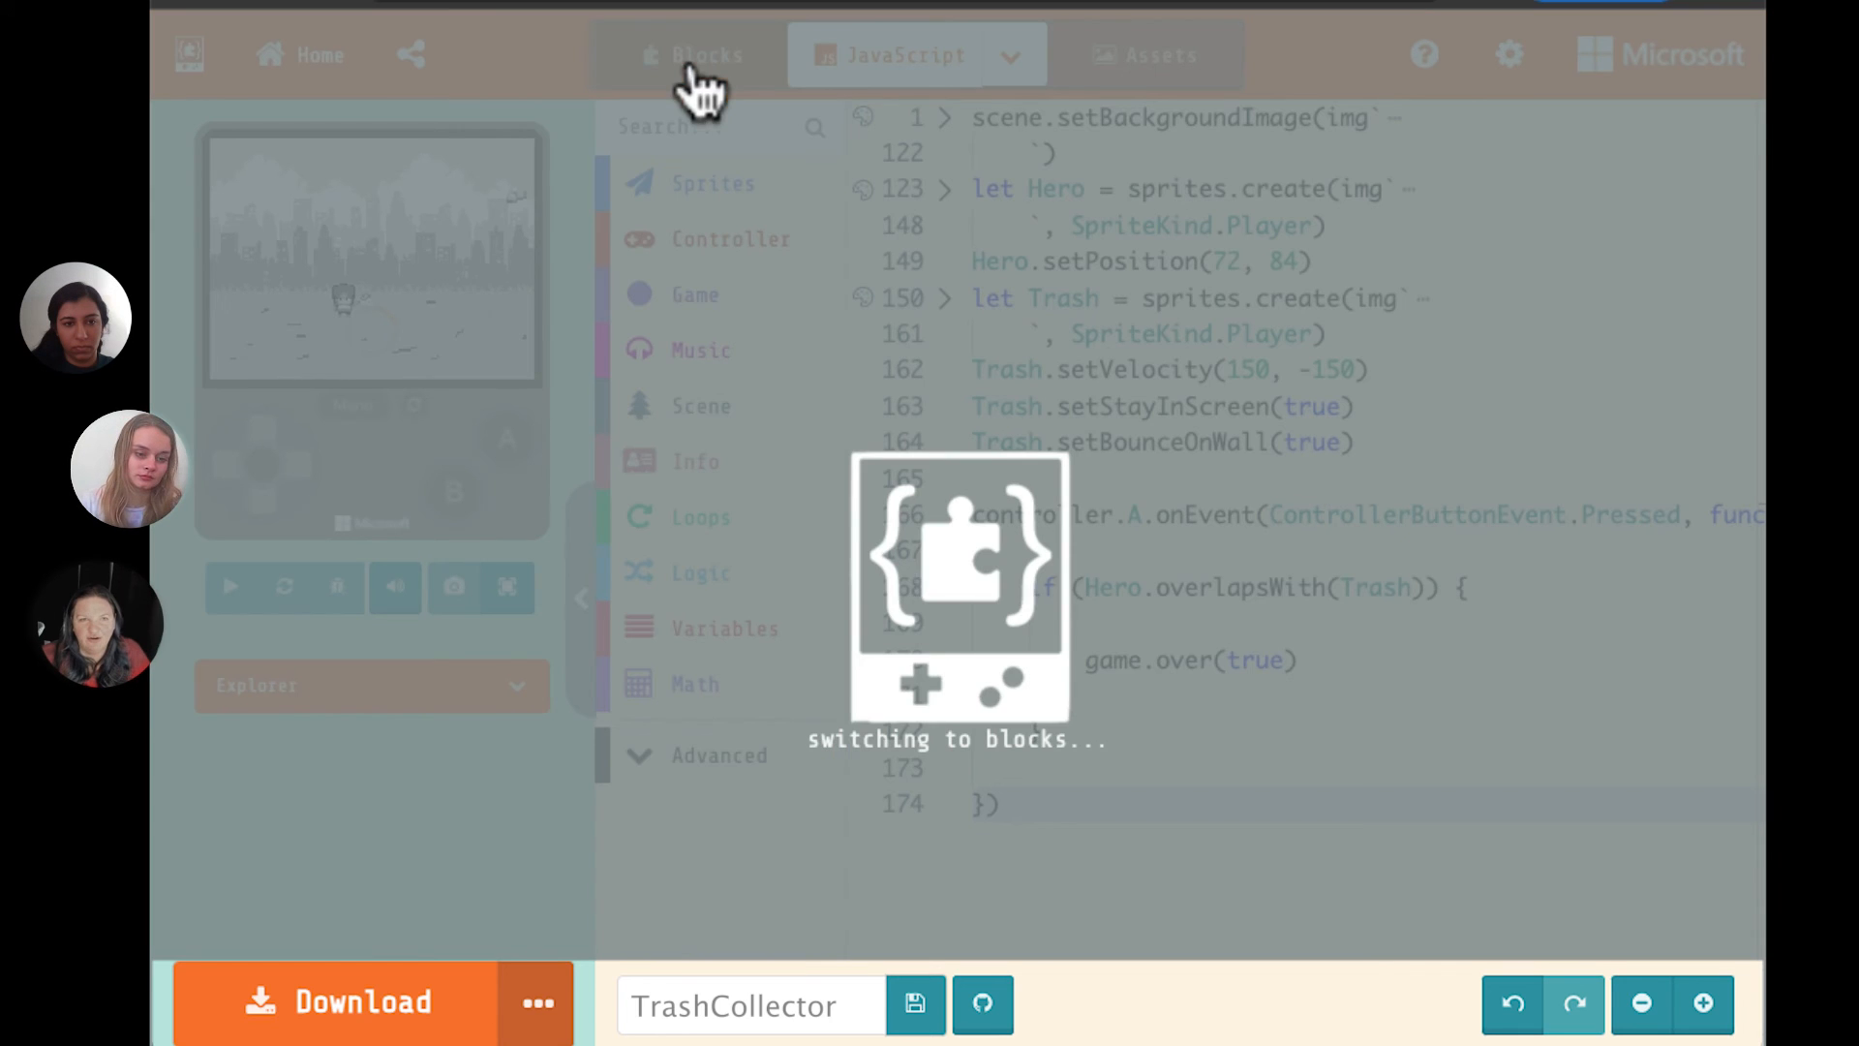
{"action": "left_click", "coordinate": [690, 55]}
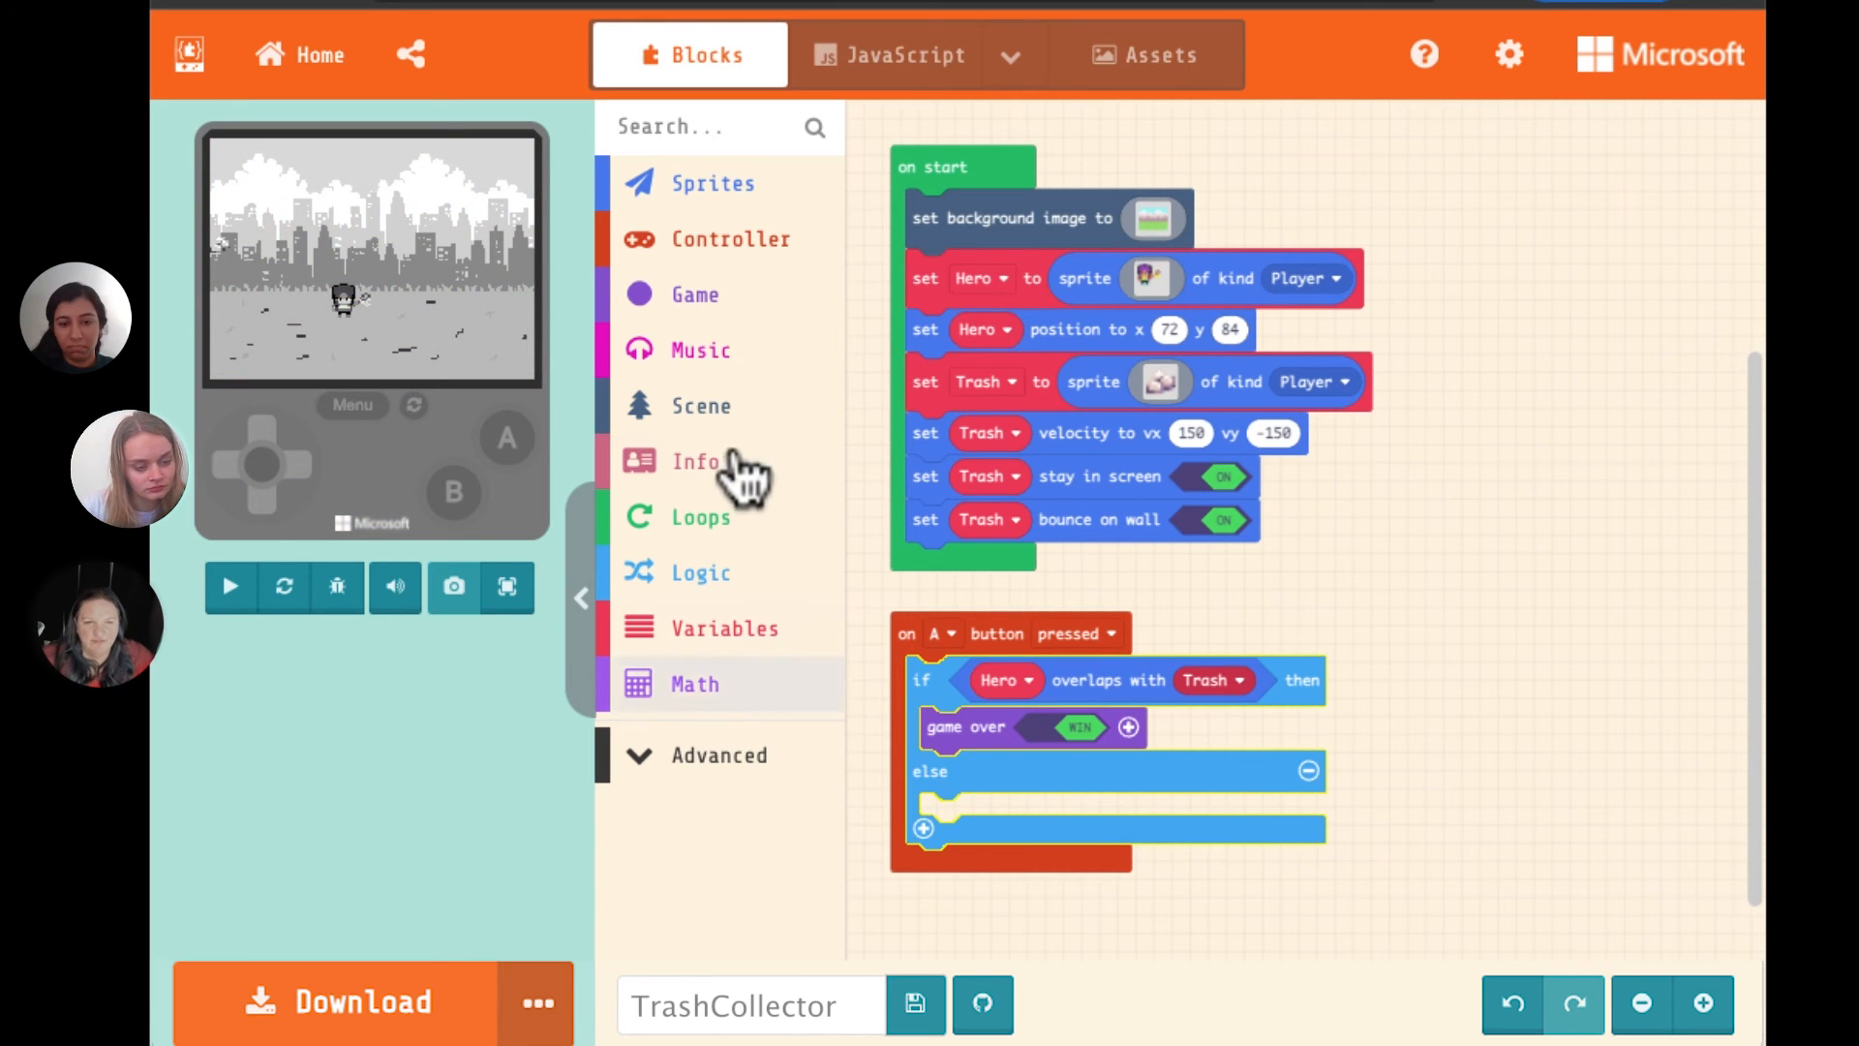
- Add change life by -1 to the else branch and set life to 3 on start
{"action": "left_click", "coordinate": [695, 461]}
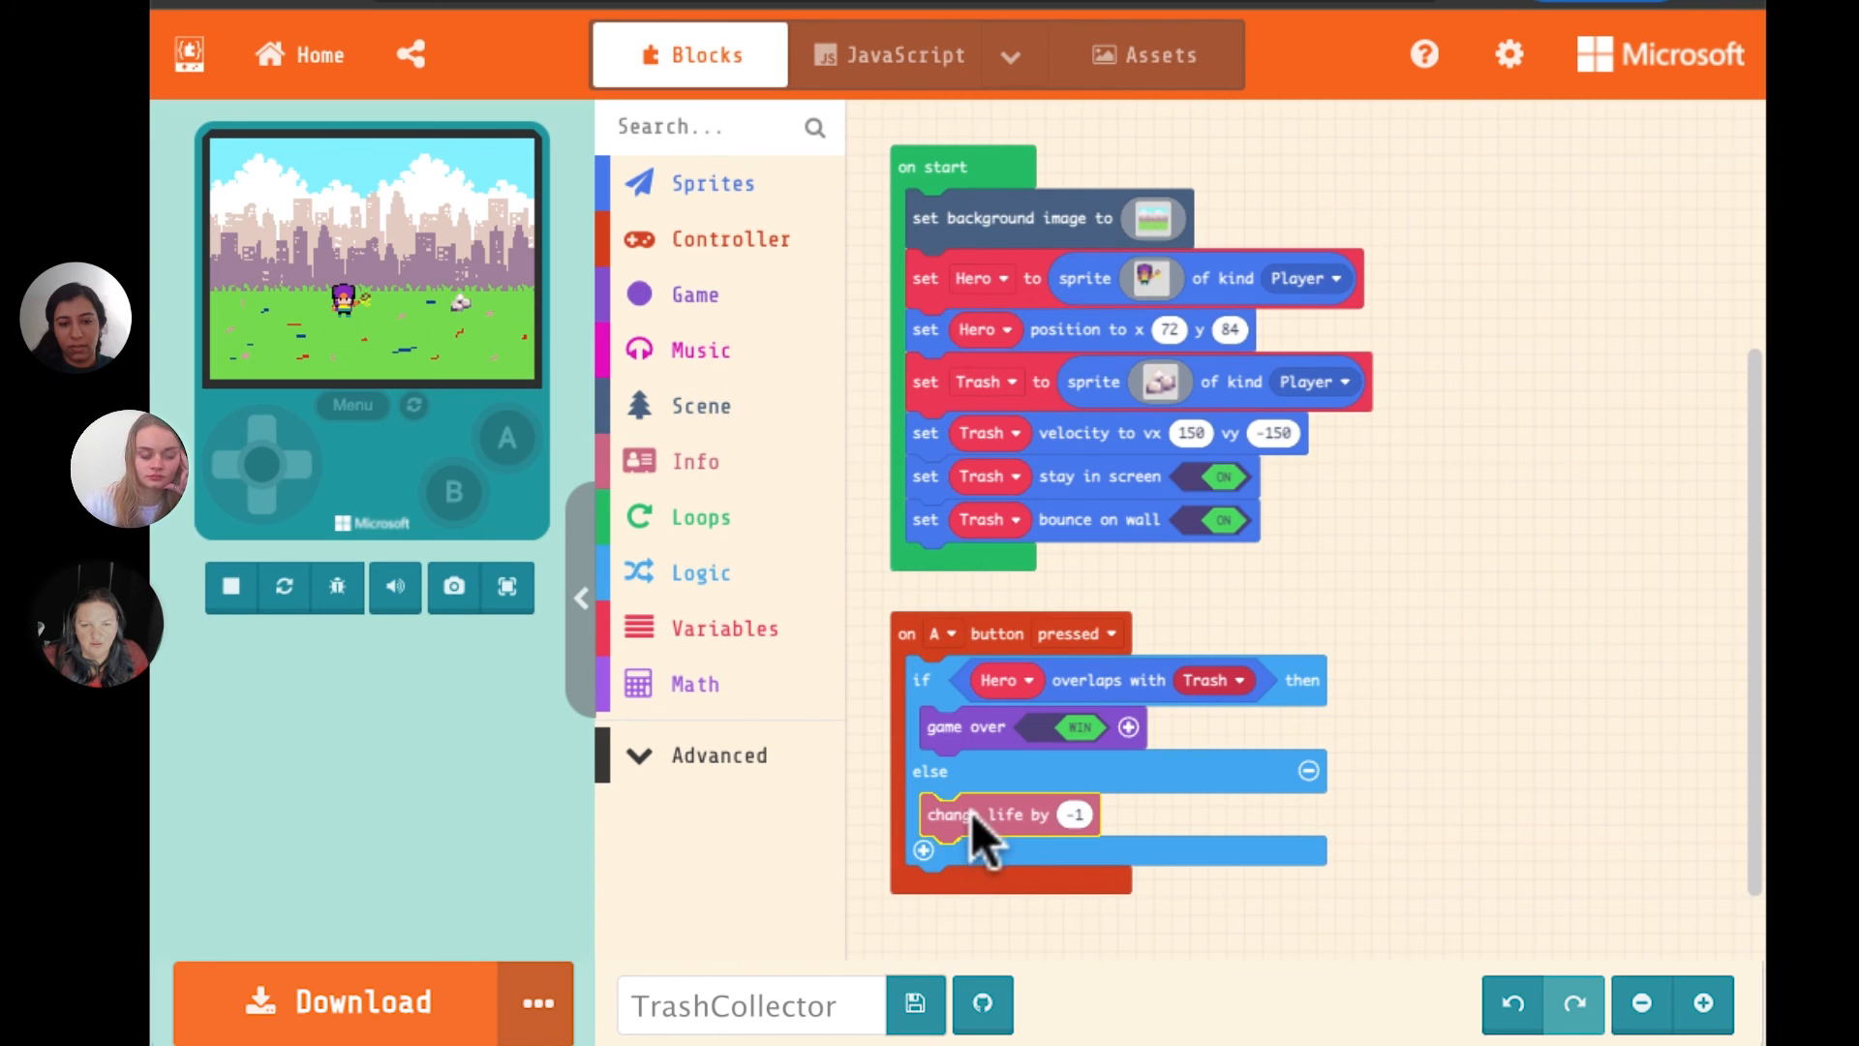
{"action": "left_click", "coordinate": [695, 461]}
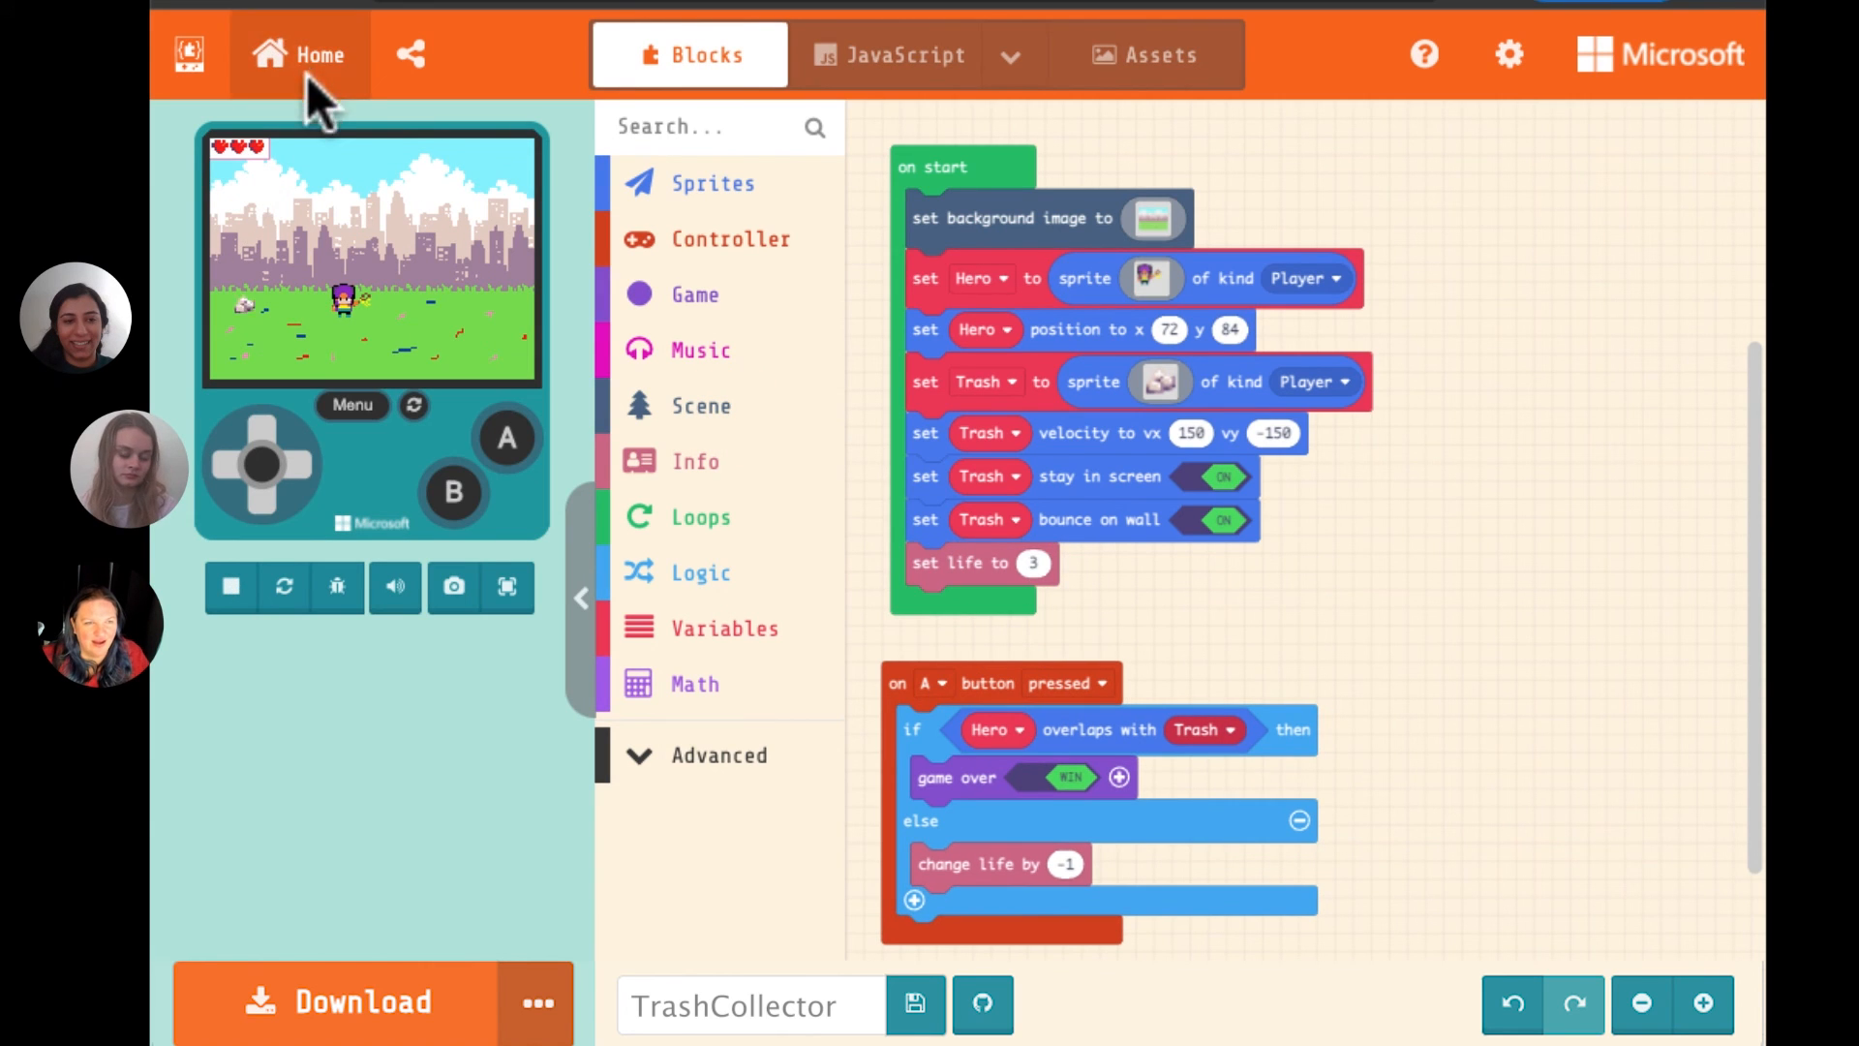
{"action": "mouse_move", "coordinate": [380, 463]}
{"action": "type", "text": "-50"}
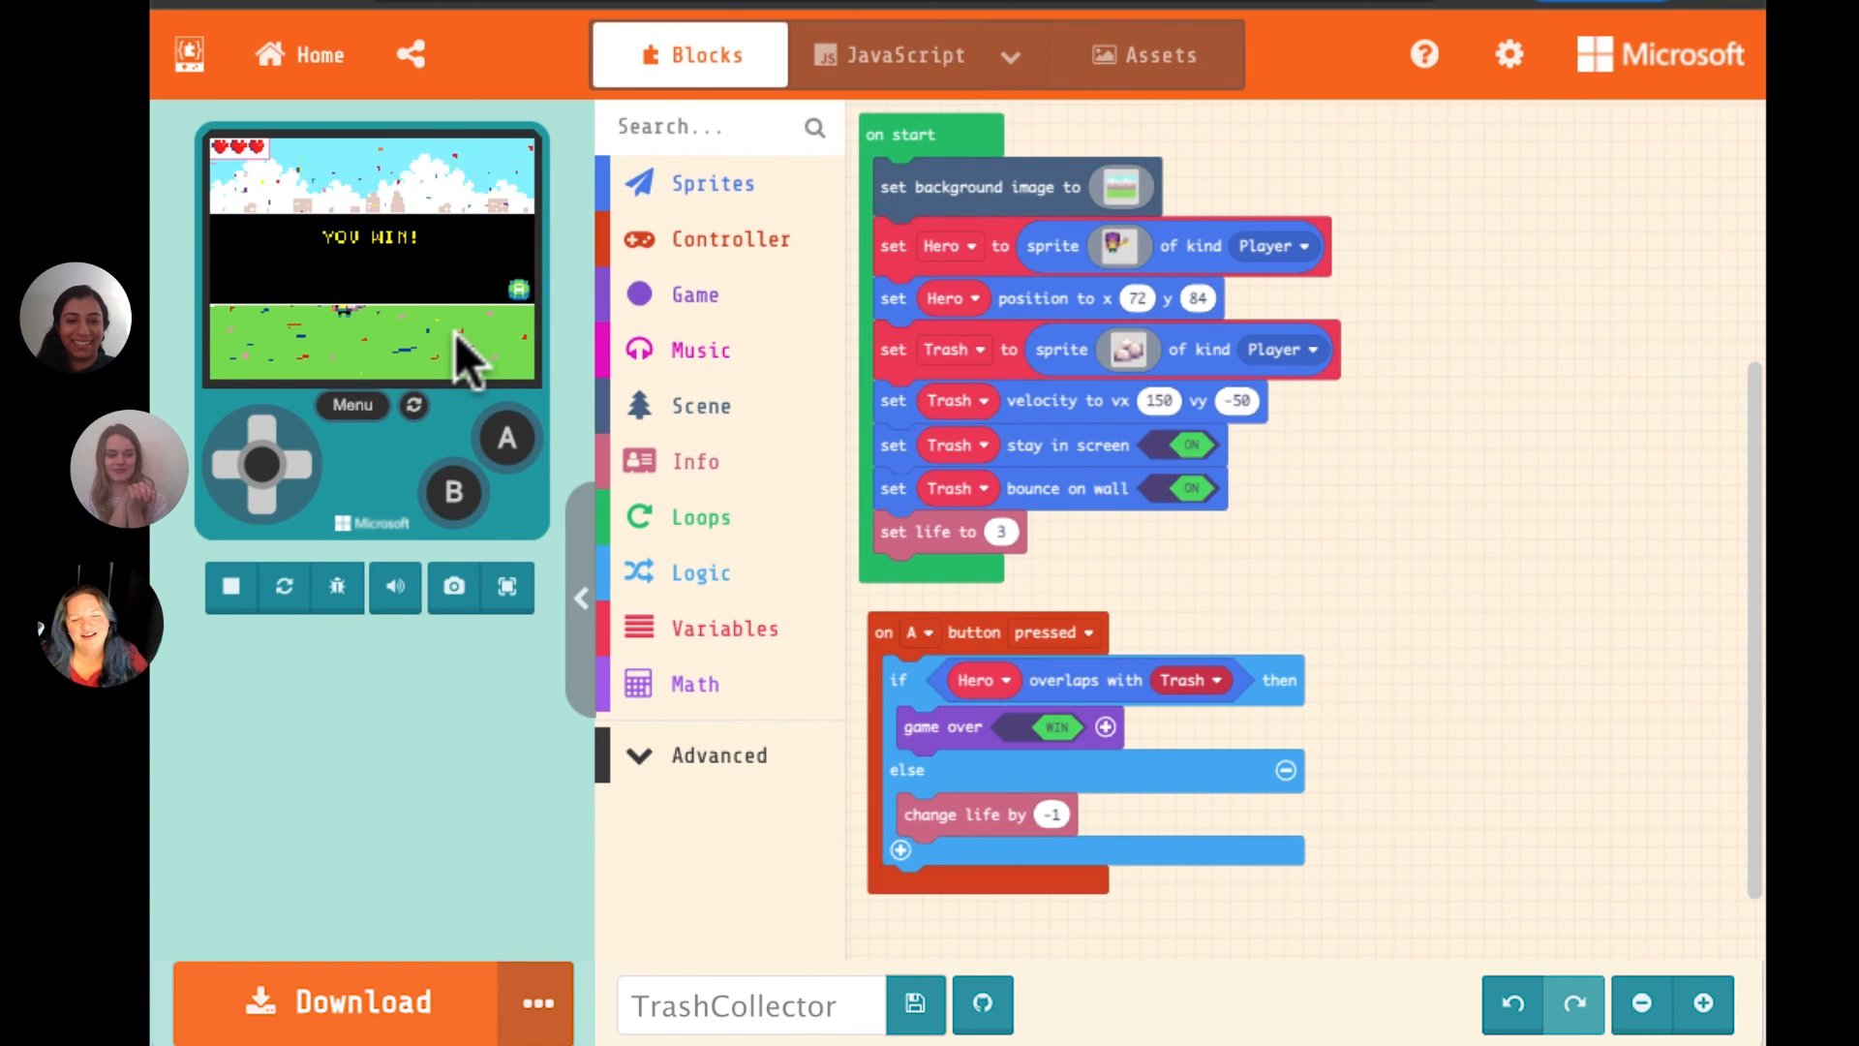
{"action": "mouse_move", "coordinate": [918, 1005]}
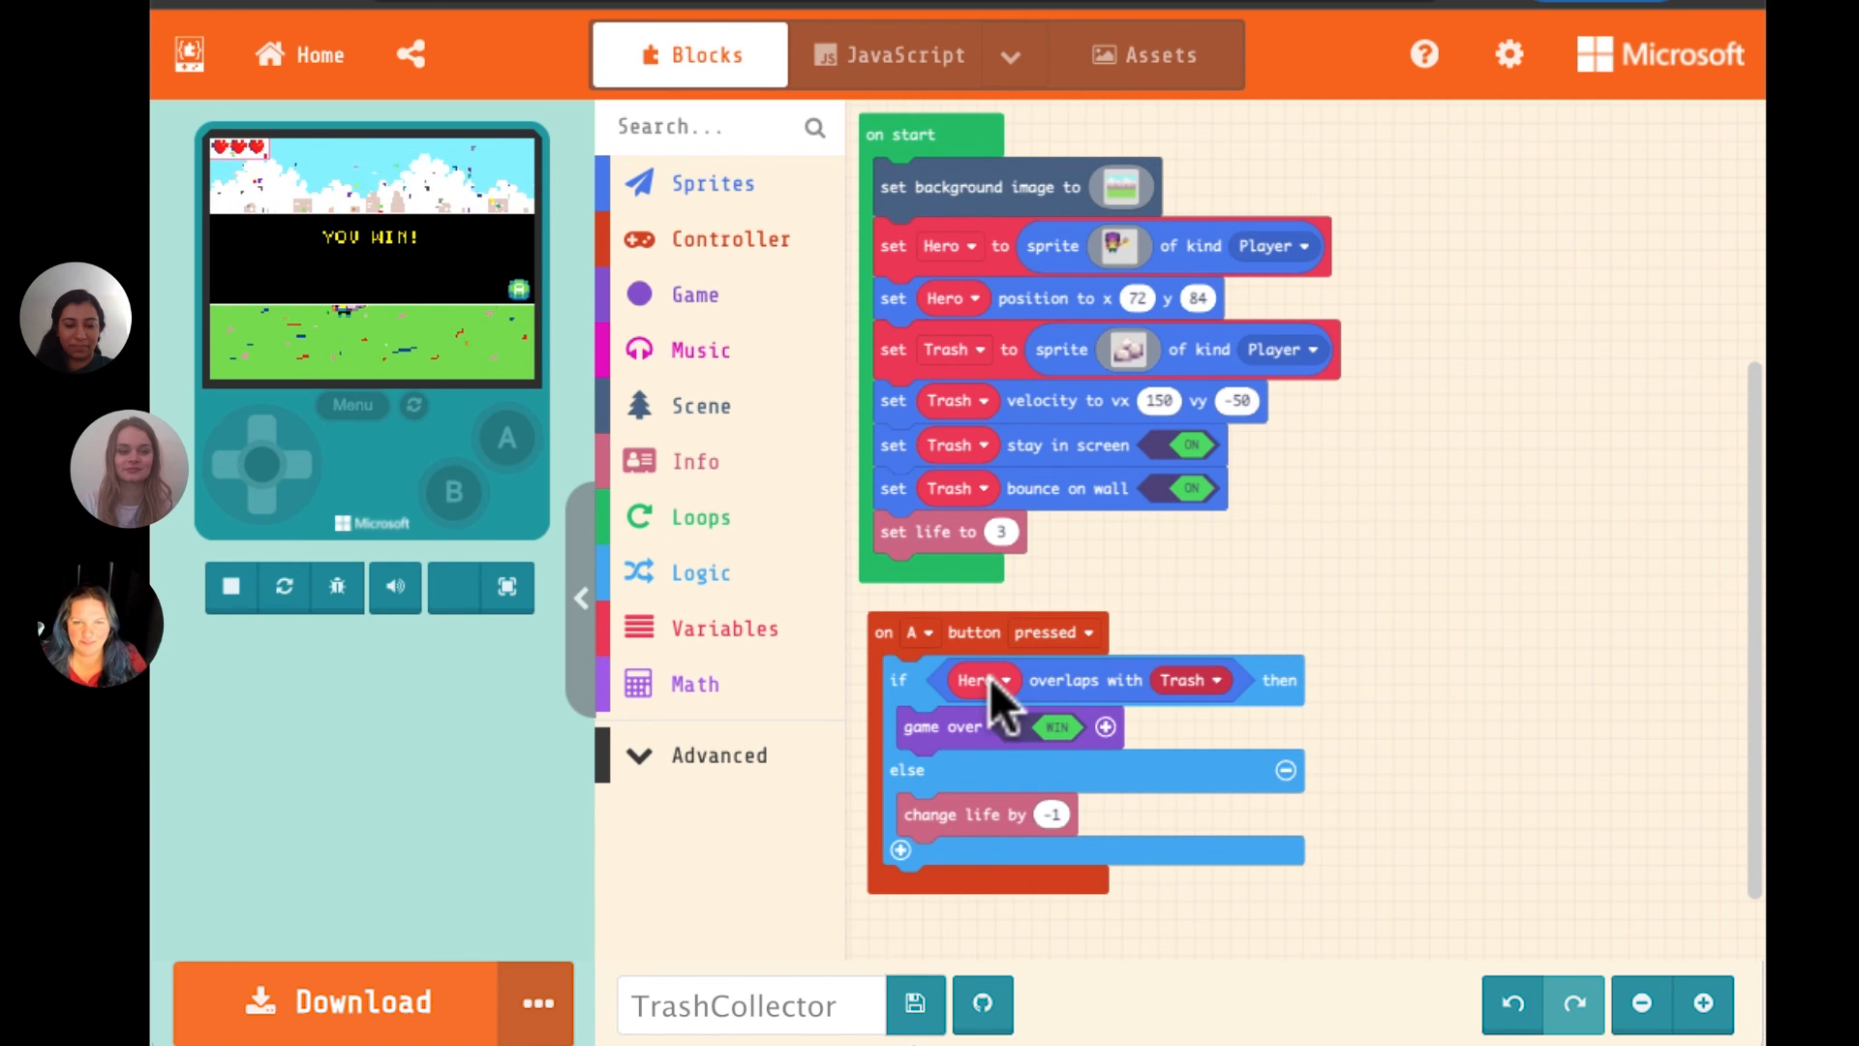
- Save the TrashCollector project and dismiss the Project Saved confirmation
{"action": "left_click", "coordinate": [914, 1005]}
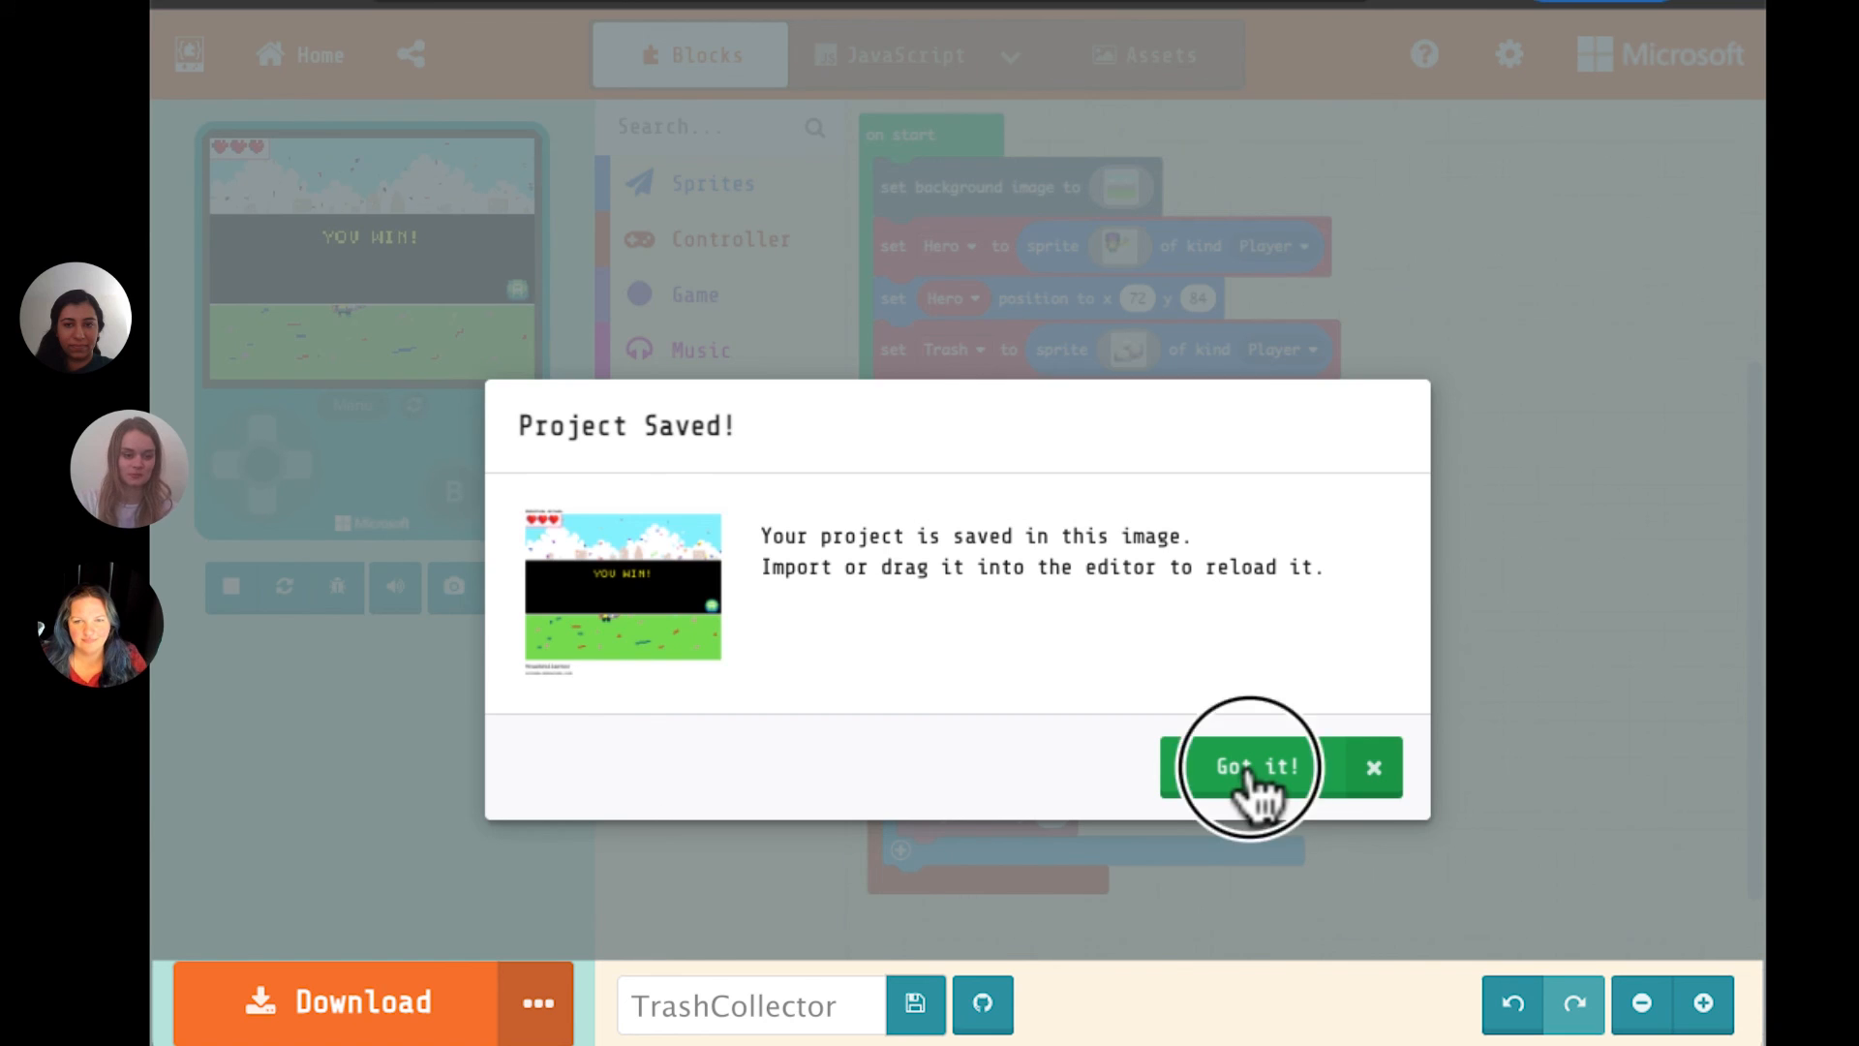
{"action": "left_click", "coordinate": [1242, 767]}
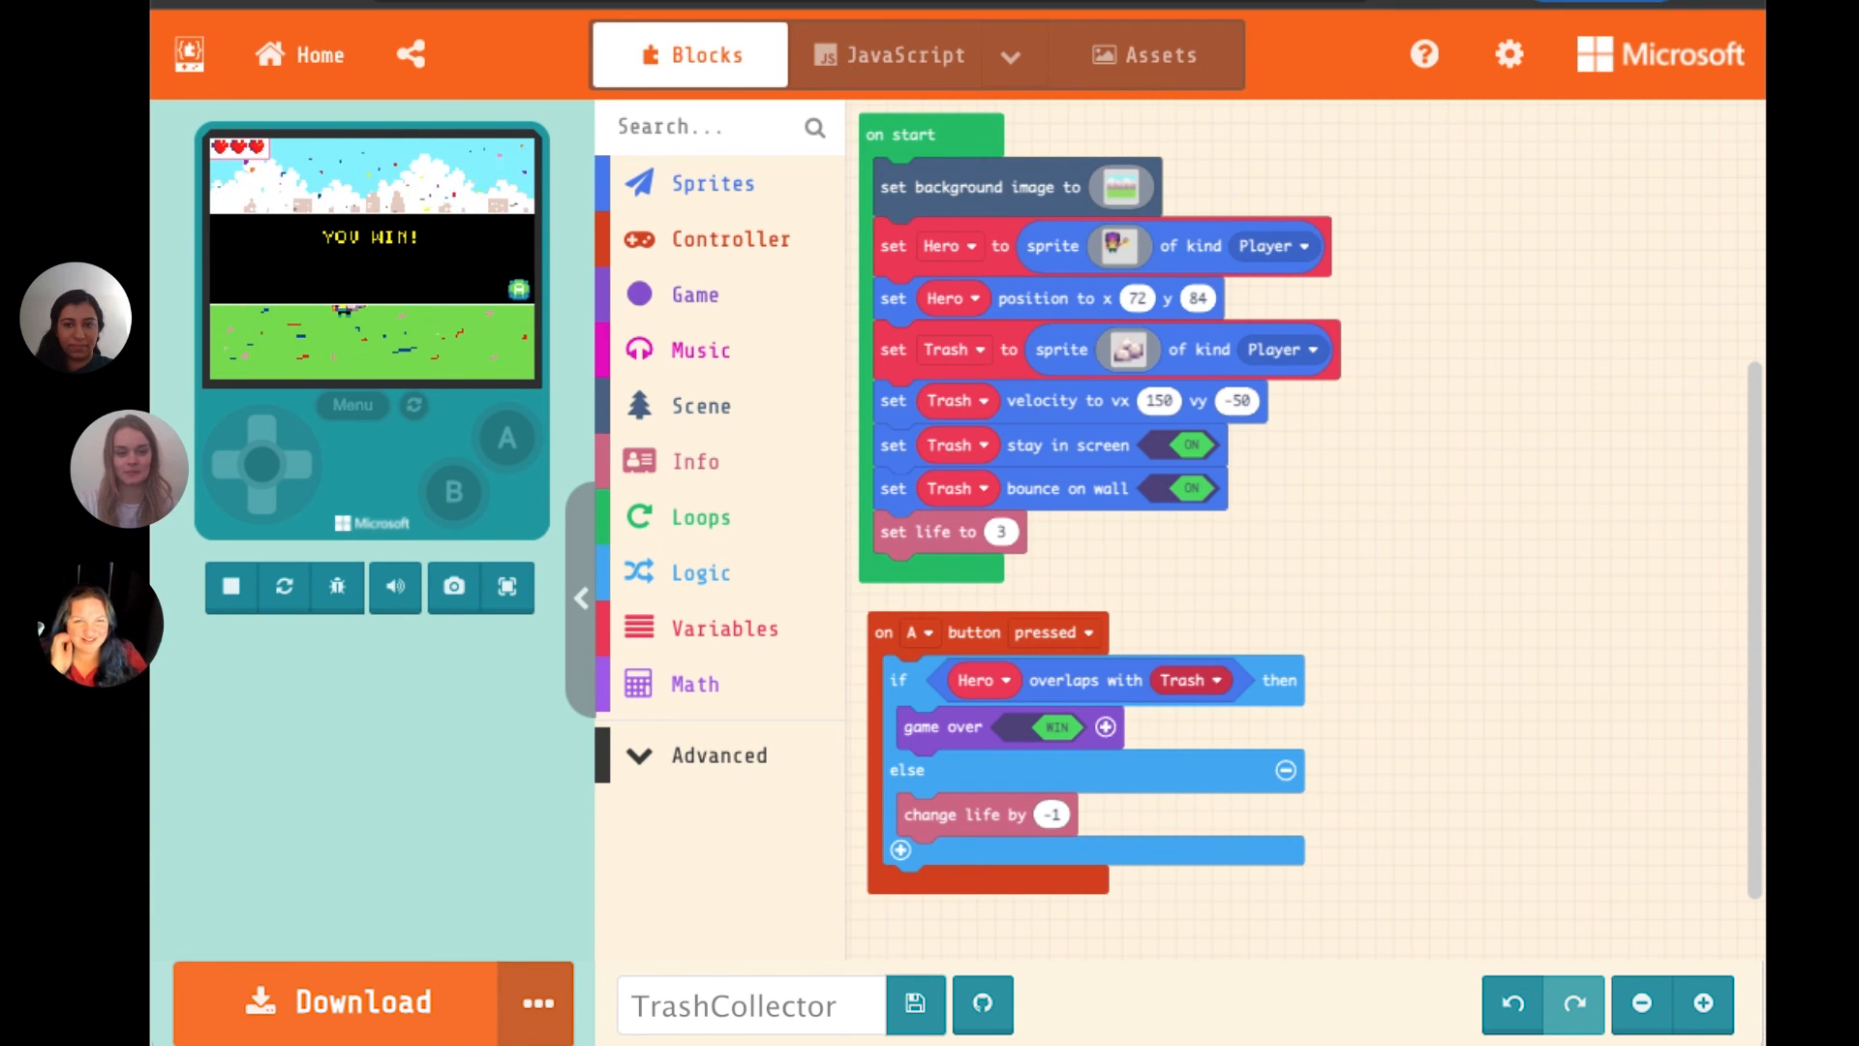